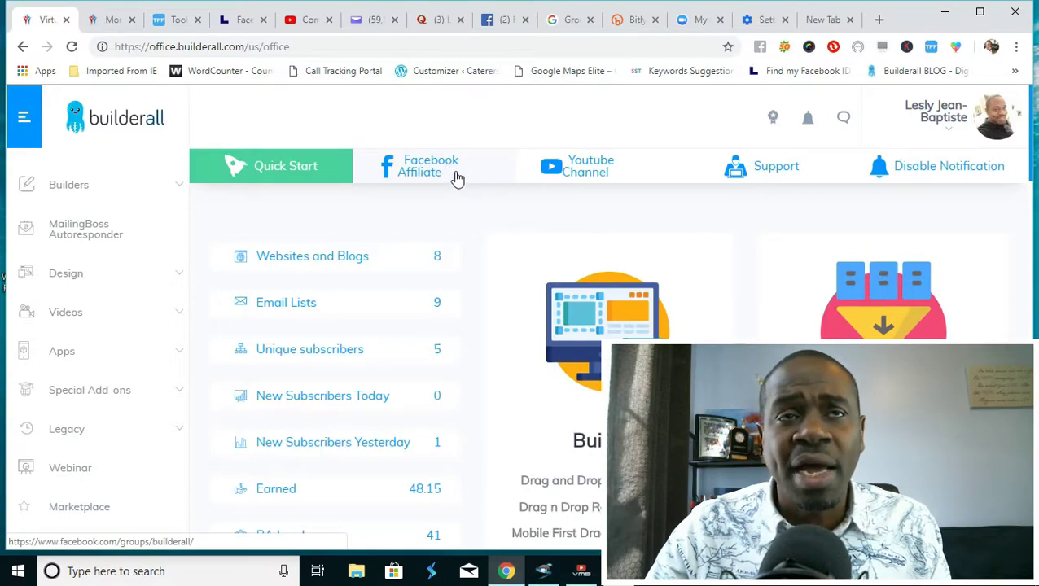
# Go to the Builderall - English Facebook group via the top-bar affiliate link
pyautogui.click(431, 166)
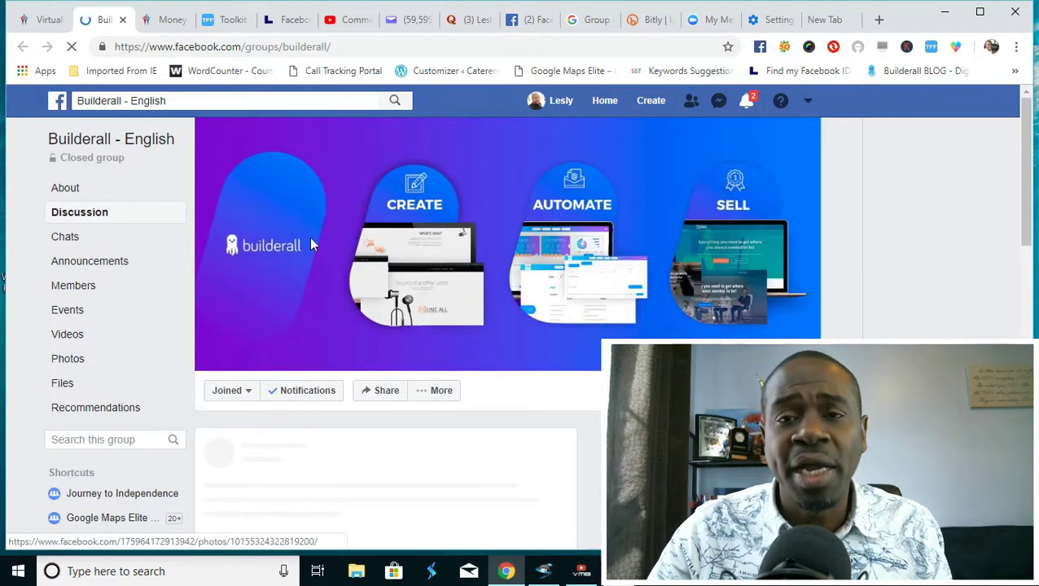
pyautogui.scroll(-3)
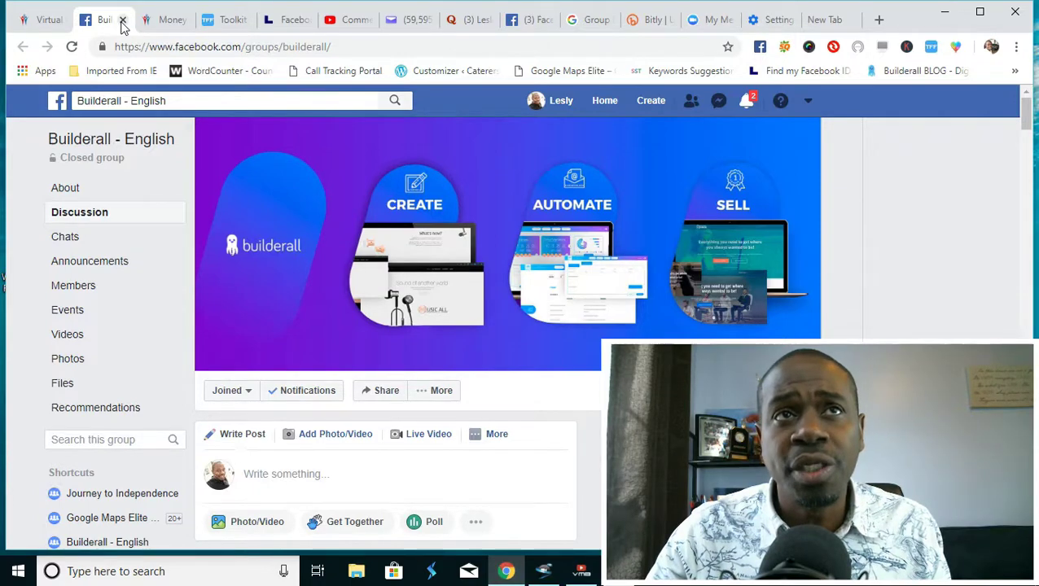
# Close the Facebook tab and browse the Support page's ticket help options
pyautogui.click(123, 20)
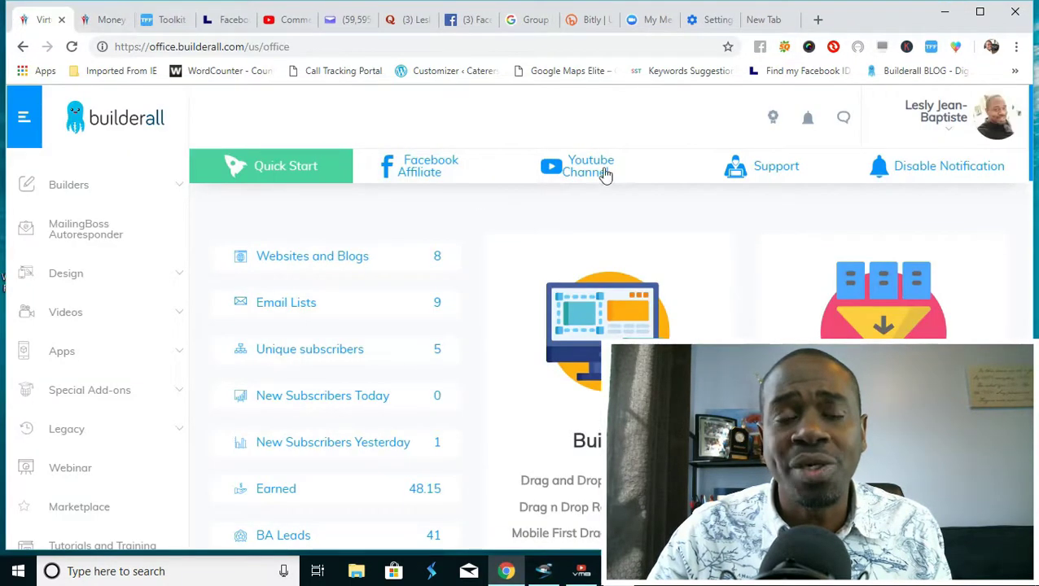
pyautogui.moveTo(821, 179)
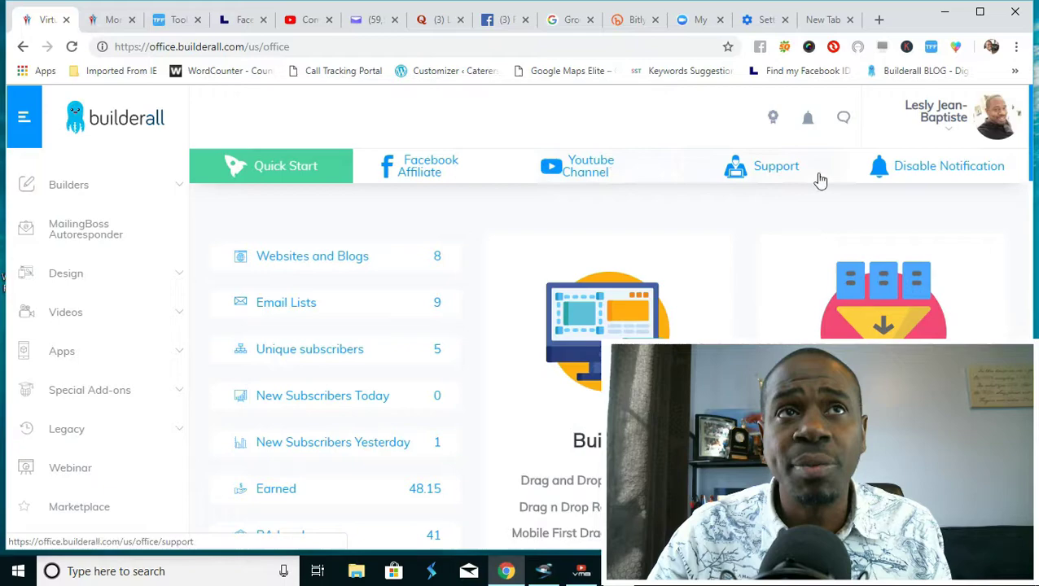
pyautogui.moveTo(797, 177)
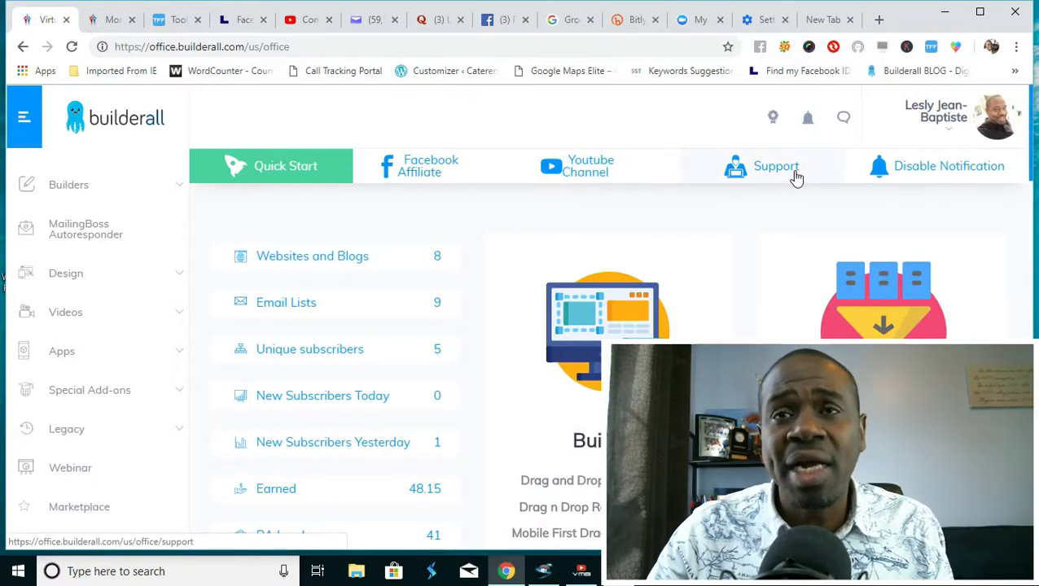
pyautogui.click(775, 167)
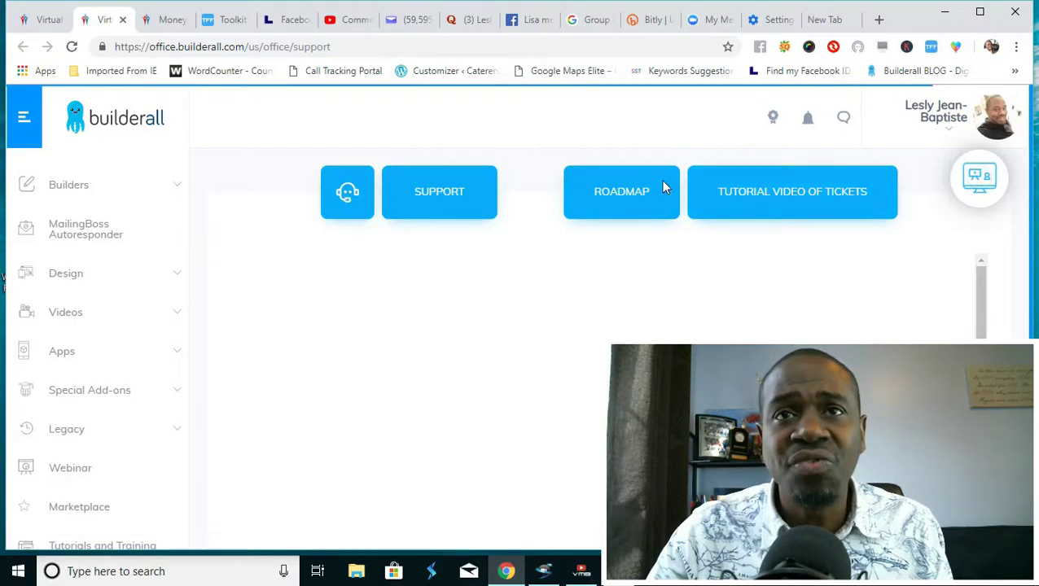
pyautogui.scroll(-3)
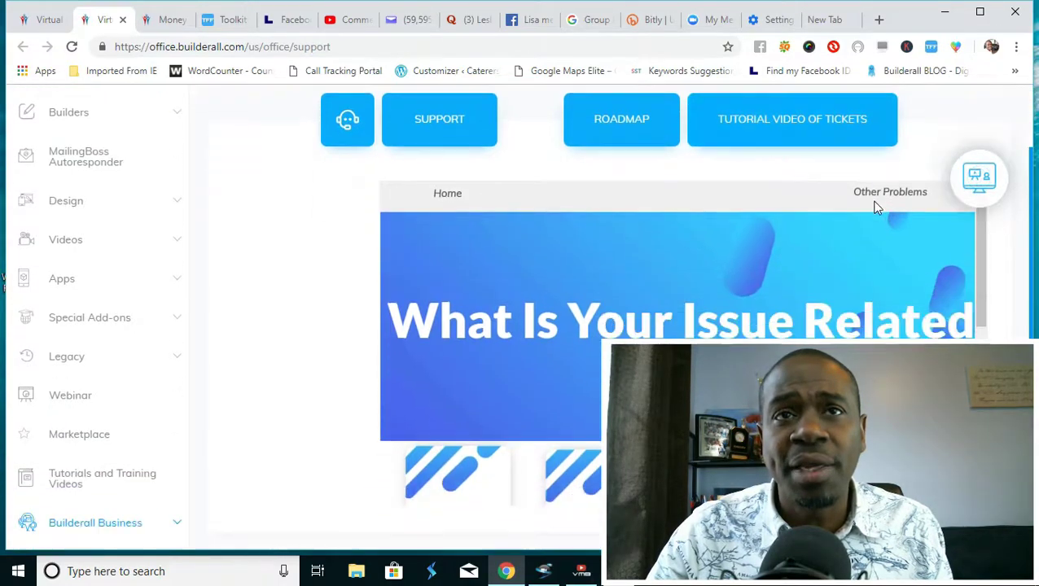
pyautogui.scroll(-3)
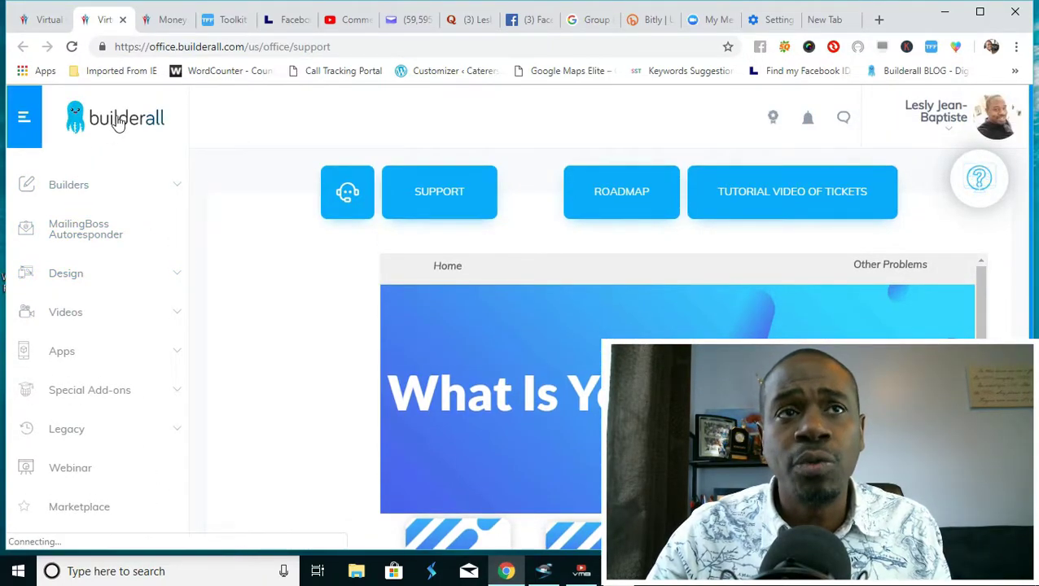
# Return to the back office dashboard via the Builderall logo
pyautogui.click(114, 118)
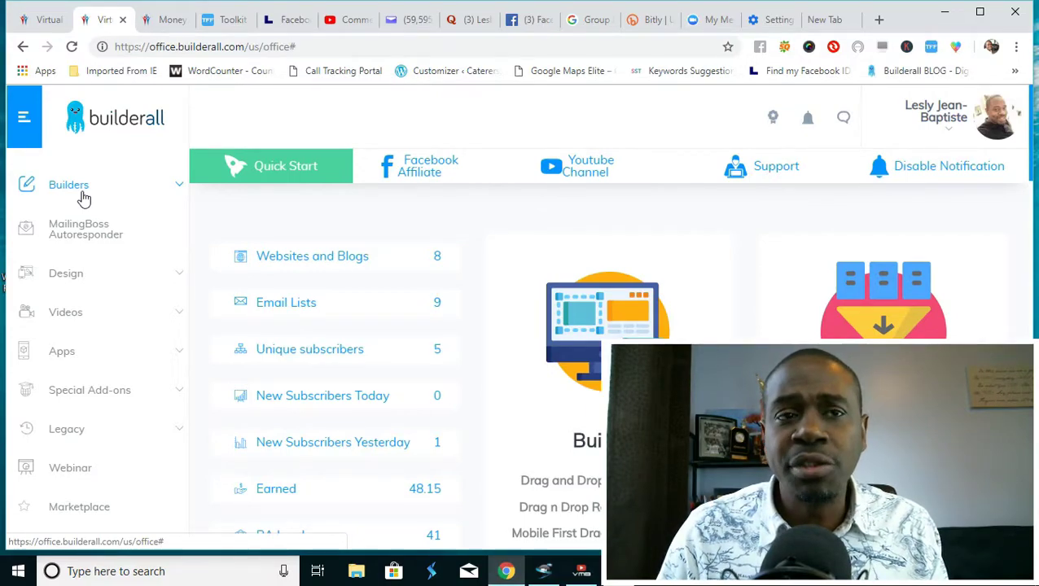
pyautogui.moveTo(84, 228)
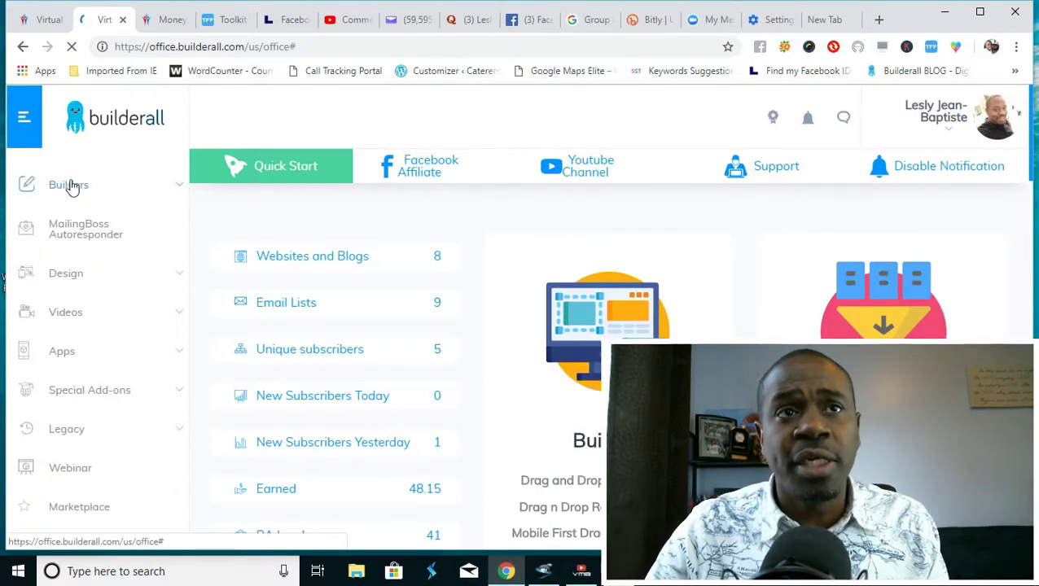
# Show MailingBoss, then expand Builders > Drag and Drop Pixel Perfect to reveal its site options
pyautogui.click(68, 185)
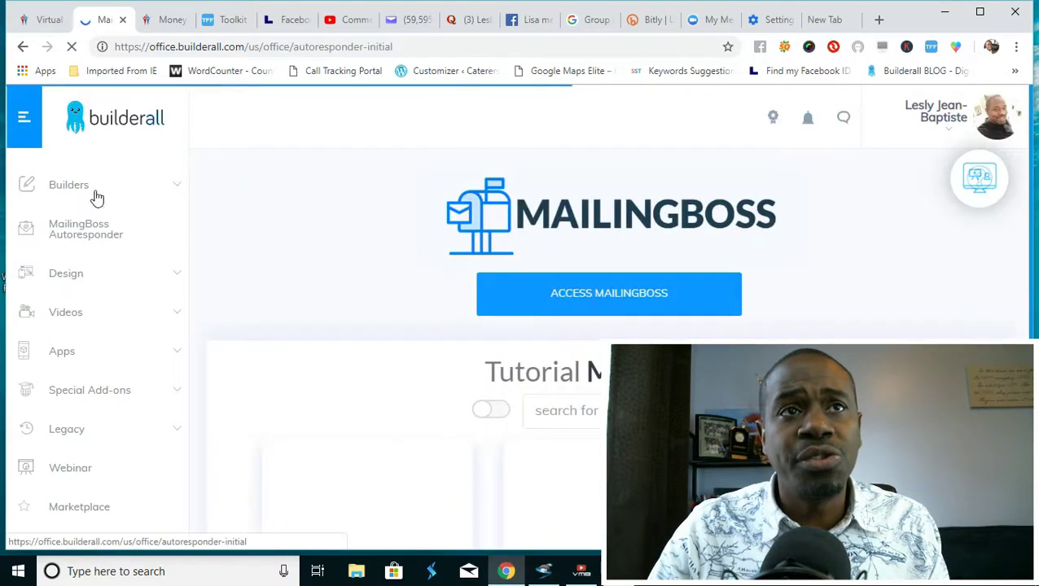
pyautogui.click(68, 186)
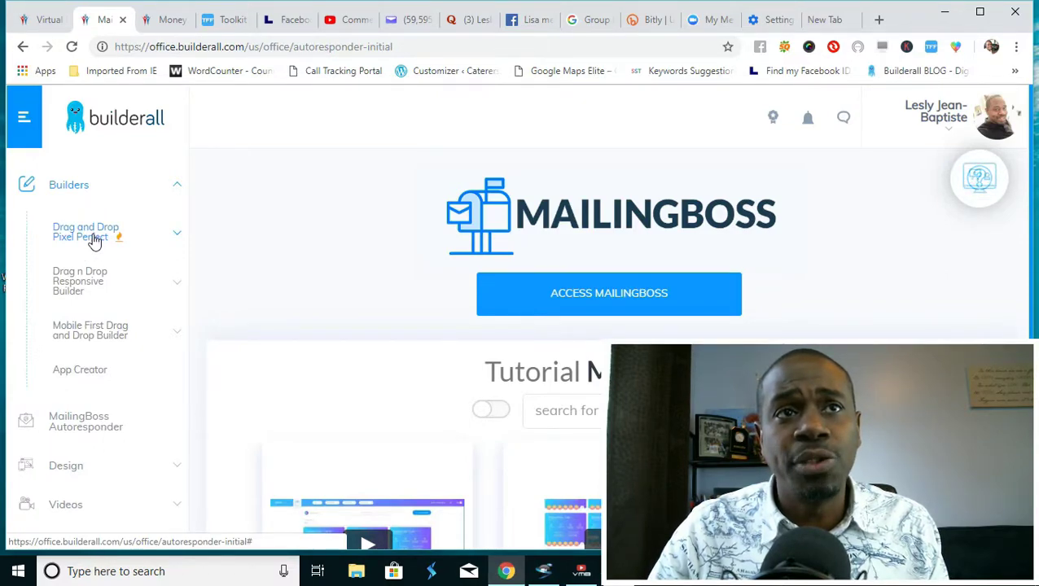
pyautogui.click(84, 231)
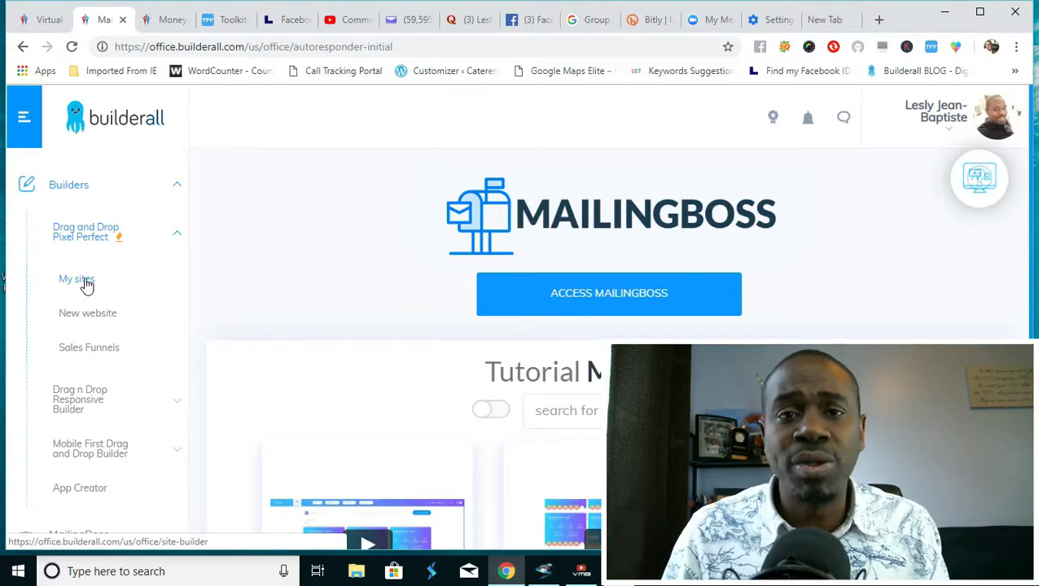
pyautogui.moveTo(88, 313)
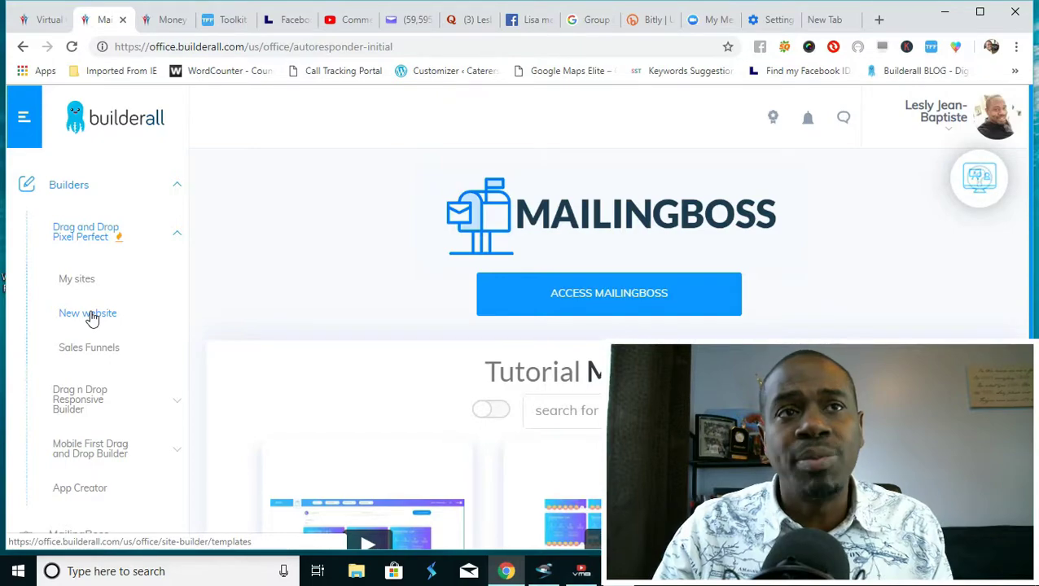
# Browse New website templates filtered to Real Estate, viewing Landing Page and Design Agency subcategories
pyautogui.click(86, 313)
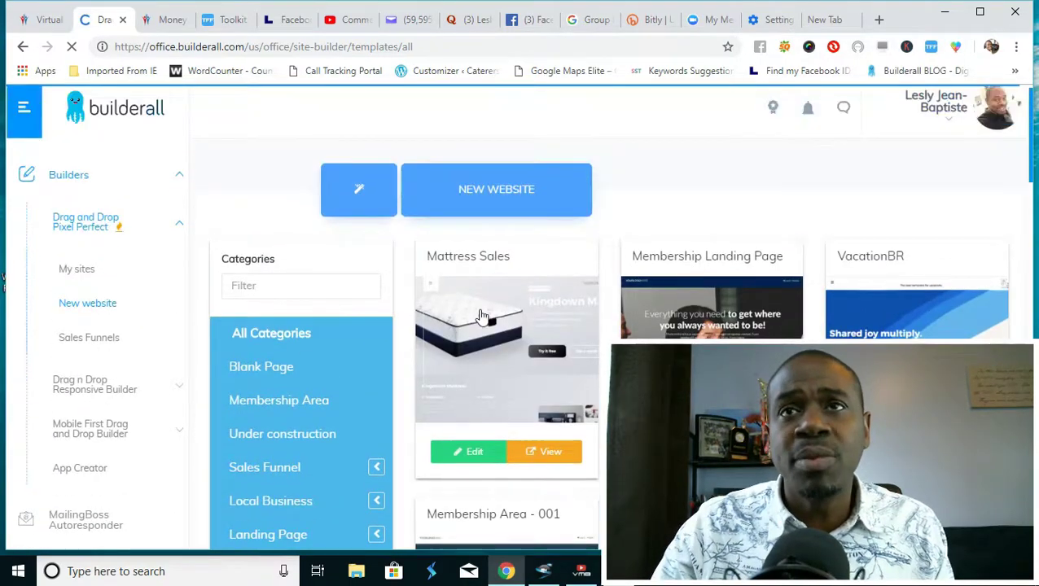
pyautogui.scroll(-3)
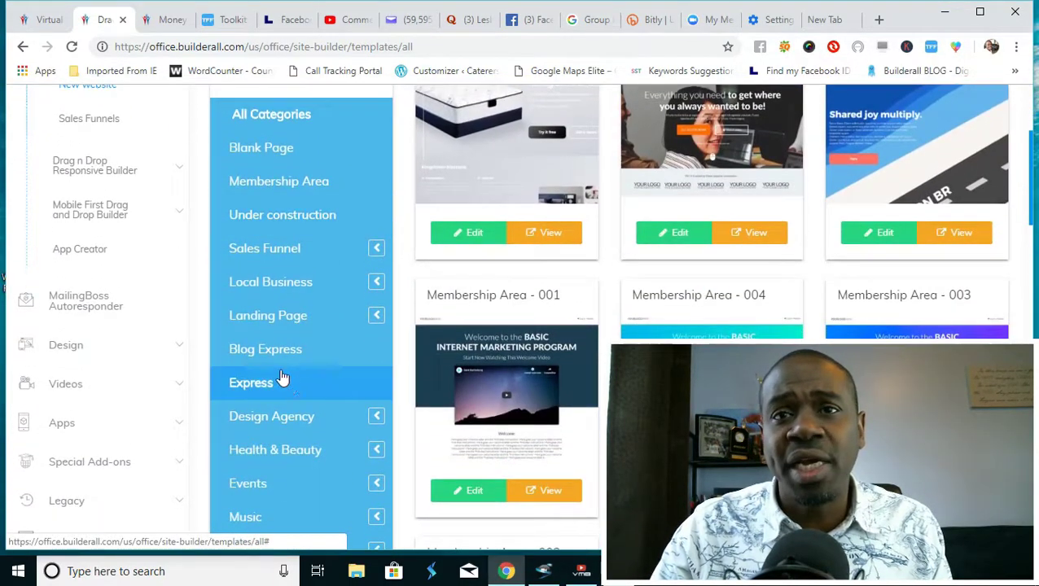
pyautogui.moveTo(265, 349)
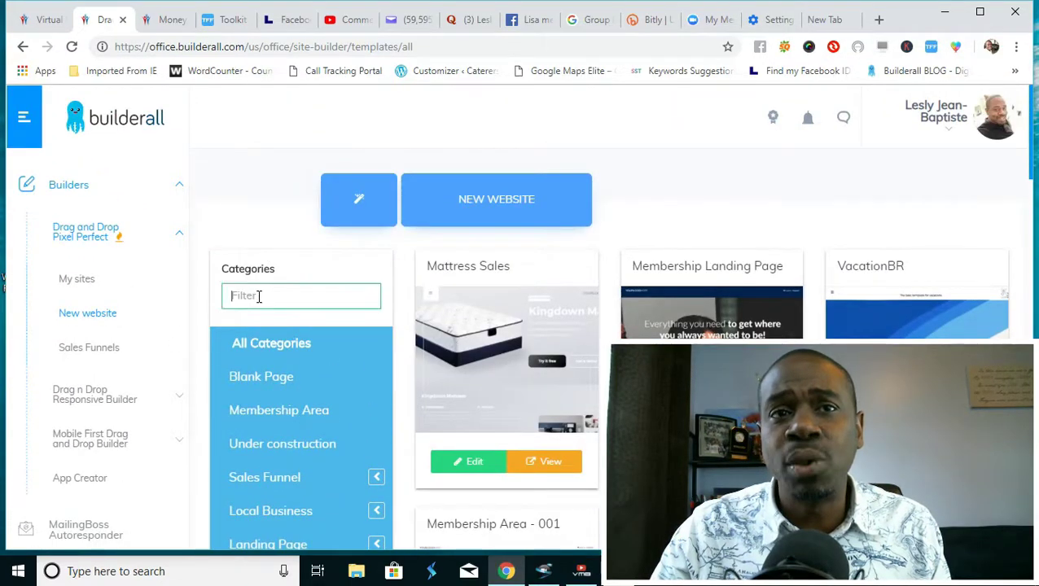
pyautogui.write('real')
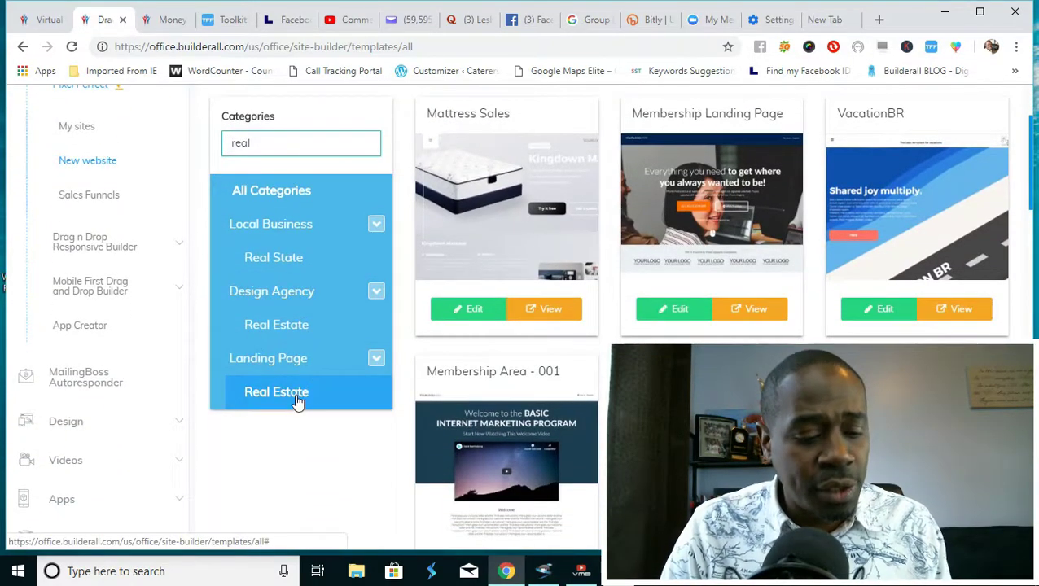
pyautogui.click(278, 391)
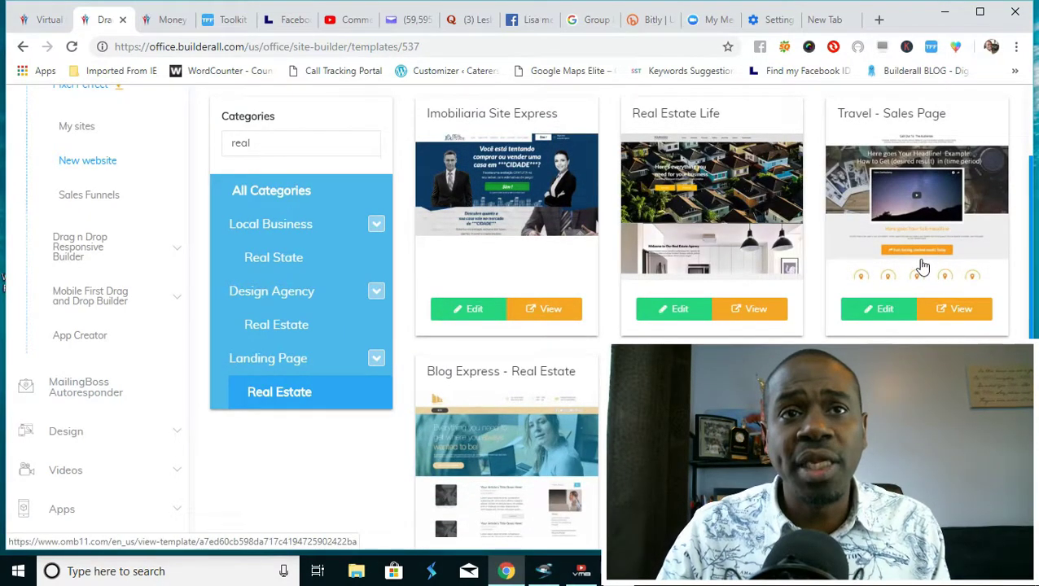
pyautogui.scroll(-3)
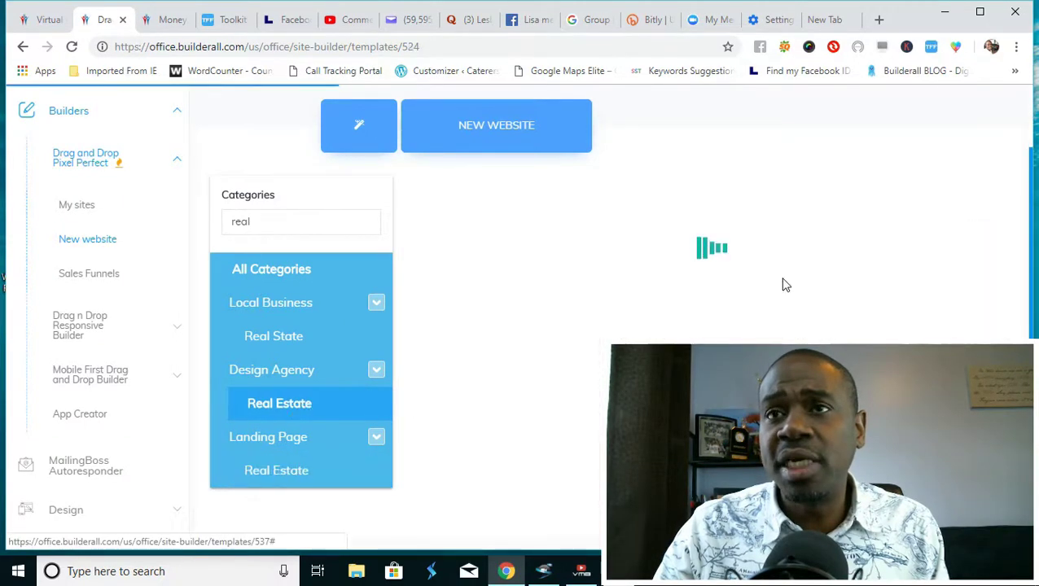
pyautogui.click(280, 404)
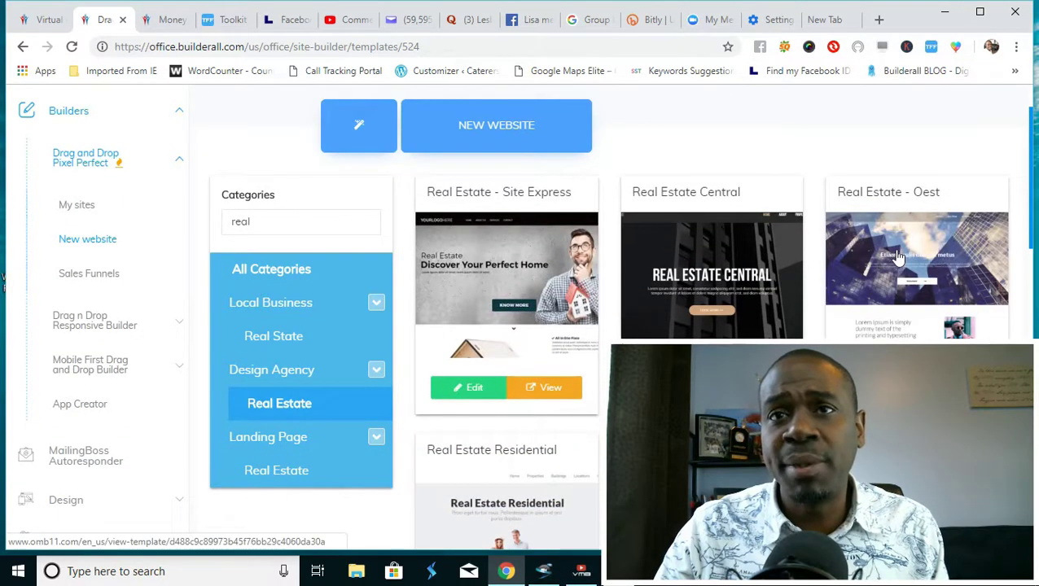
pyautogui.scroll(-3)
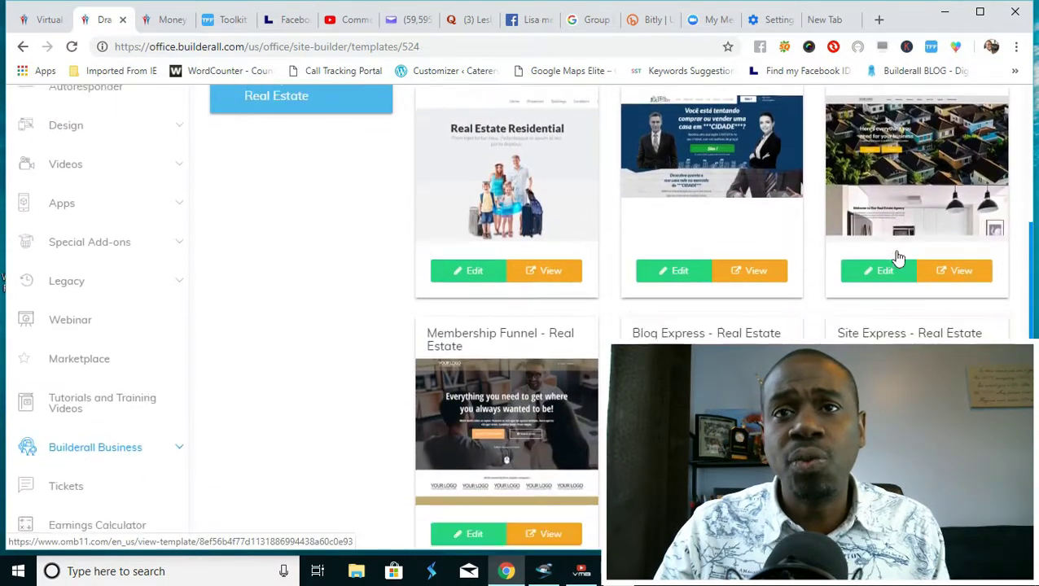
pyautogui.scroll(-3)
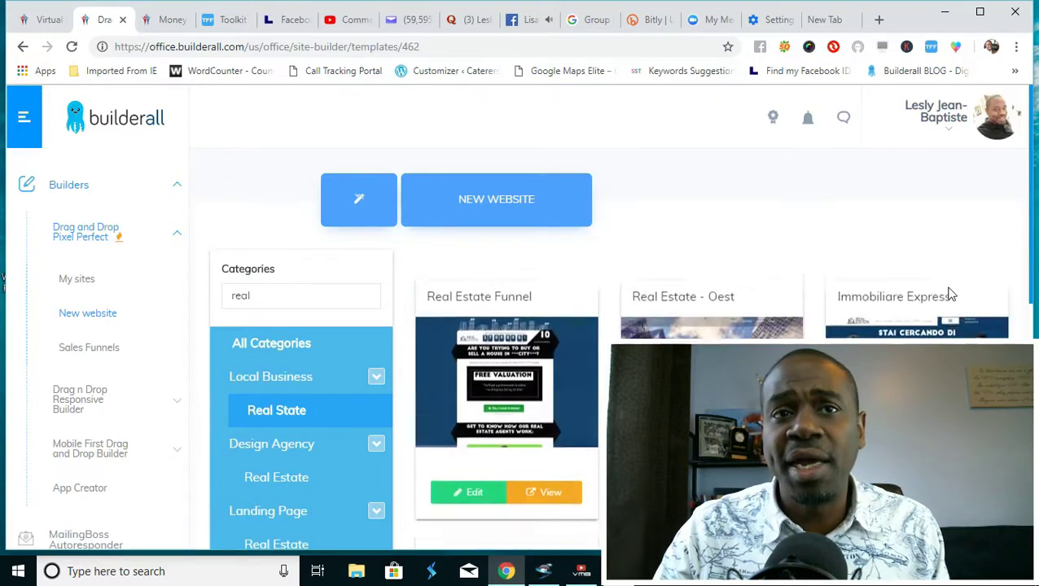
pyautogui.scroll(-3)
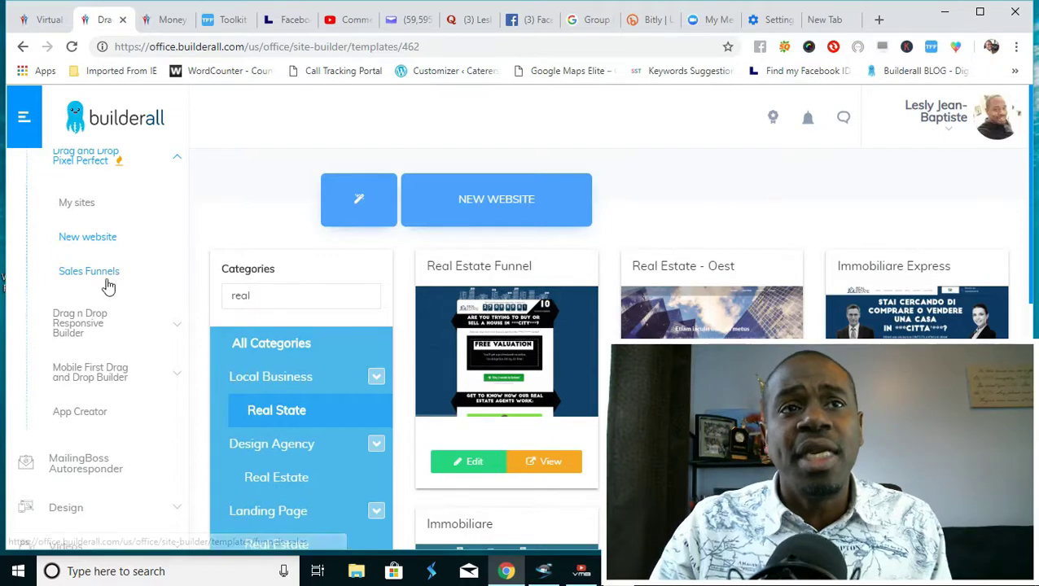
# Select the Product Launch Funnel from the sales funnel gallery and view its tutorial and templates
pyautogui.scroll(-3)
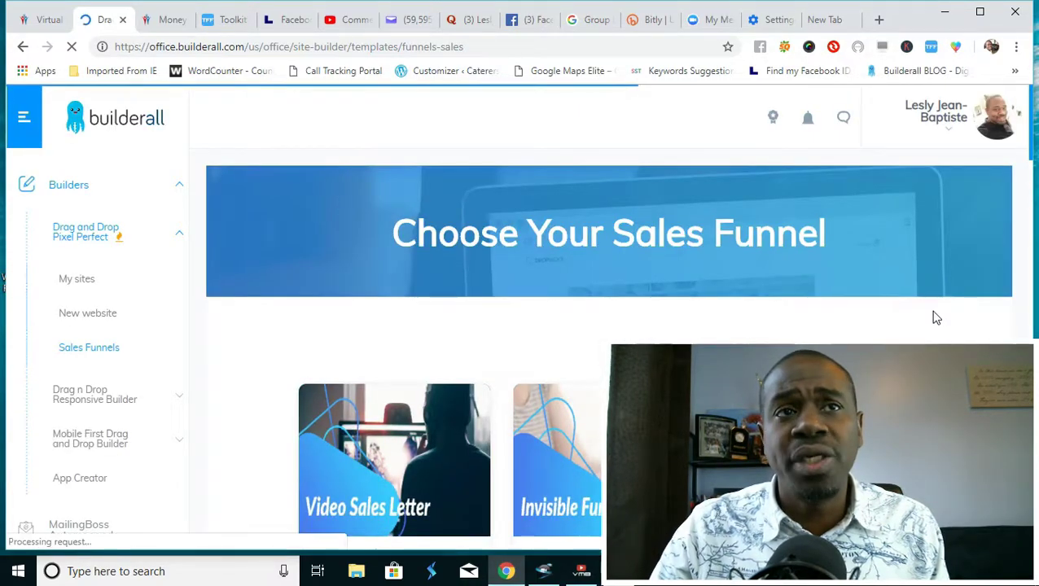
pyautogui.scroll(-3)
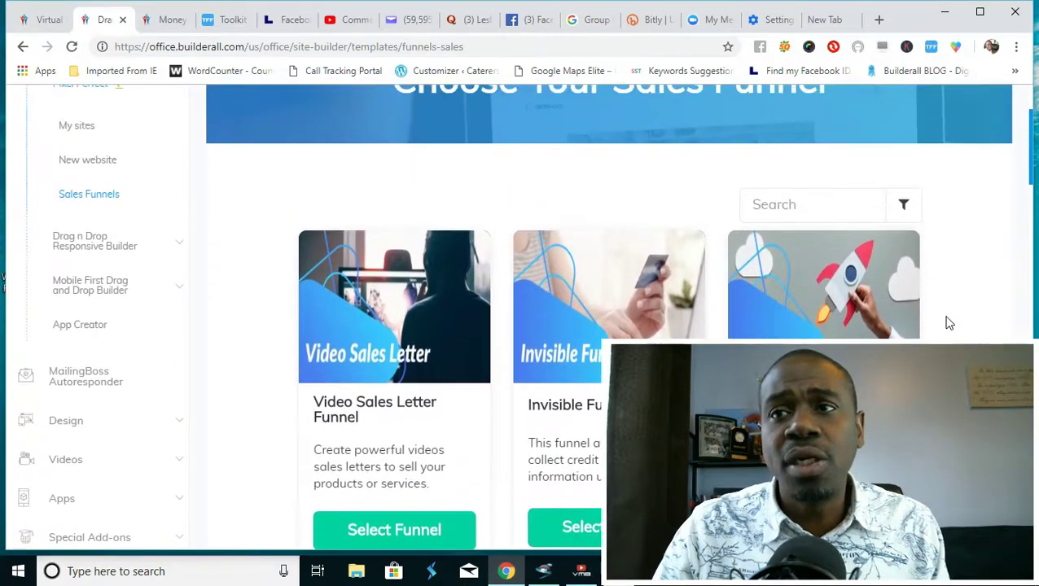
pyautogui.scroll(-3)
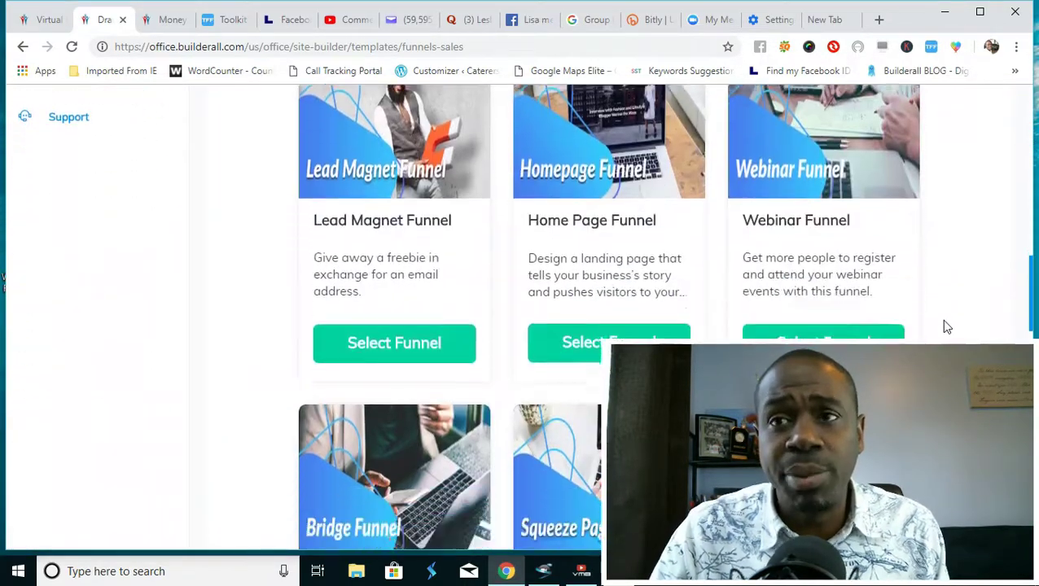
pyautogui.scroll(-3)
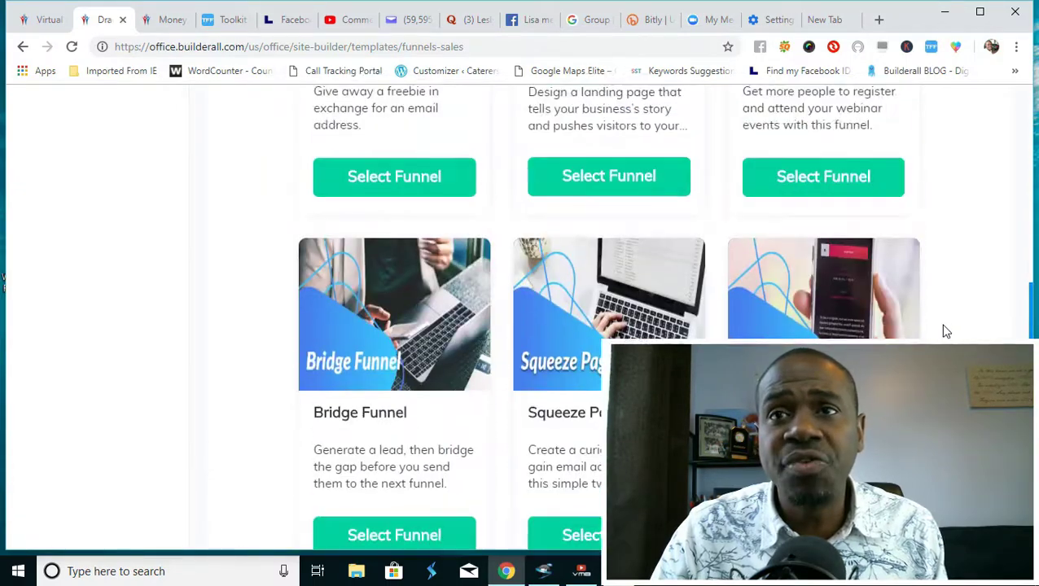
pyautogui.scroll(3)
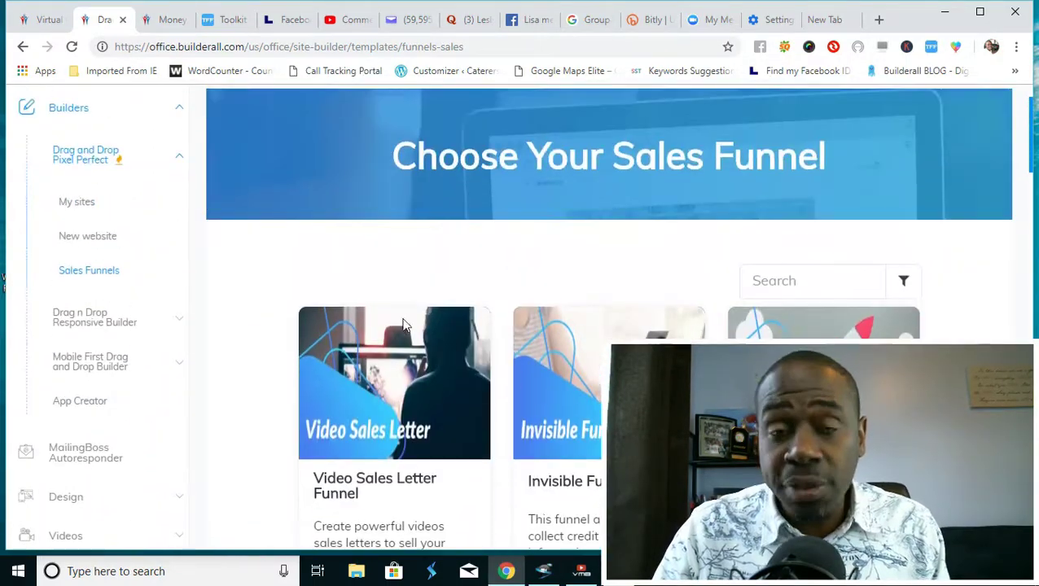
pyautogui.scroll(-3)
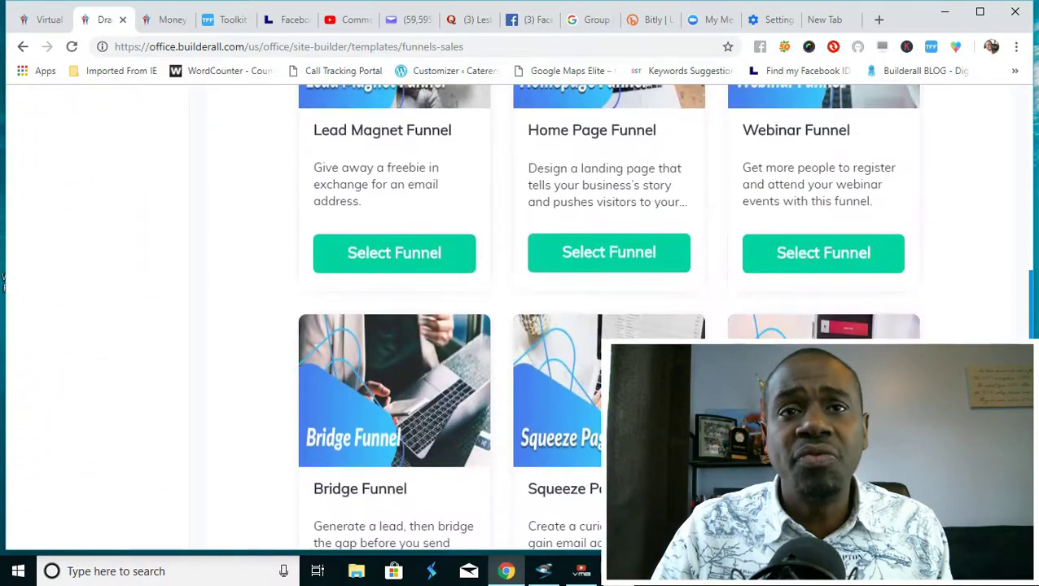
pyautogui.scroll(-3)
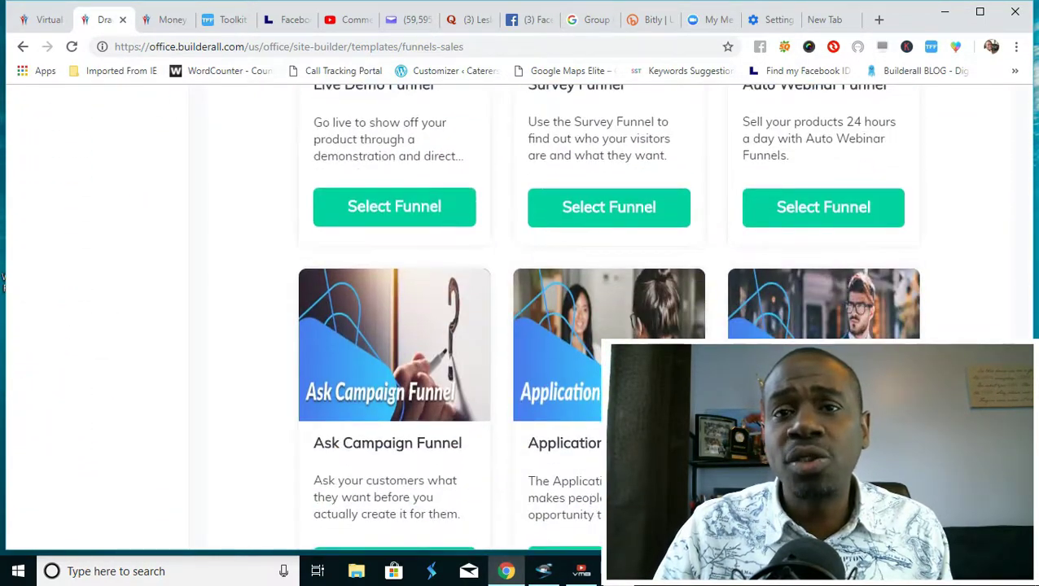
pyautogui.scroll(-3)
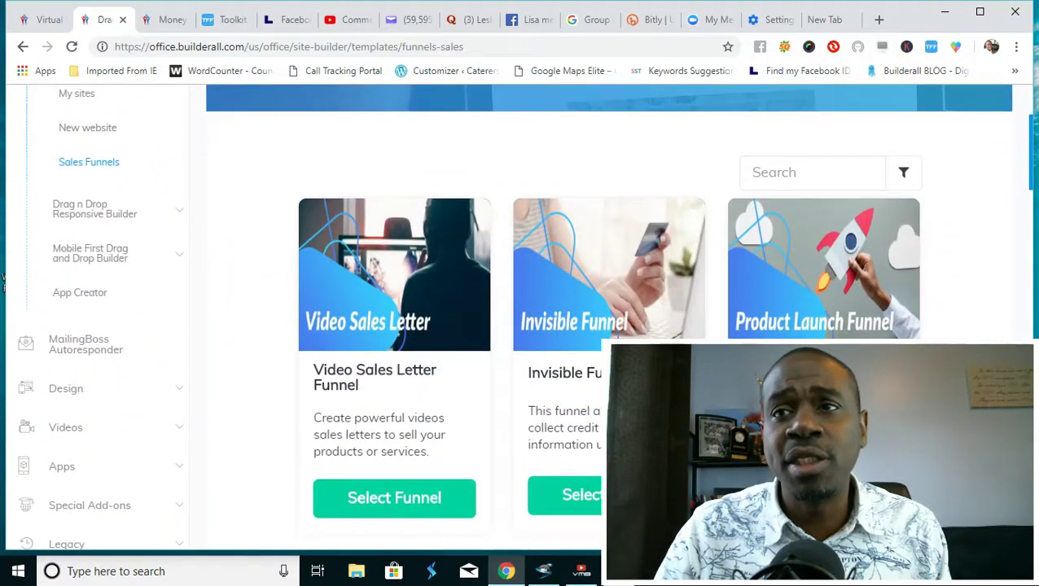
pyautogui.click(394, 499)
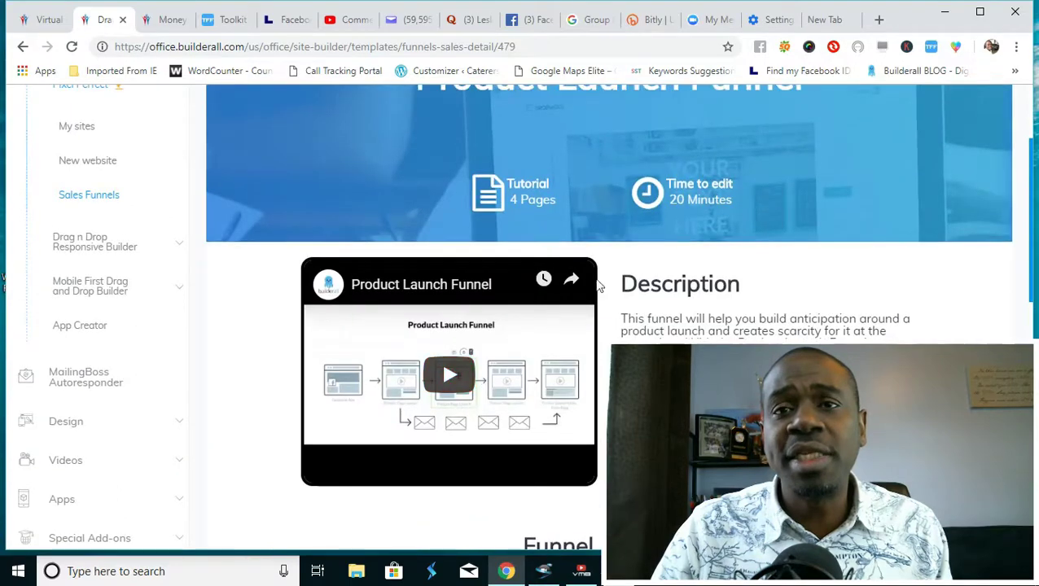
pyautogui.scroll(-3)
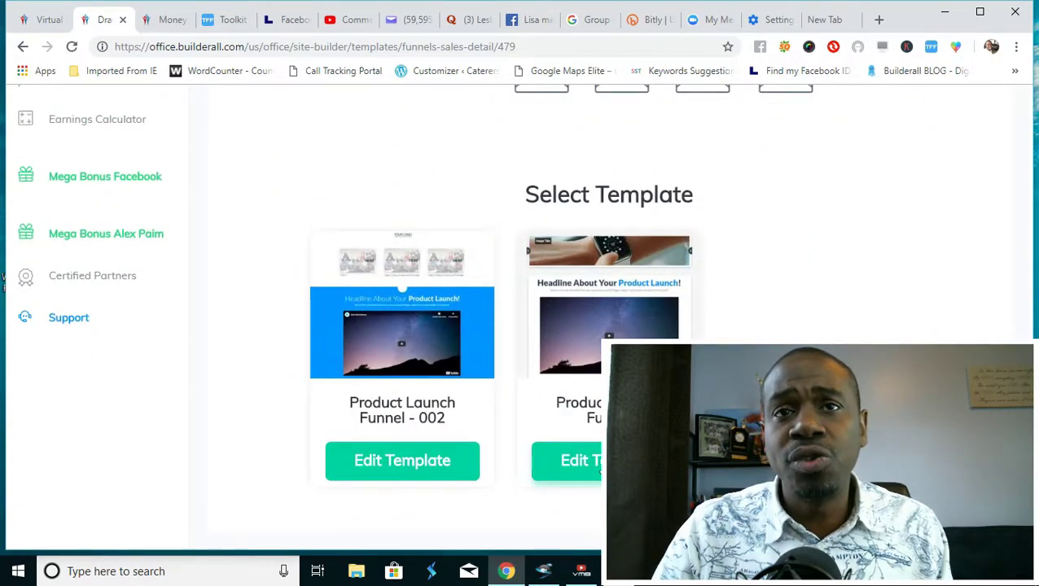
# Go back to the back office dashboard with its account stats overview
pyautogui.click(403, 459)
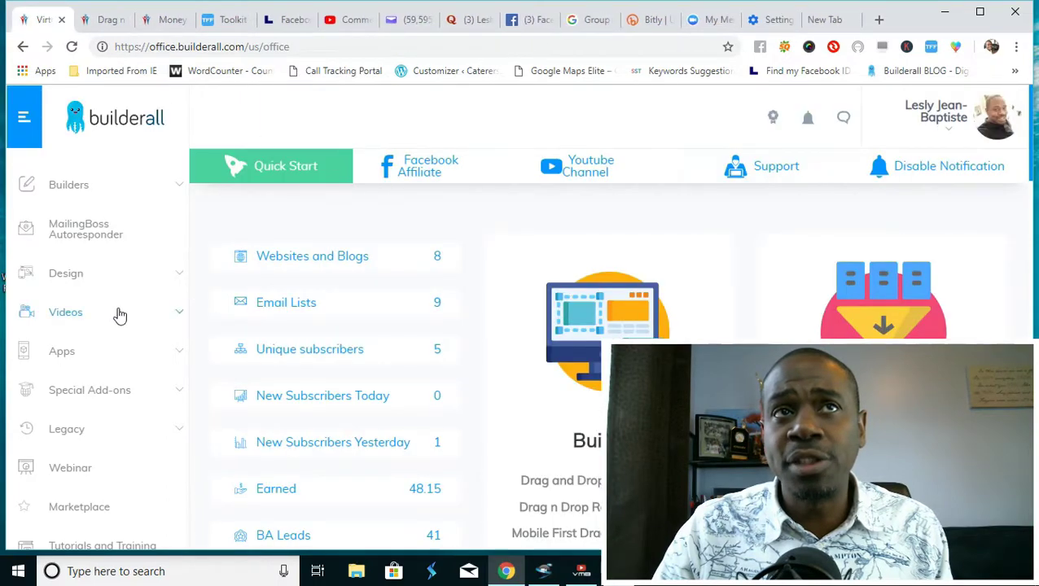
pyautogui.moveTo(120, 274)
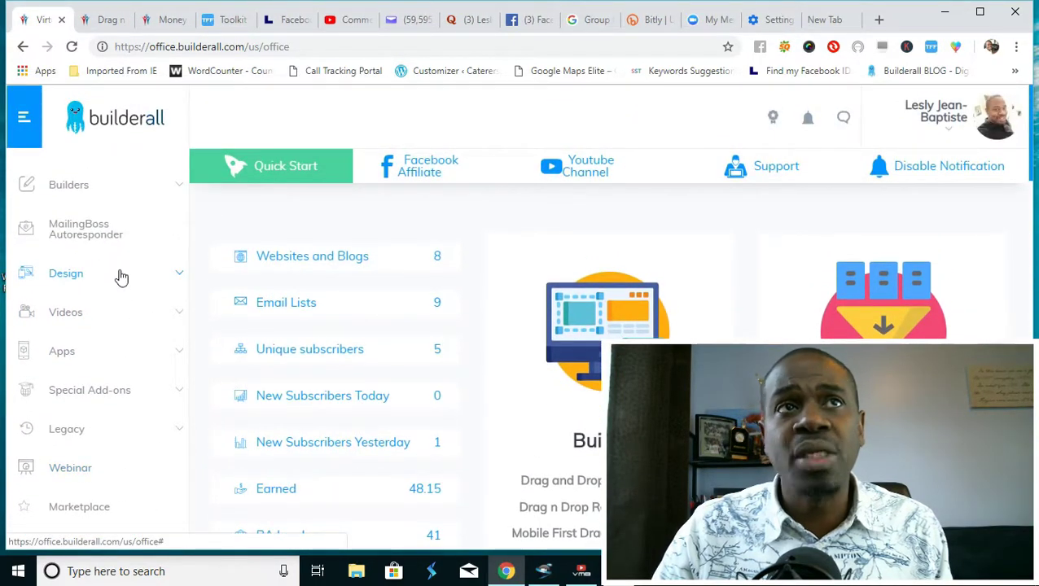
# Browse Design Studio mockups such as ID Card Holder, iMac and iPhone templates
pyautogui.click(65, 274)
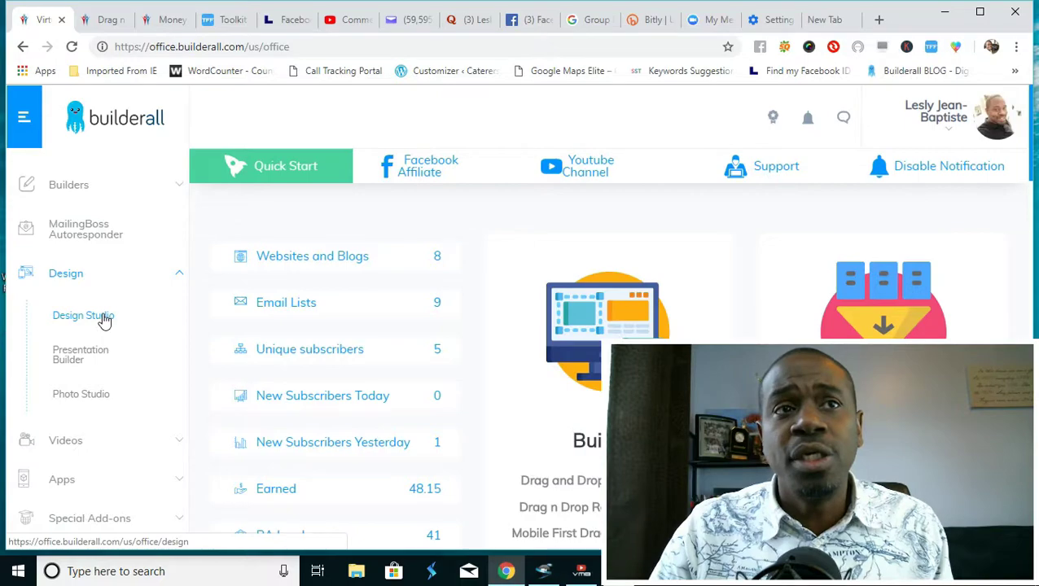
pyautogui.click(83, 316)
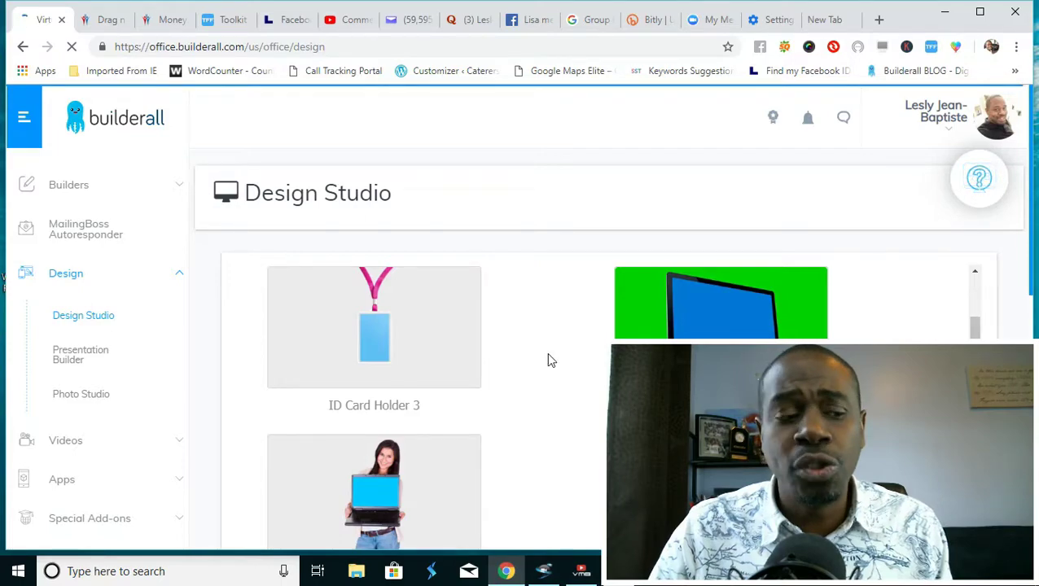
pyautogui.scroll(-3)
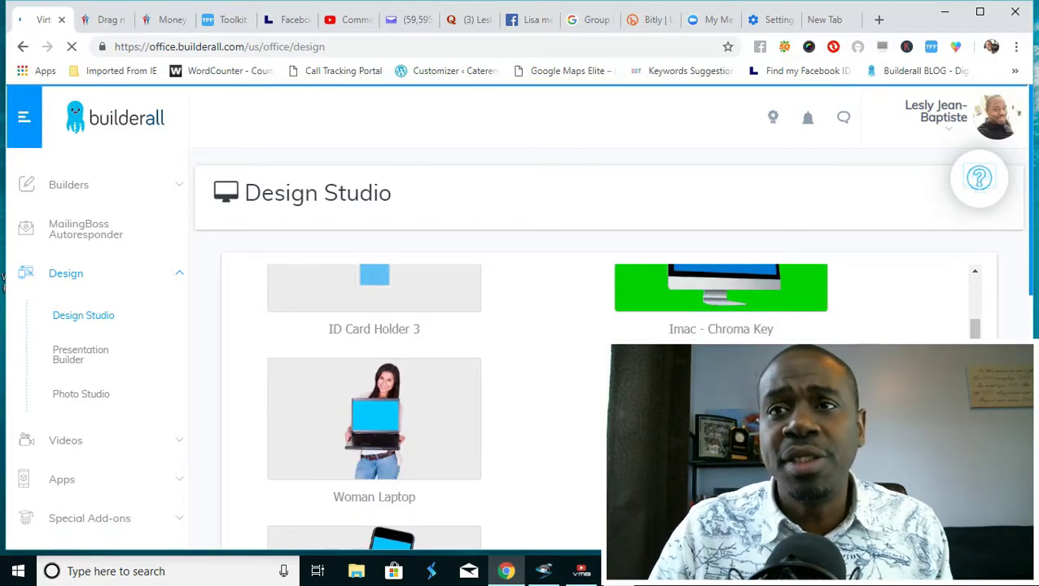
pyautogui.scroll(-3)
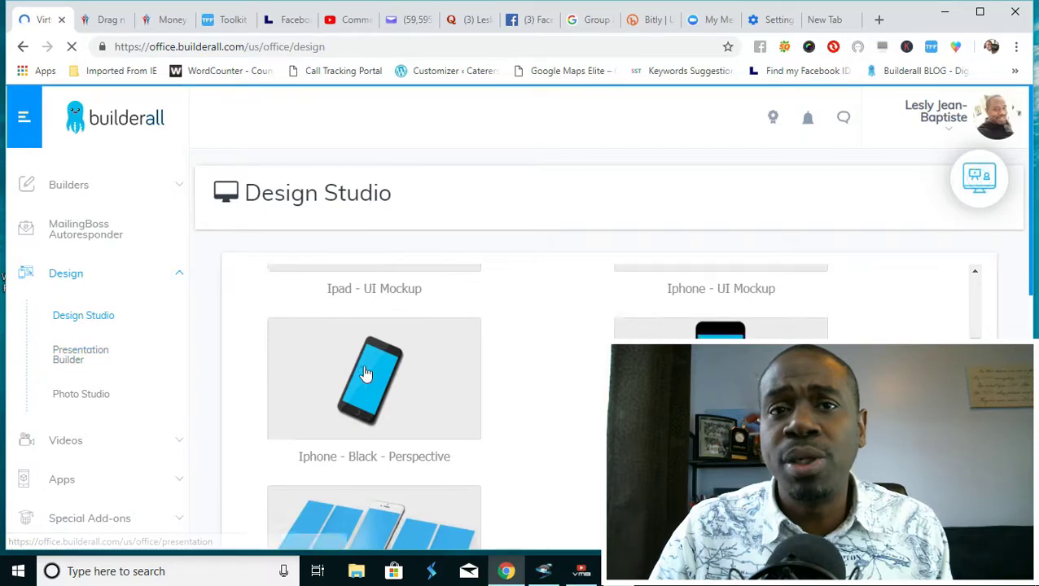
pyautogui.scroll(-3)
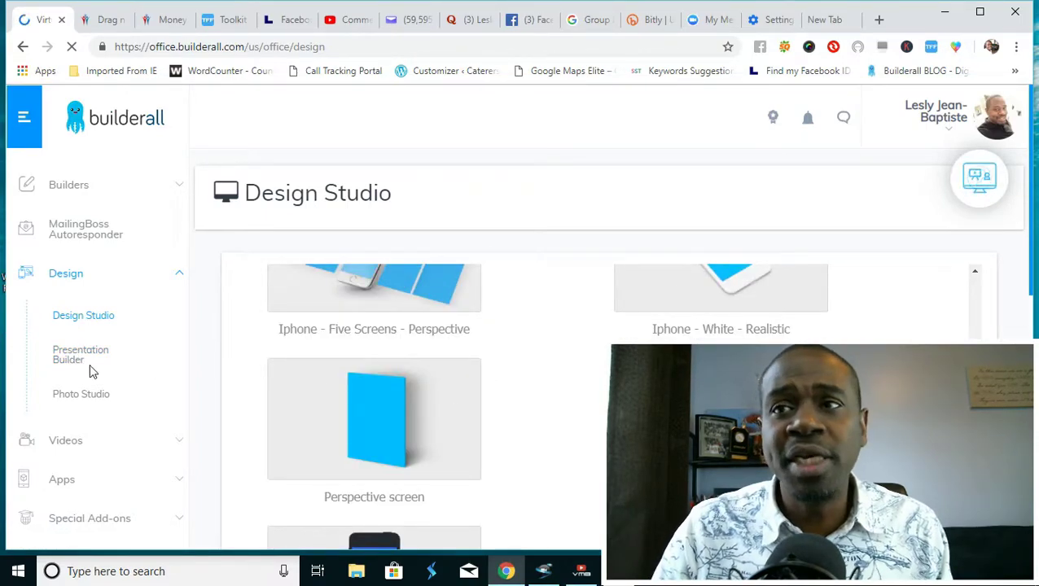
# Explore the Presentation Builder, video tools and apps sections of the sidebar
pyautogui.click(80, 355)
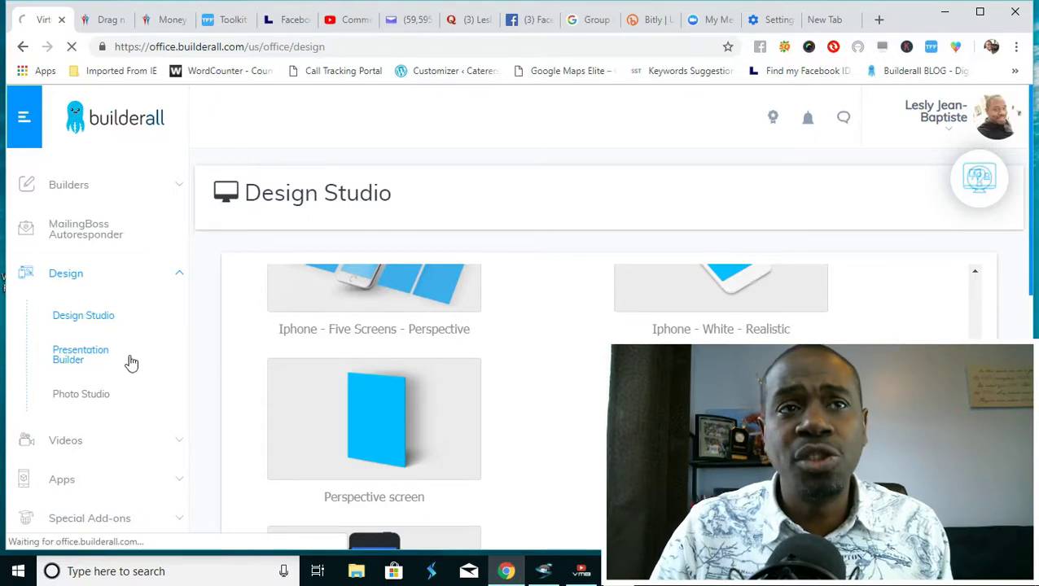
pyautogui.click(80, 355)
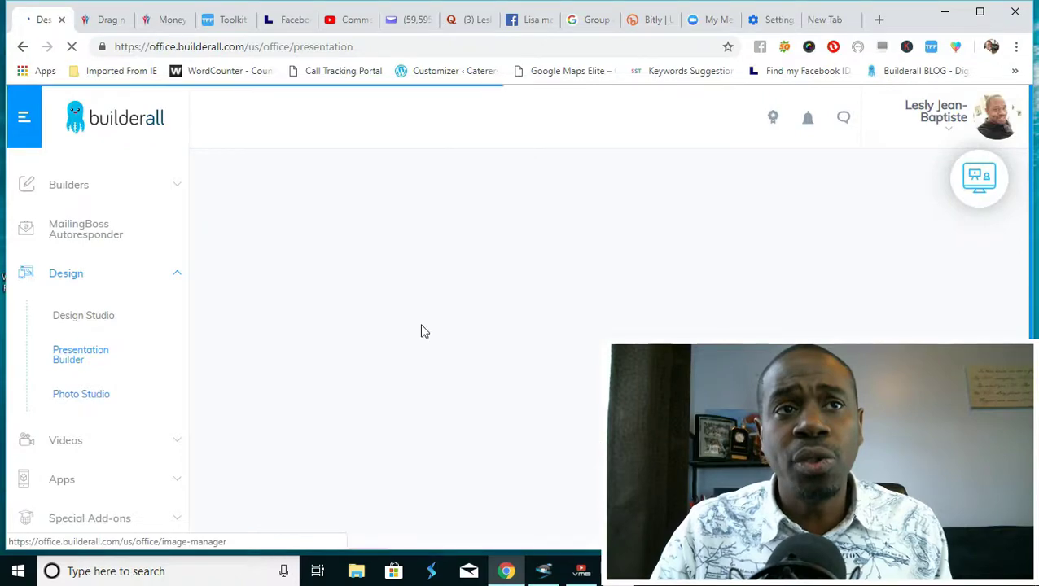
pyautogui.click(80, 355)
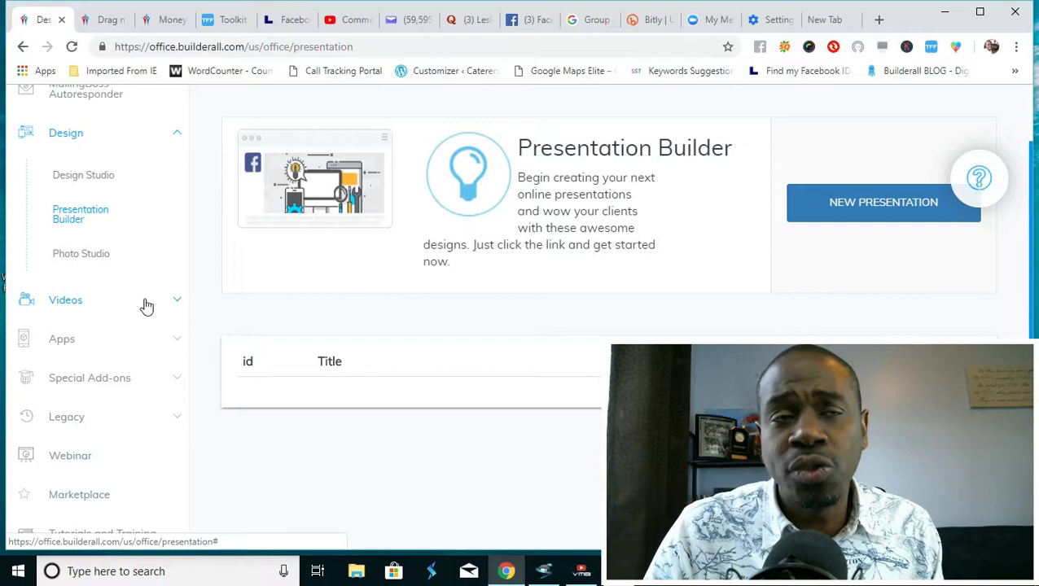
pyautogui.click(65, 300)
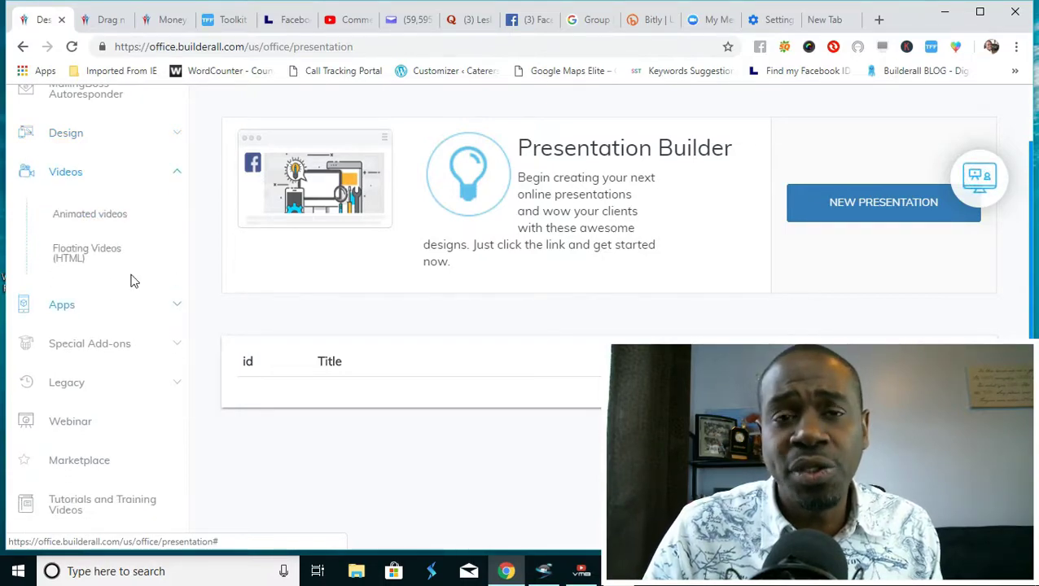
pyautogui.moveTo(130, 310)
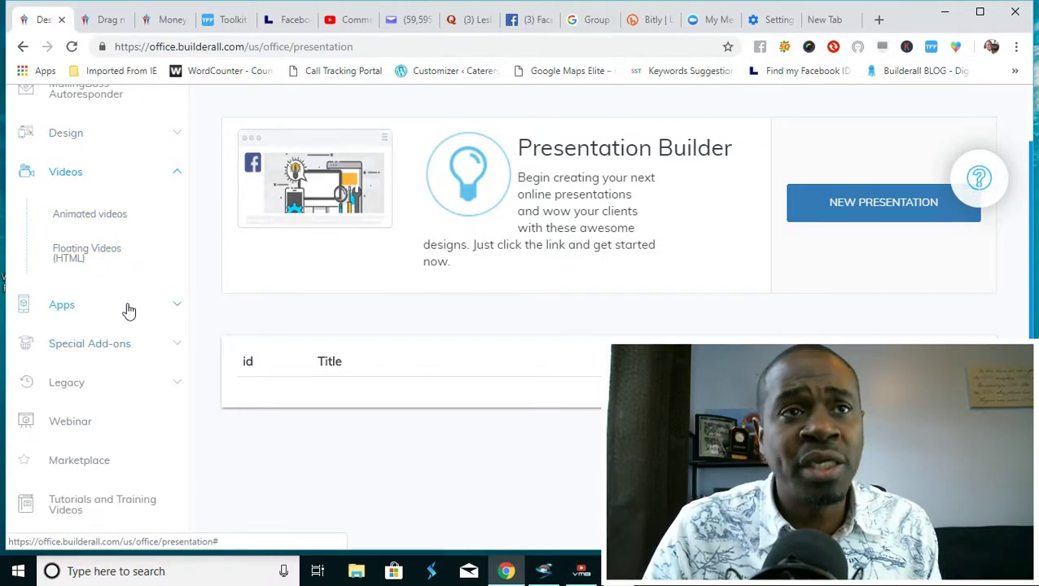
pyautogui.click(62, 304)
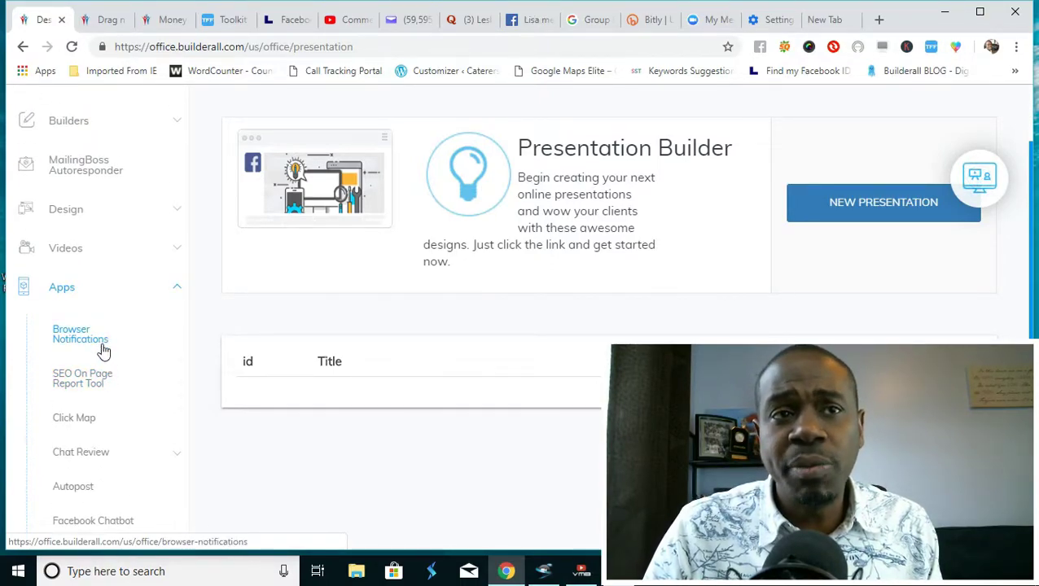
pyautogui.scroll(-3)
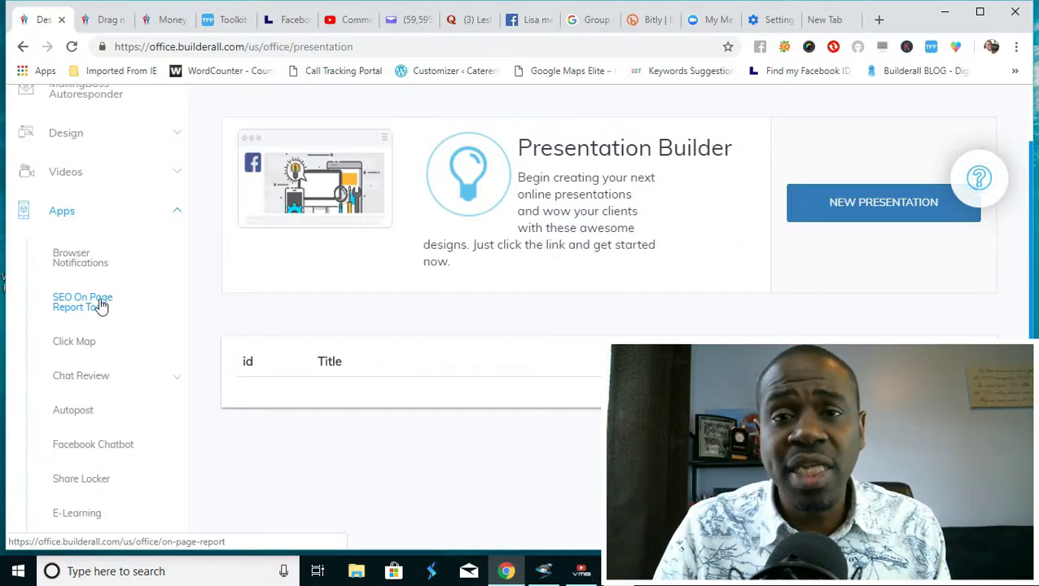
pyautogui.moveTo(75, 342)
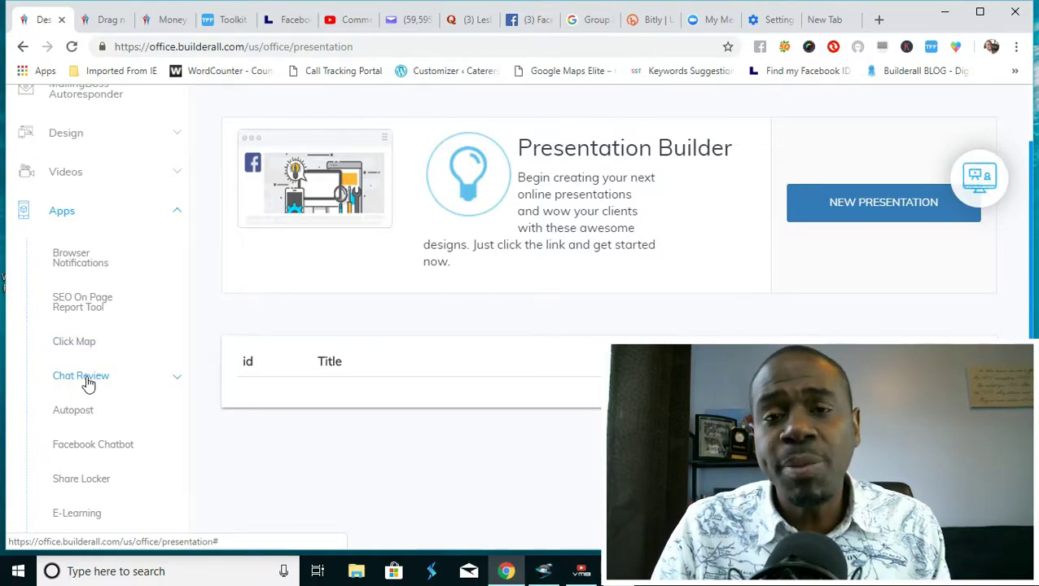
# Expand Chat Review options and go to the Tutorials and Training Videos area
pyautogui.click(81, 374)
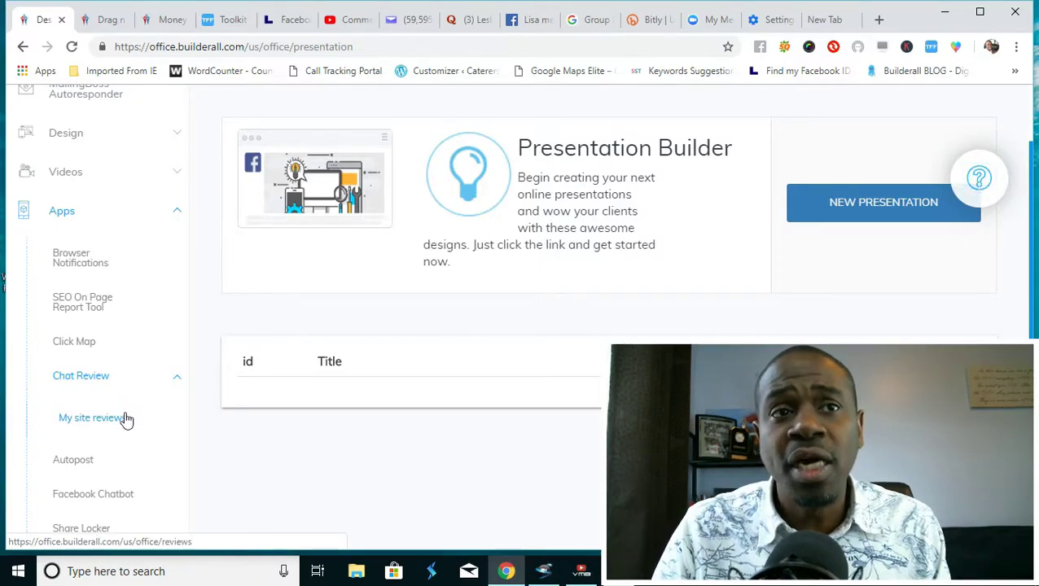
pyautogui.scroll(-3)
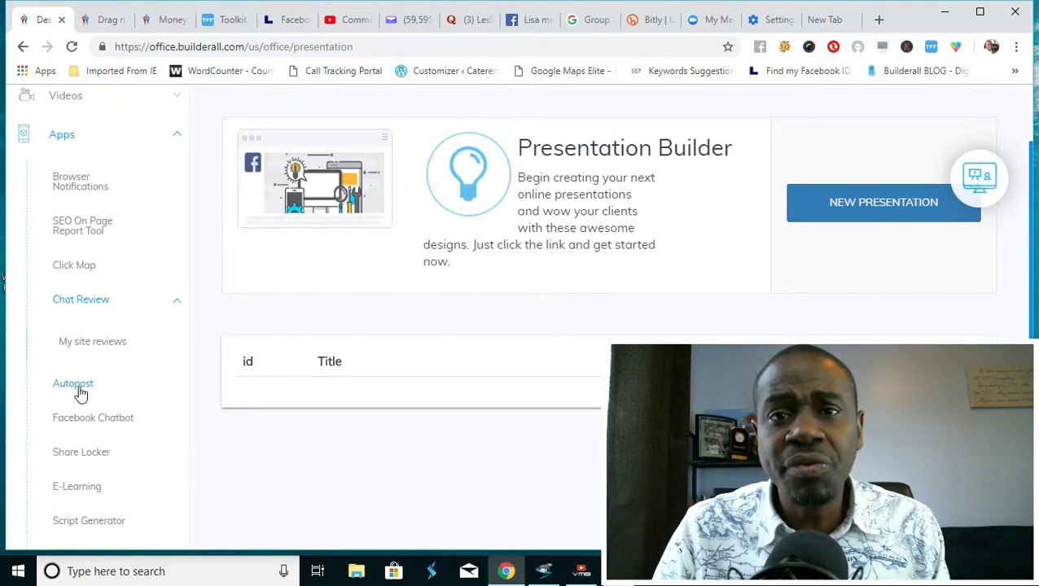
pyautogui.moveTo(74, 385)
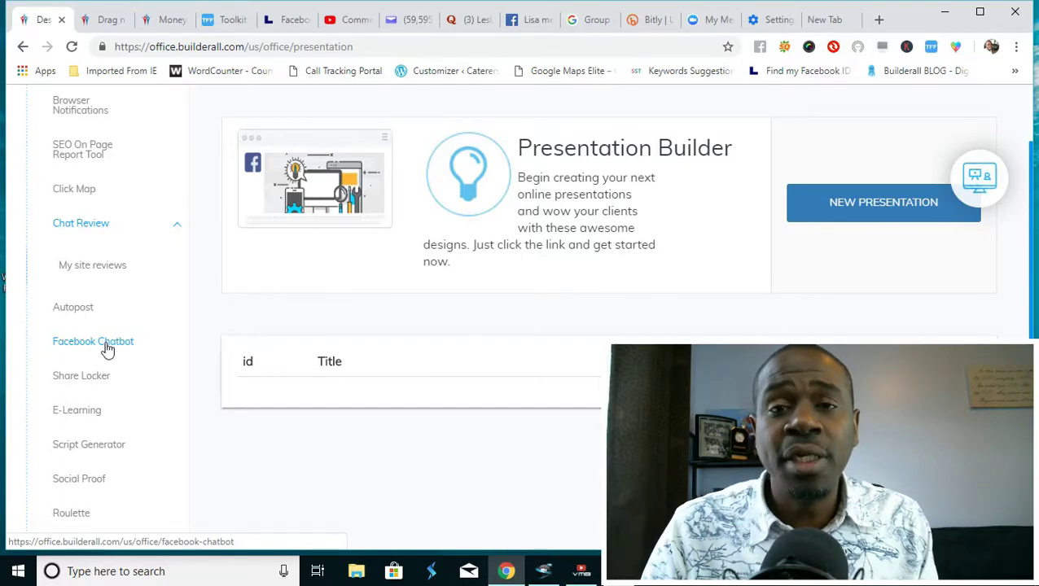
pyautogui.moveTo(82, 374)
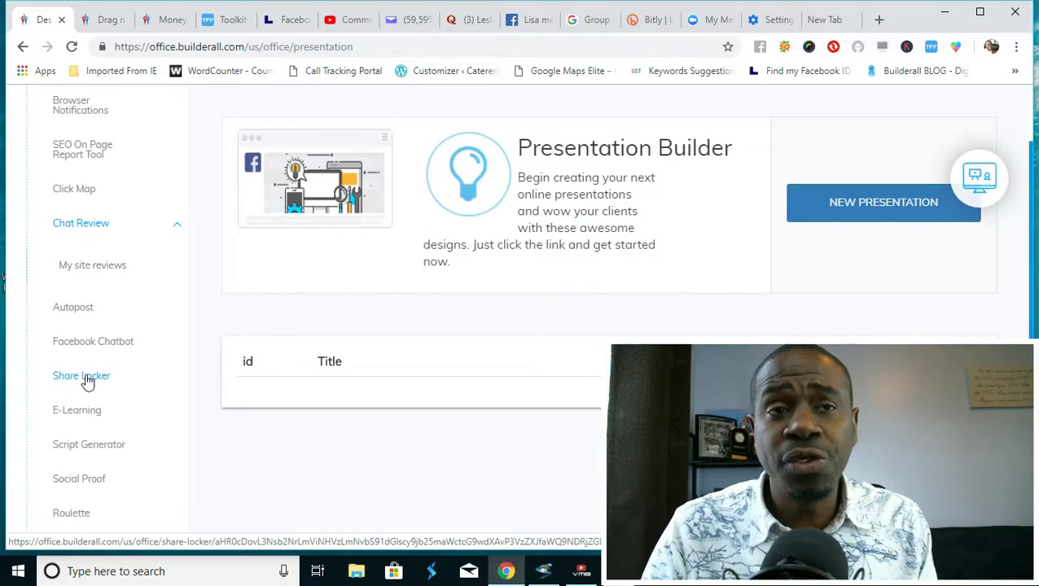
pyautogui.moveTo(78, 410)
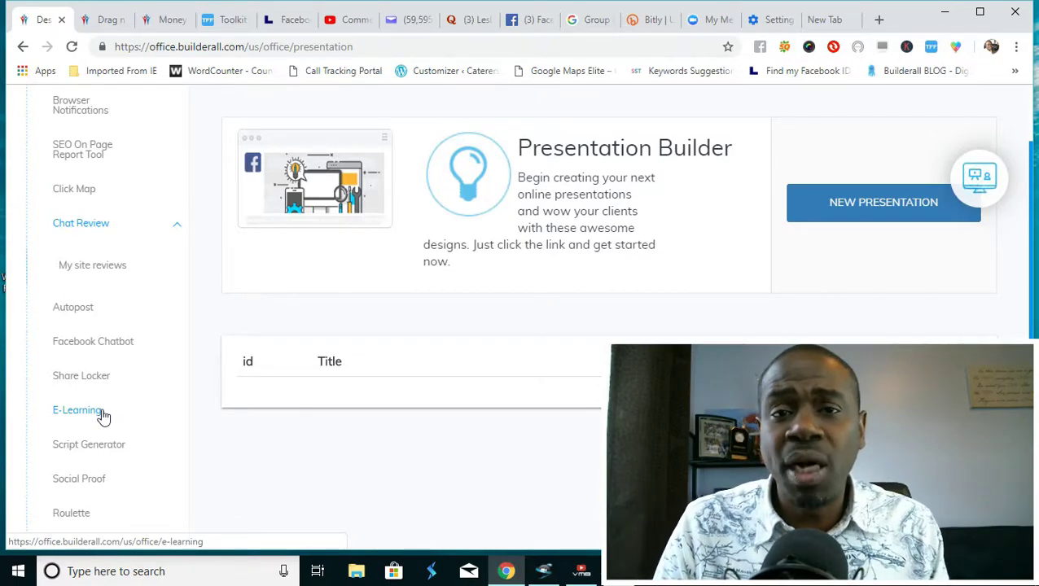
pyautogui.scroll(-3)
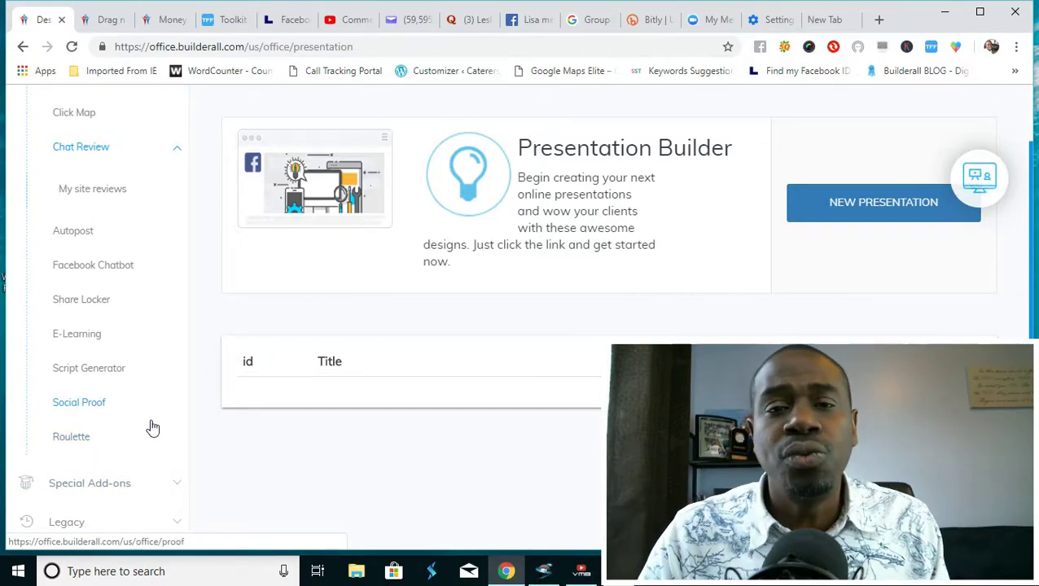
pyautogui.scroll(-3)
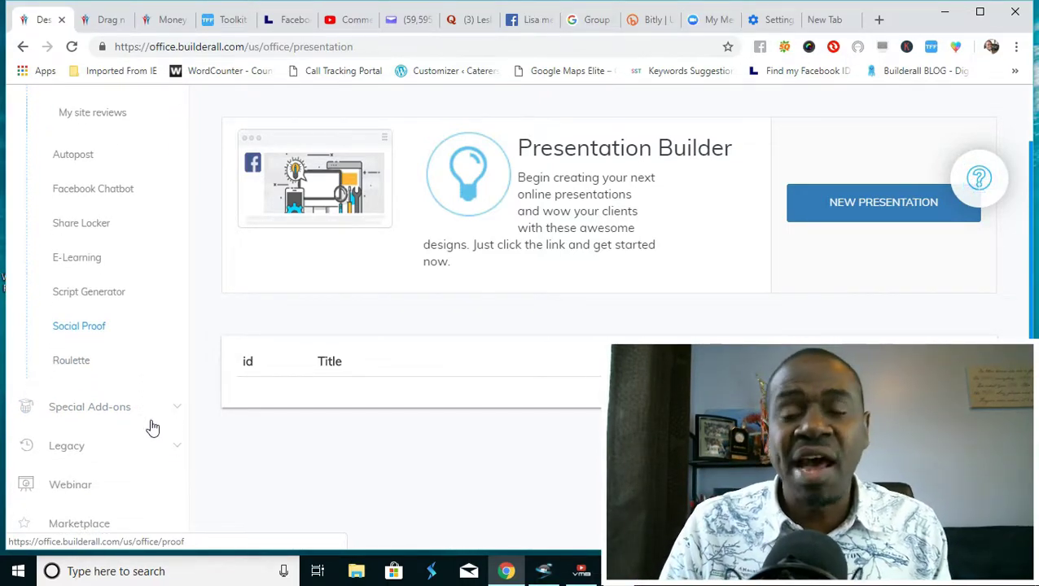
pyautogui.moveTo(78, 360)
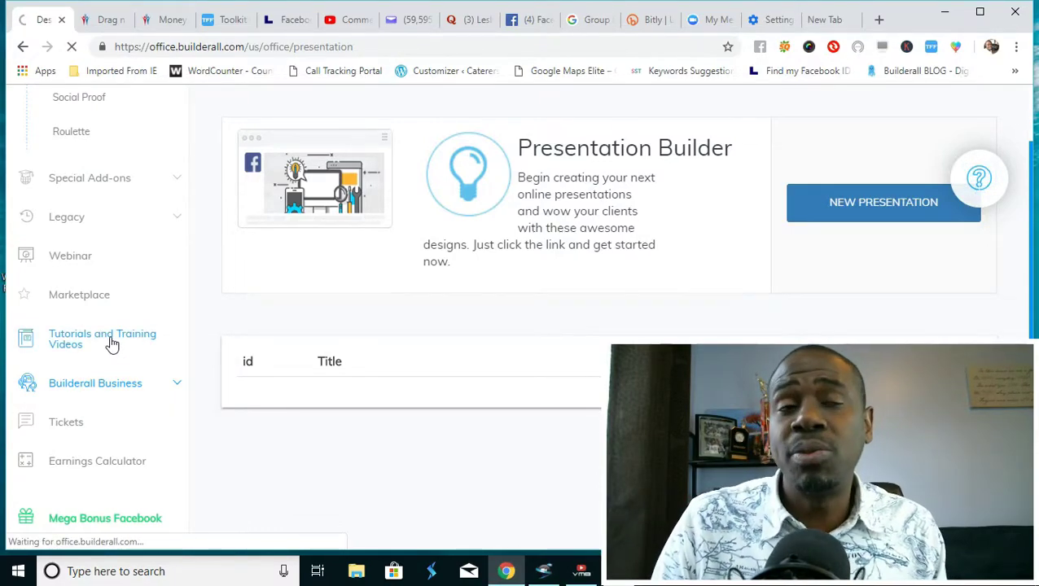
pyautogui.click(101, 338)
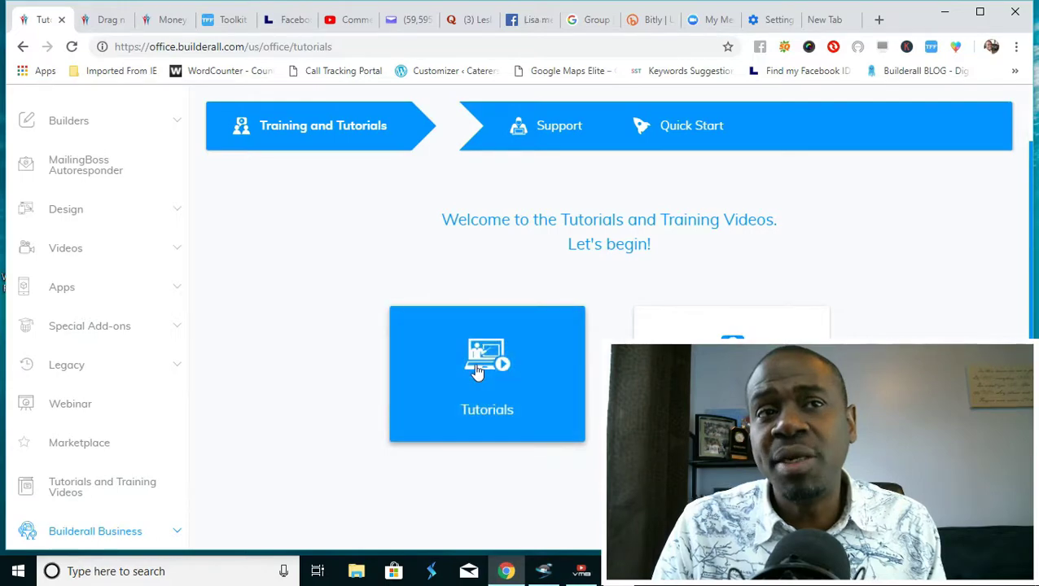
# View the Tutorials library categories, then navigate back to the previous page
pyautogui.click(487, 373)
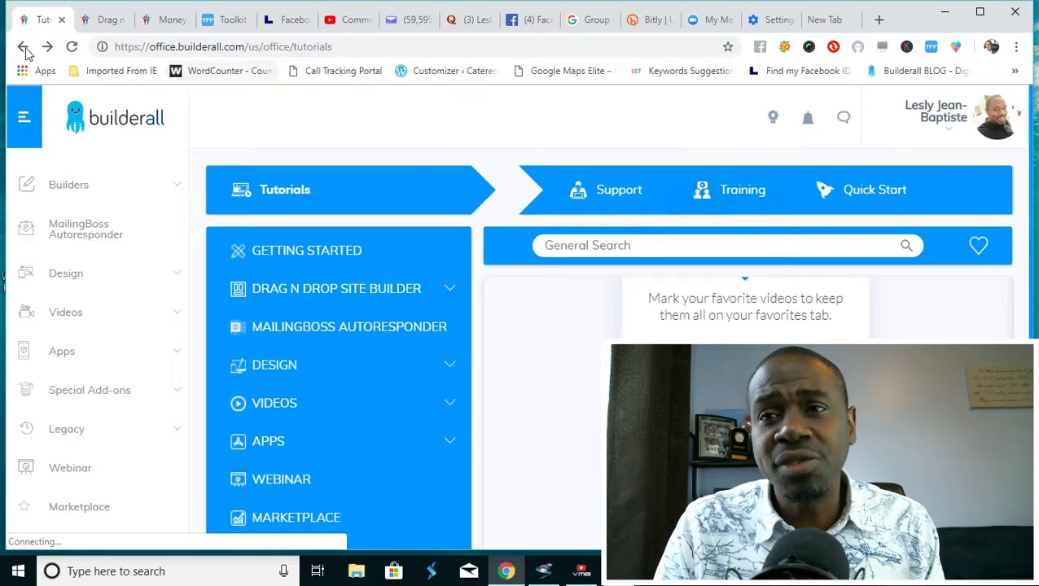
pyautogui.click(273, 365)
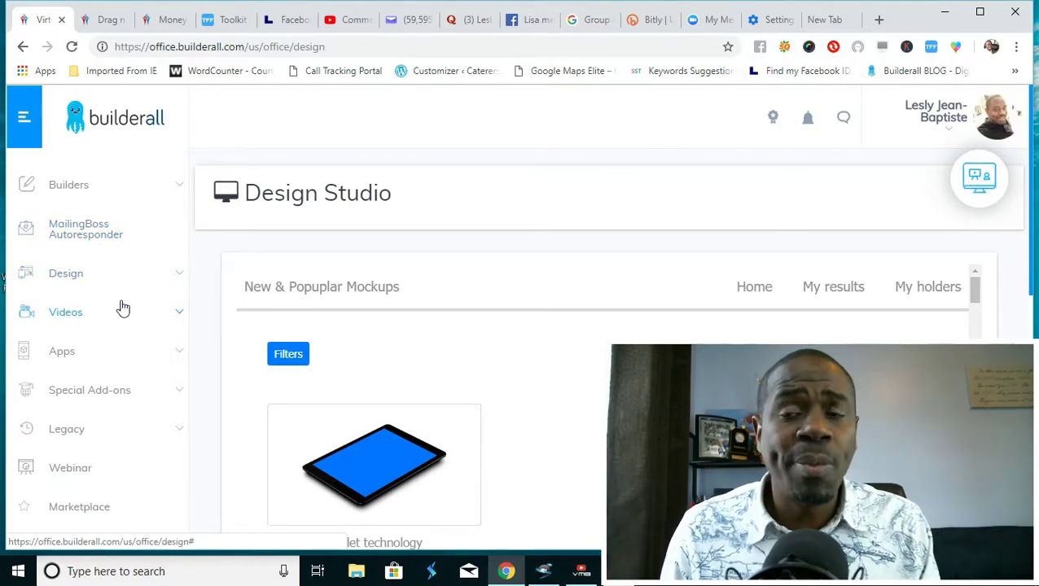
# Scroll the Design Studio mockups, then expand, collapse and re-expand the Builders sidebar list
pyautogui.scroll(-3)
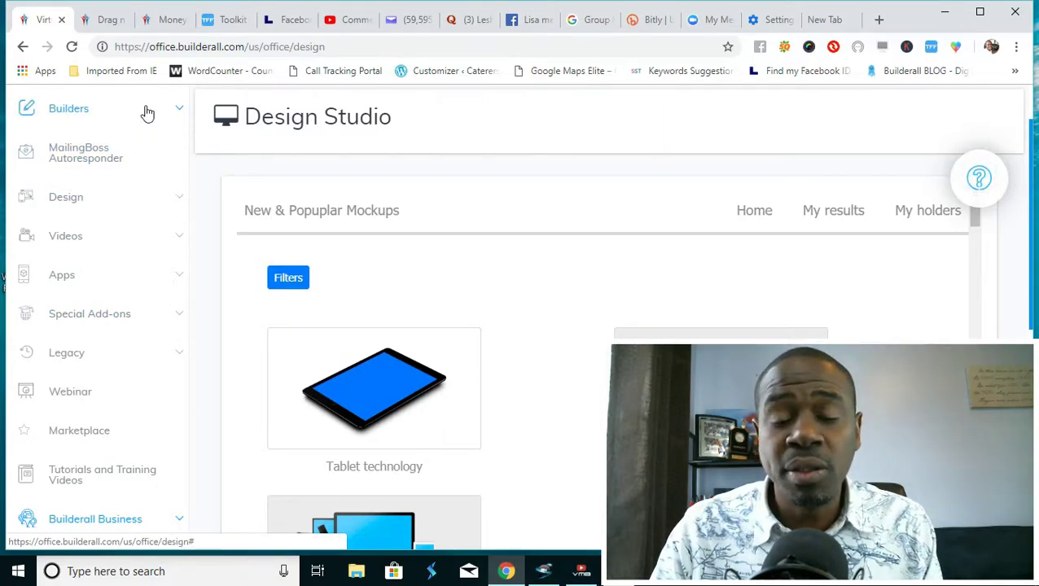
pyautogui.click(68, 107)
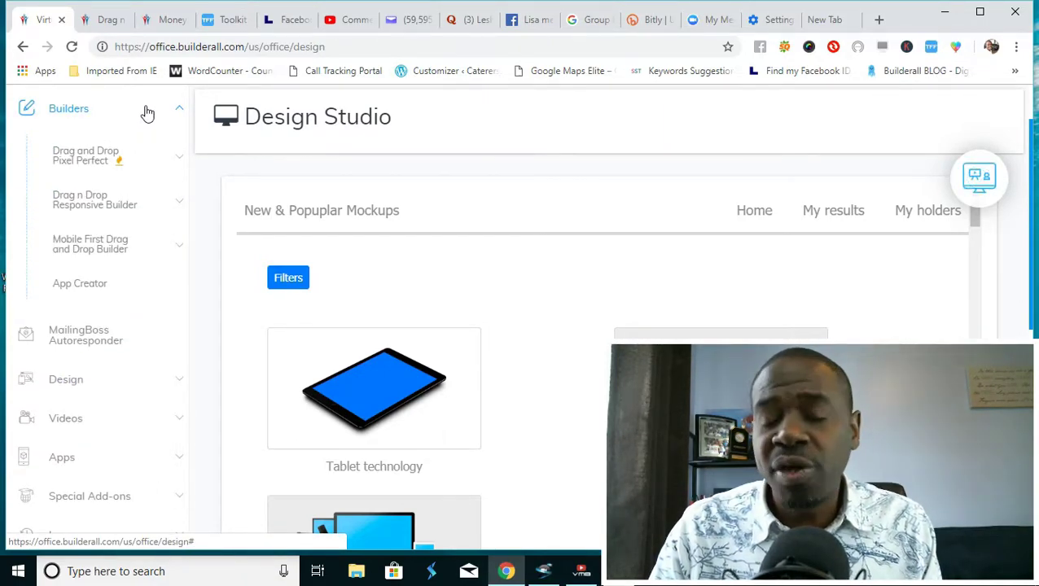
pyautogui.click(68, 107)
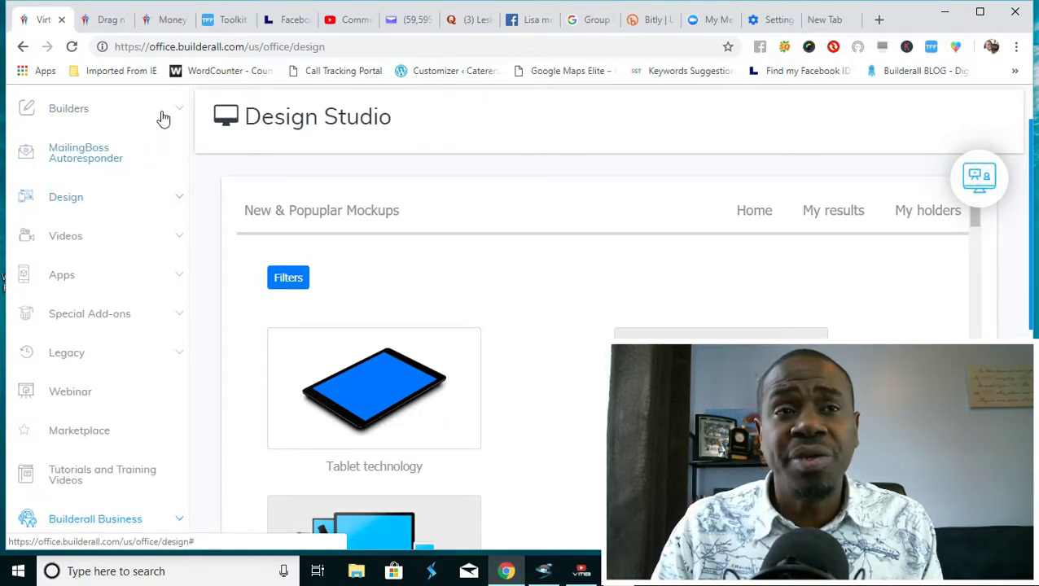
pyautogui.click(68, 107)
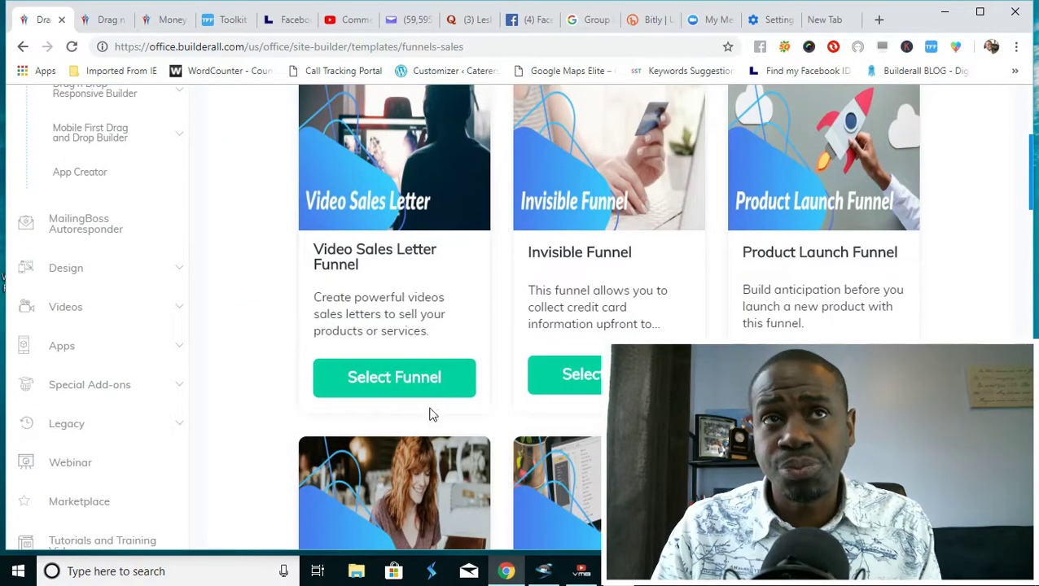
# Scroll through the sales funnel template gallery (Video Sales Letter, Invisible, Product Launch)
pyautogui.scroll(-3)
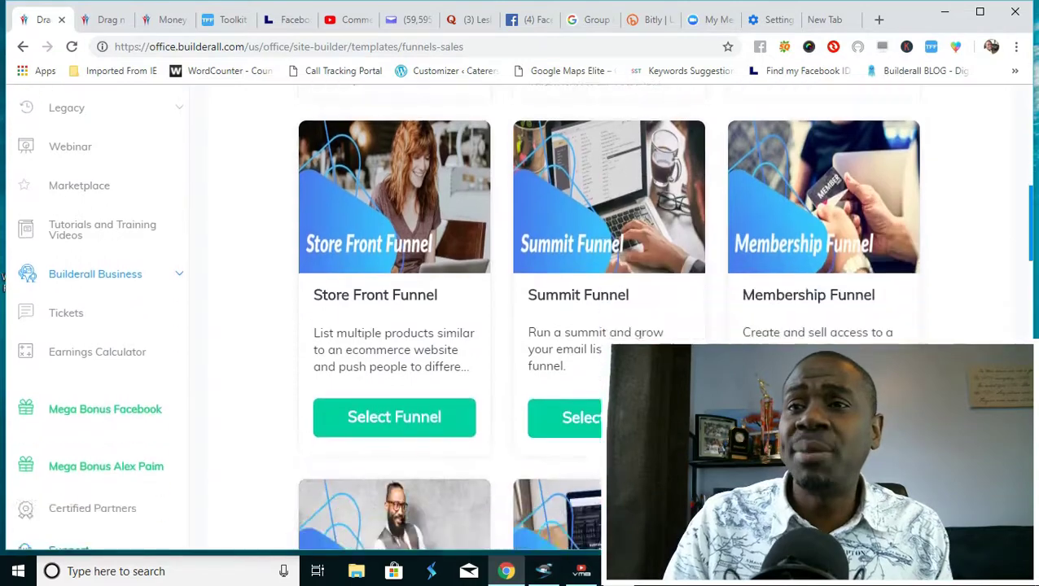
pyautogui.scroll(-3)
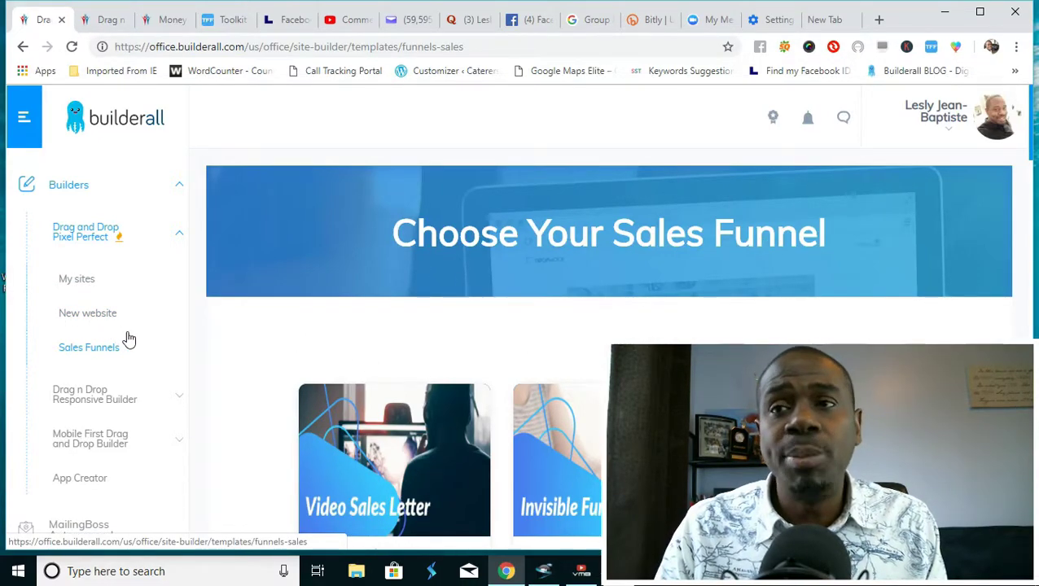
pyautogui.scroll(-3)
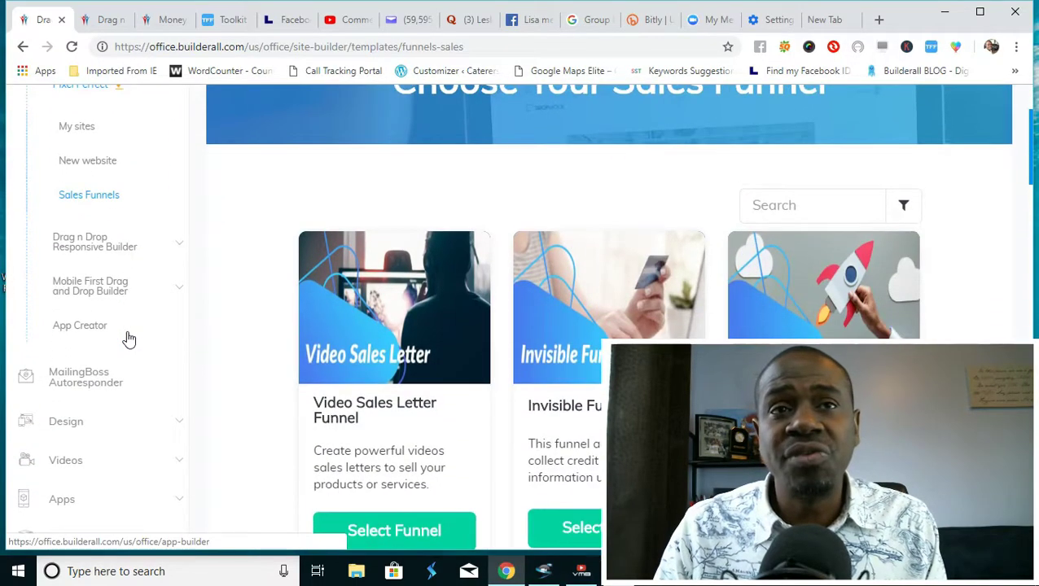
pyautogui.scroll(-3)
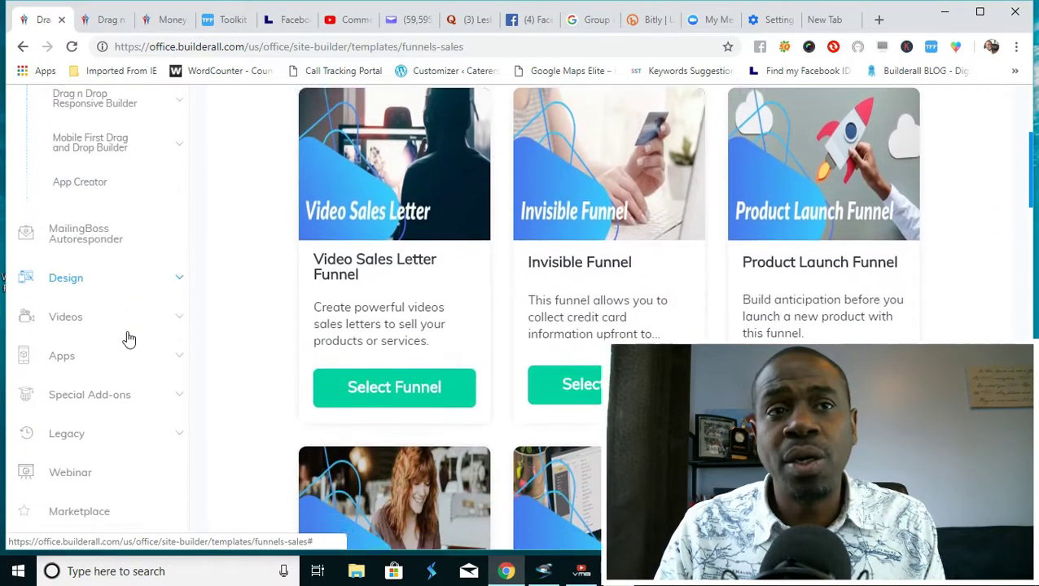
pyautogui.scroll(-3)
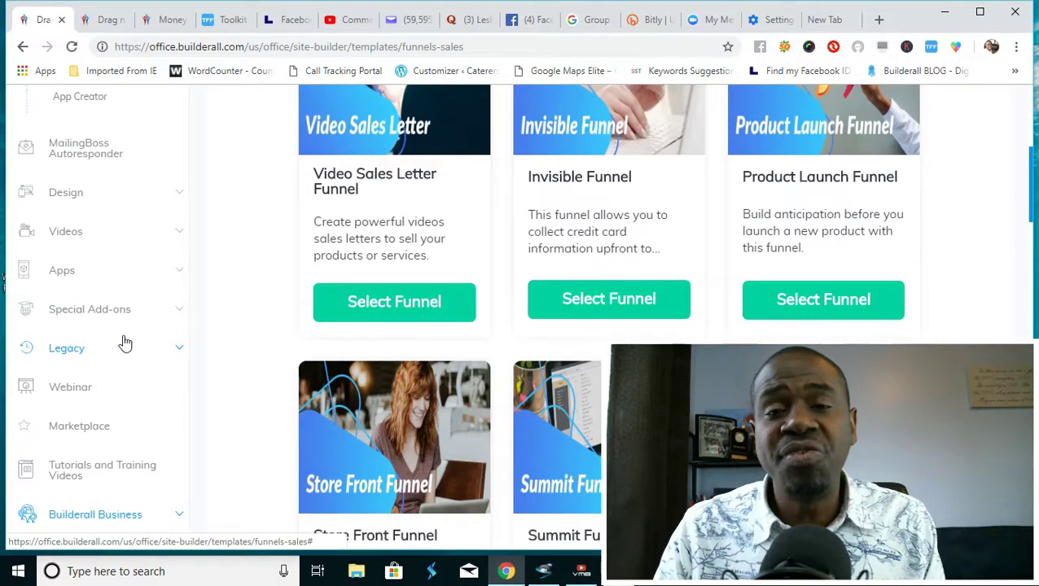
pyautogui.scroll(-3)
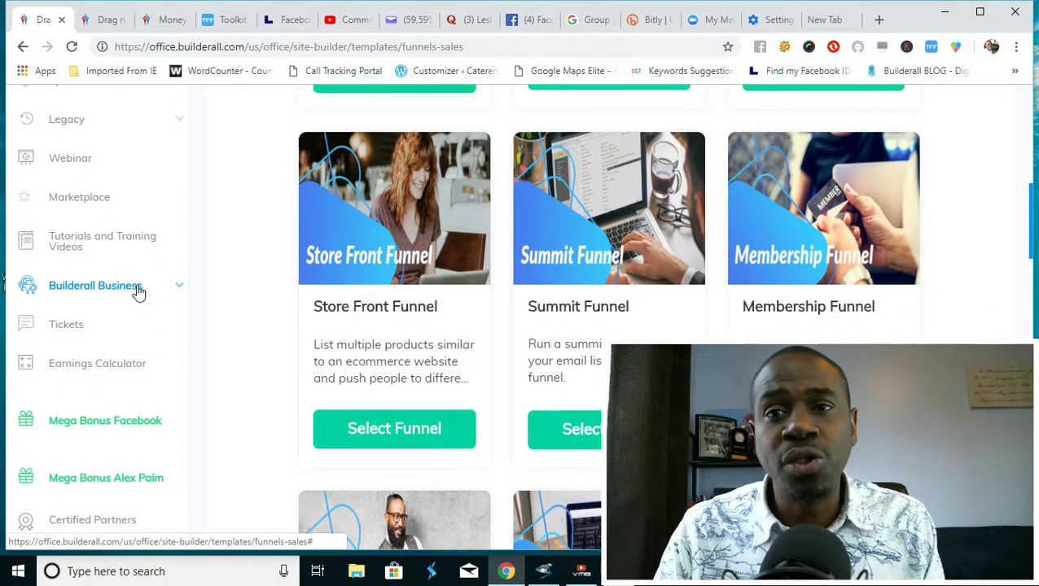
# Expand the Builderall Business sidebar section to reveal Quick Start, Money Making Funnels and Your Earnings
pyautogui.click(96, 285)
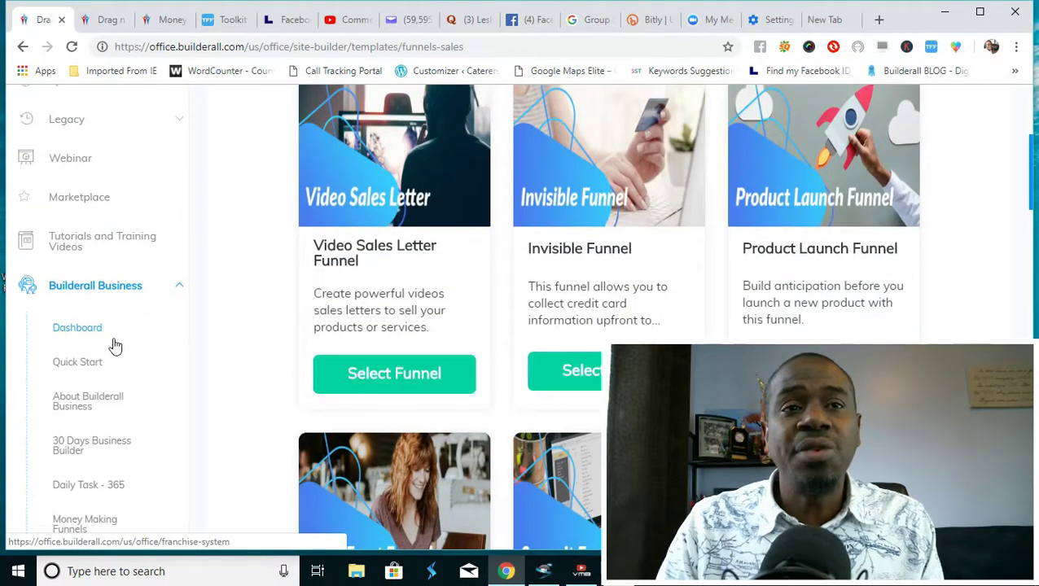
pyautogui.moveTo(133, 322)
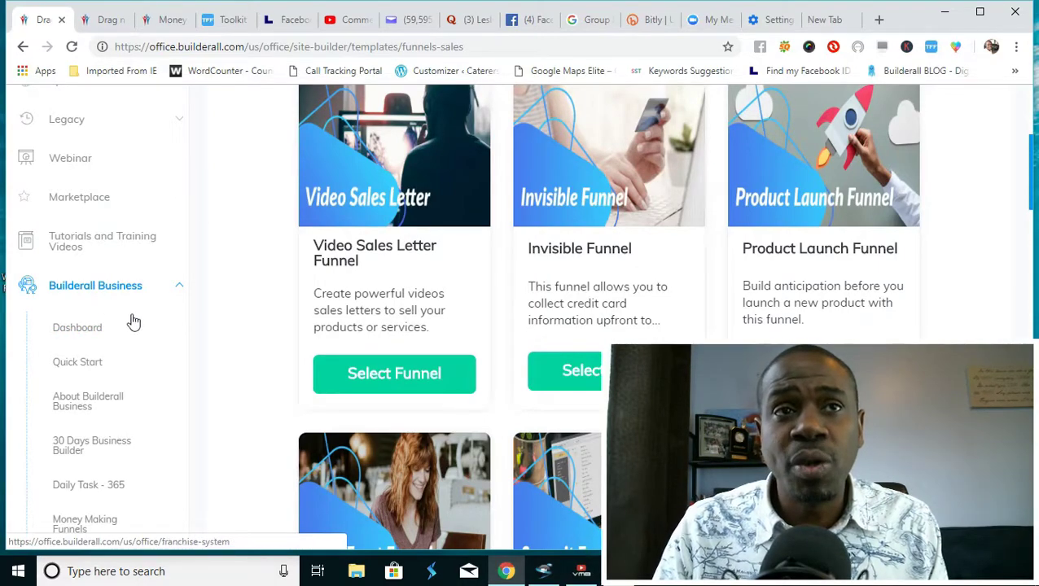
pyautogui.scroll(-3)
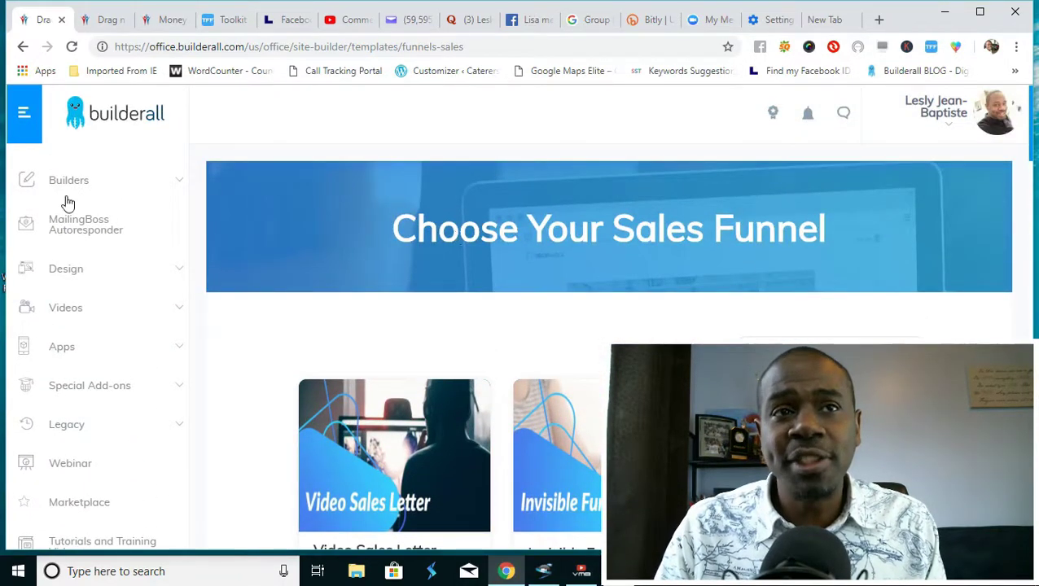
pyautogui.moveTo(84, 224)
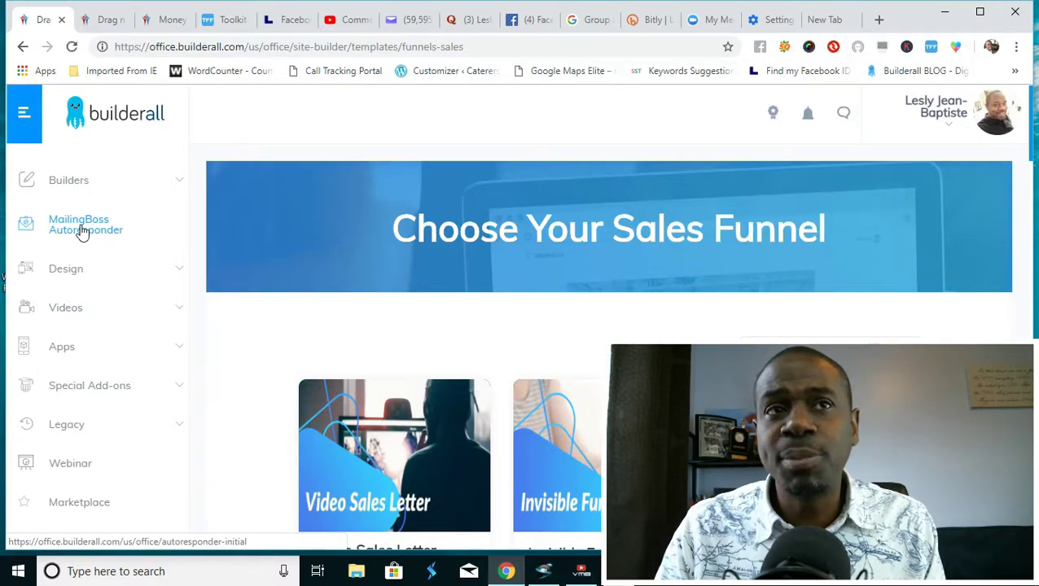
pyautogui.scroll(-3)
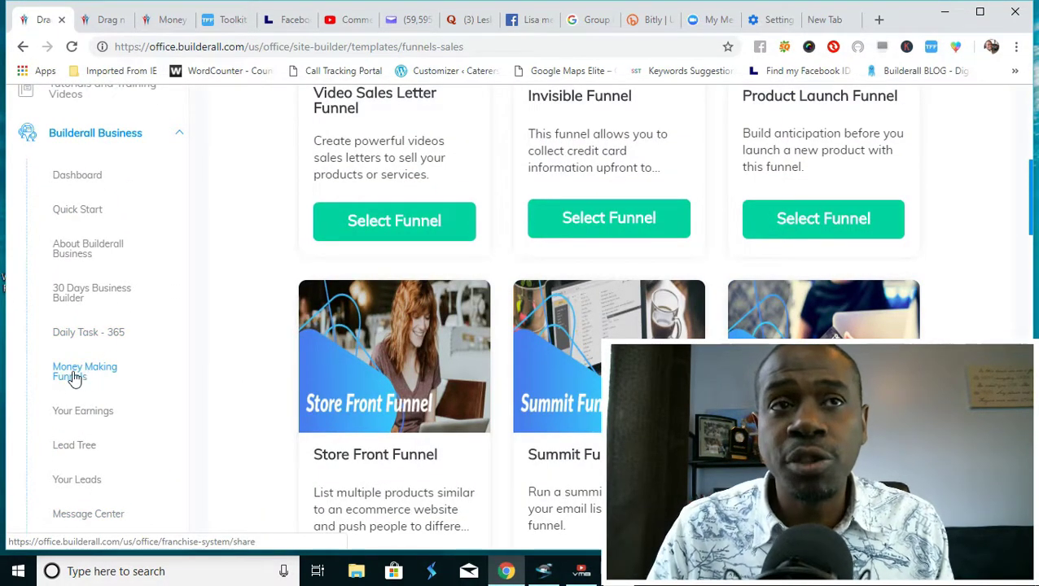
# Open Money Making Funnels and select the Builderall Home funnel's home page link
pyautogui.click(85, 371)
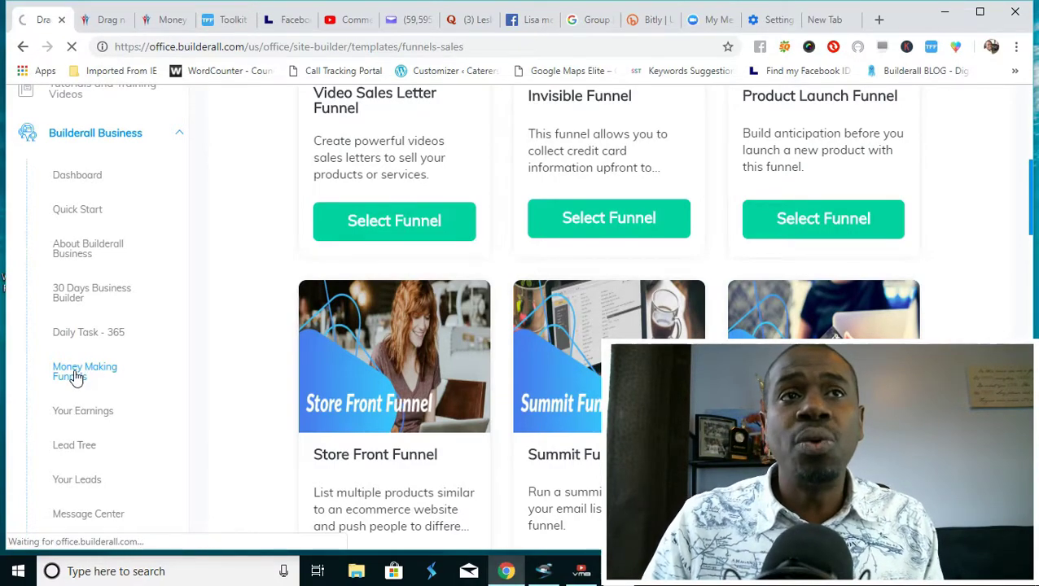
pyautogui.click(85, 371)
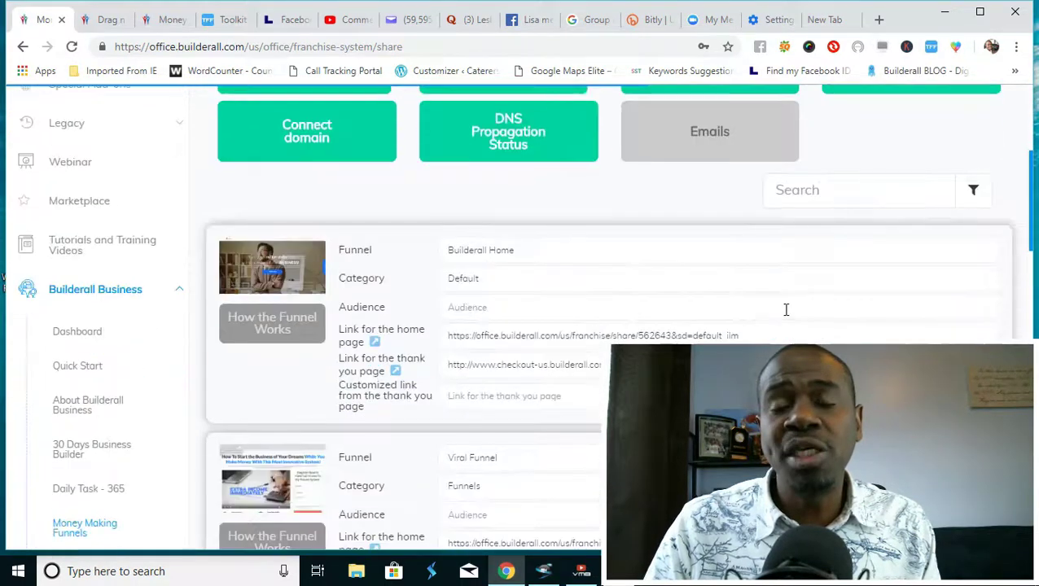
pyautogui.scroll(-3)
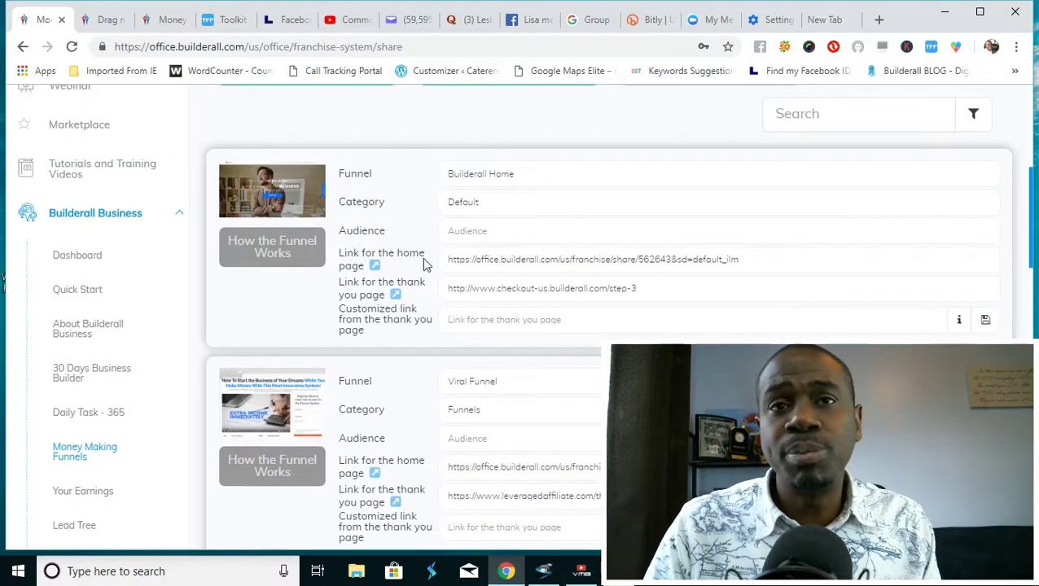
pyautogui.moveTo(458, 279)
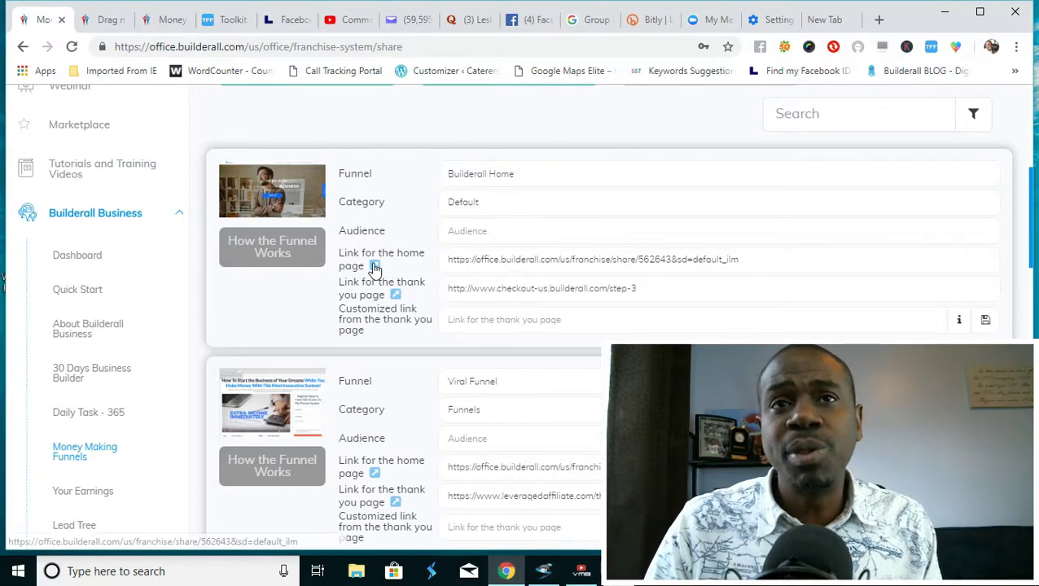
pyautogui.moveTo(406, 270)
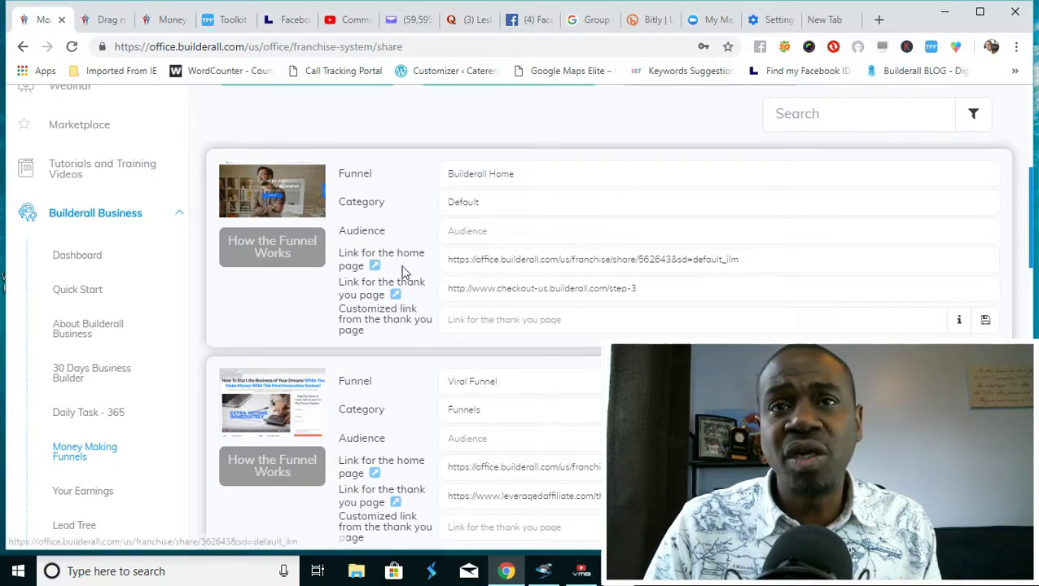
pyautogui.tripleClick(592, 259)
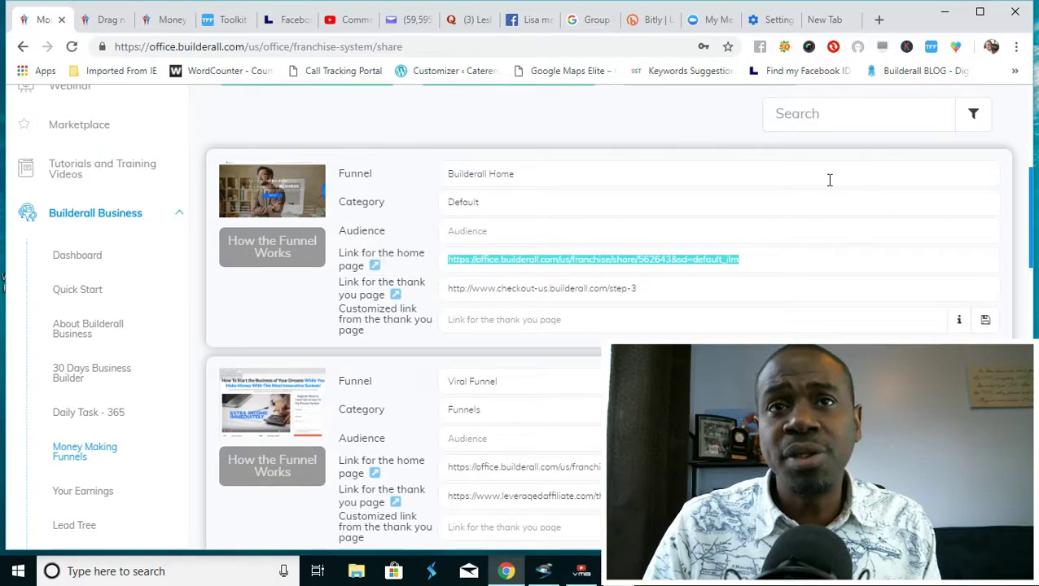
pyautogui.moveTo(617, 223)
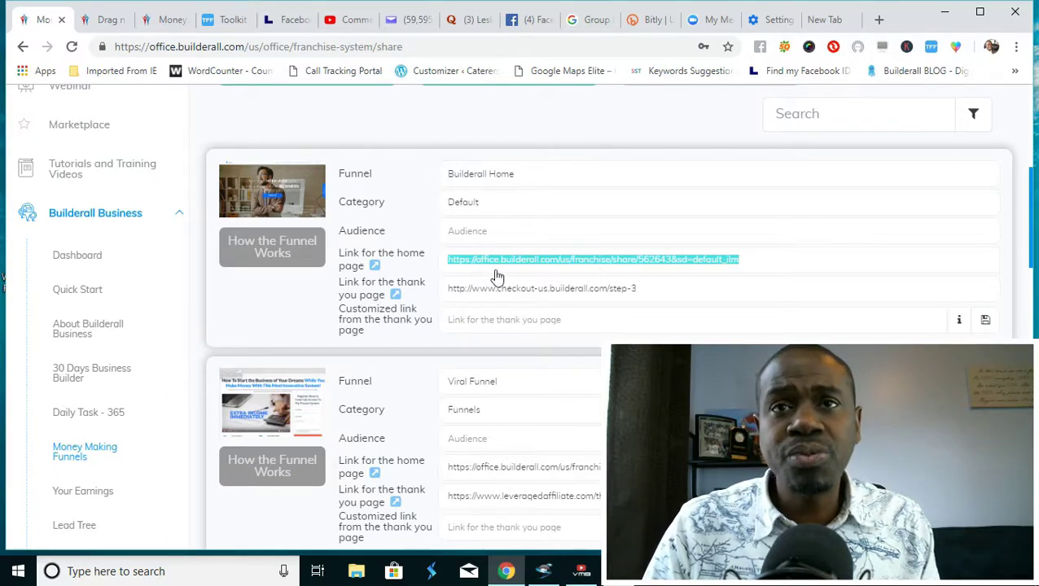
# Scroll down through the full list of shareable funnels
pyautogui.scroll(-3)
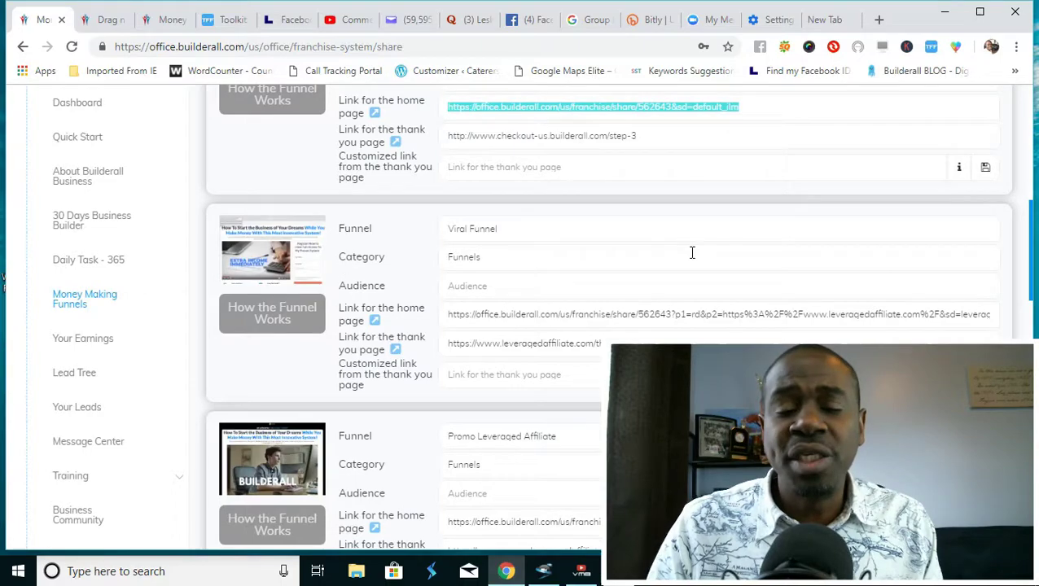
pyautogui.scroll(-3)
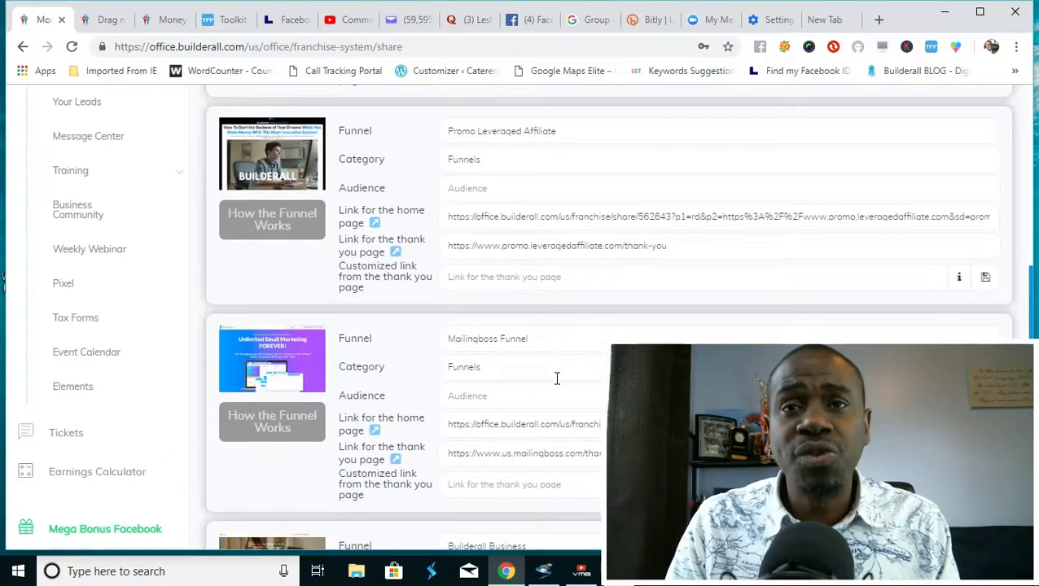
pyautogui.scroll(-3)
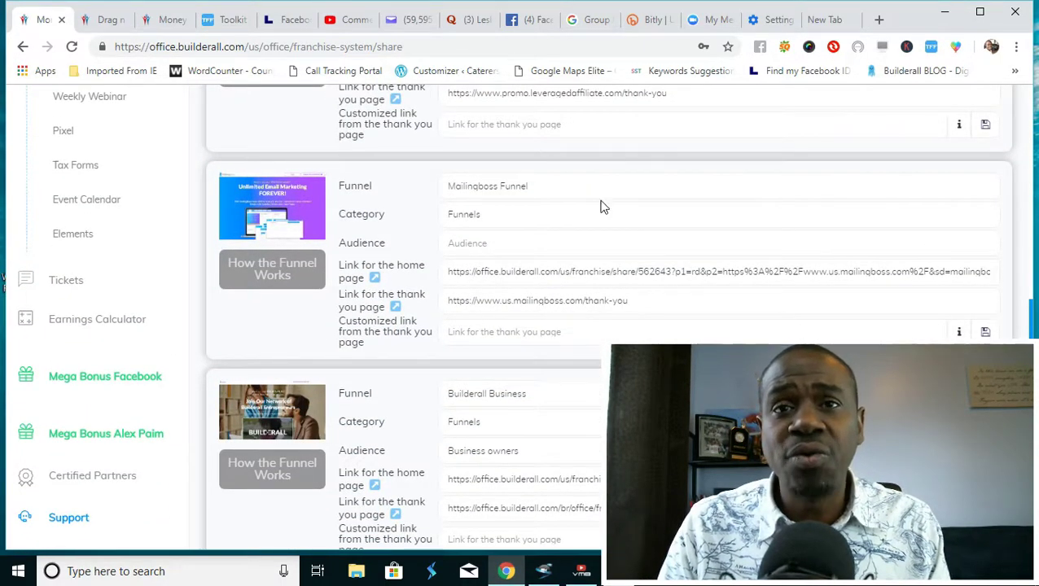
pyautogui.scroll(-3)
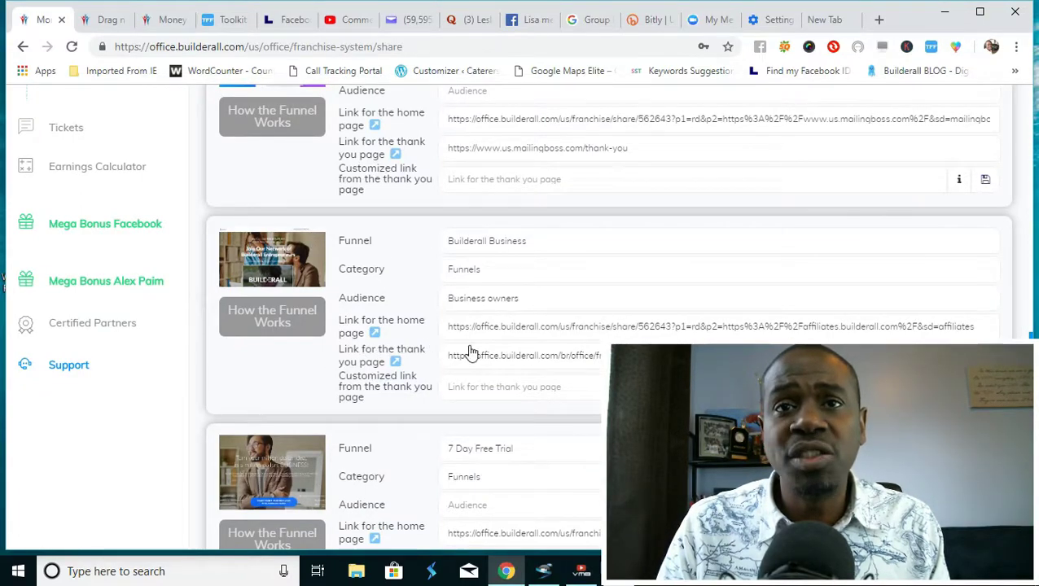
pyautogui.scroll(-3)
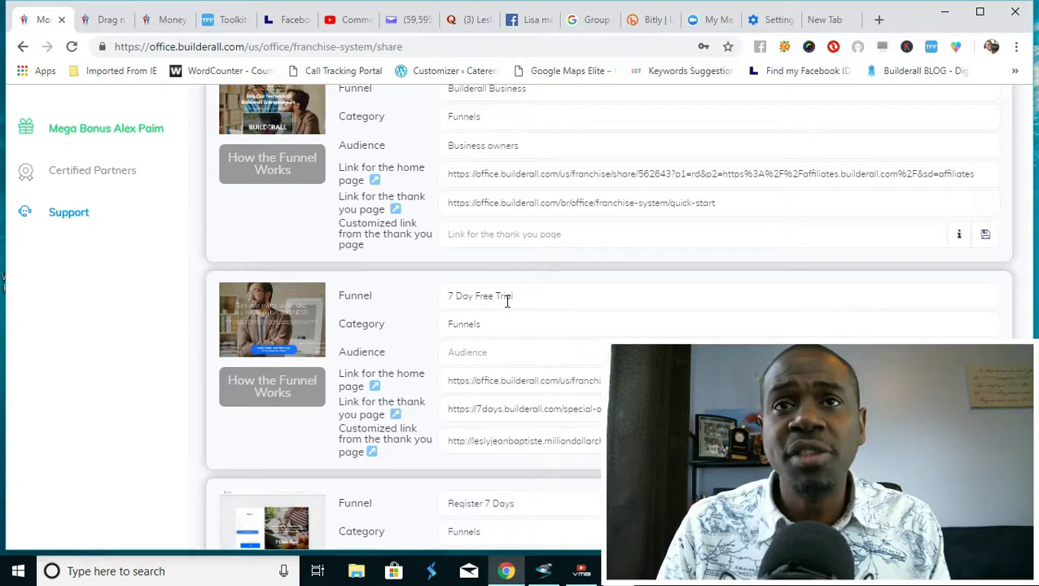
pyautogui.scroll(-3)
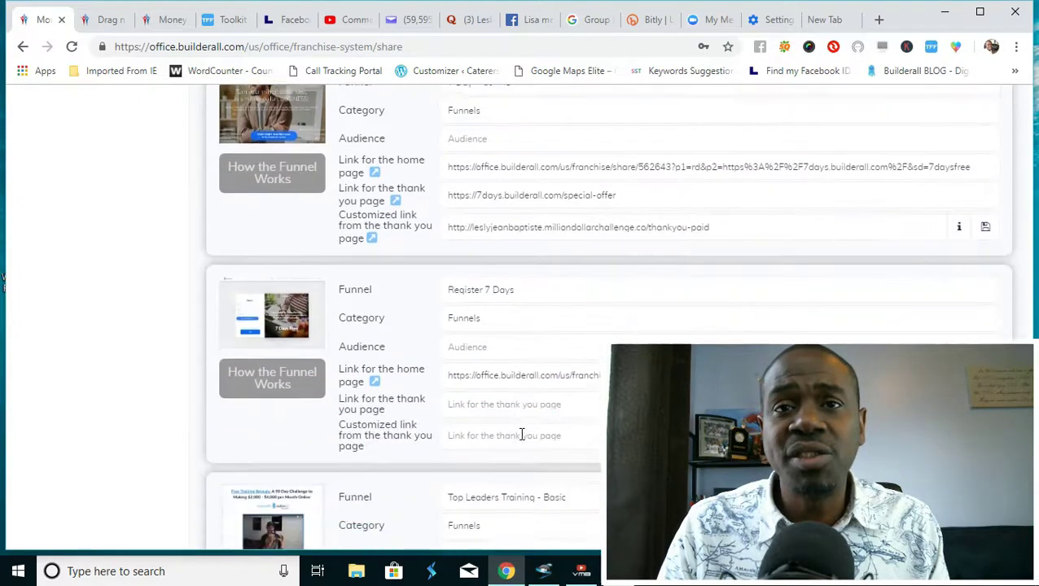
pyautogui.scroll(-3)
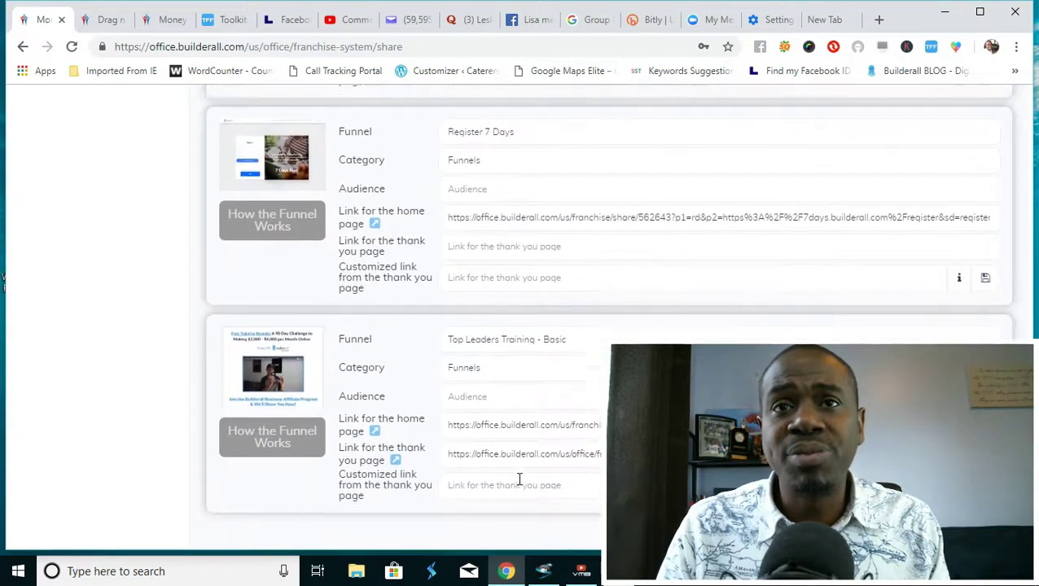
pyautogui.scroll(-3)
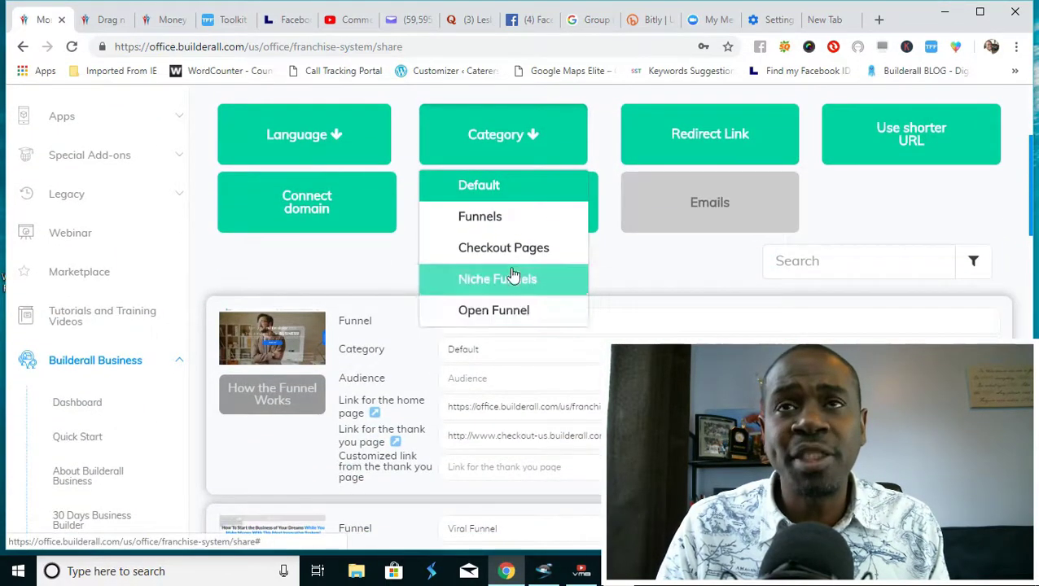
# Filter the funnels list to the Niche Funnels category, showing Beauty Salon, Fitness US and Chiropractic
pyautogui.click(499, 279)
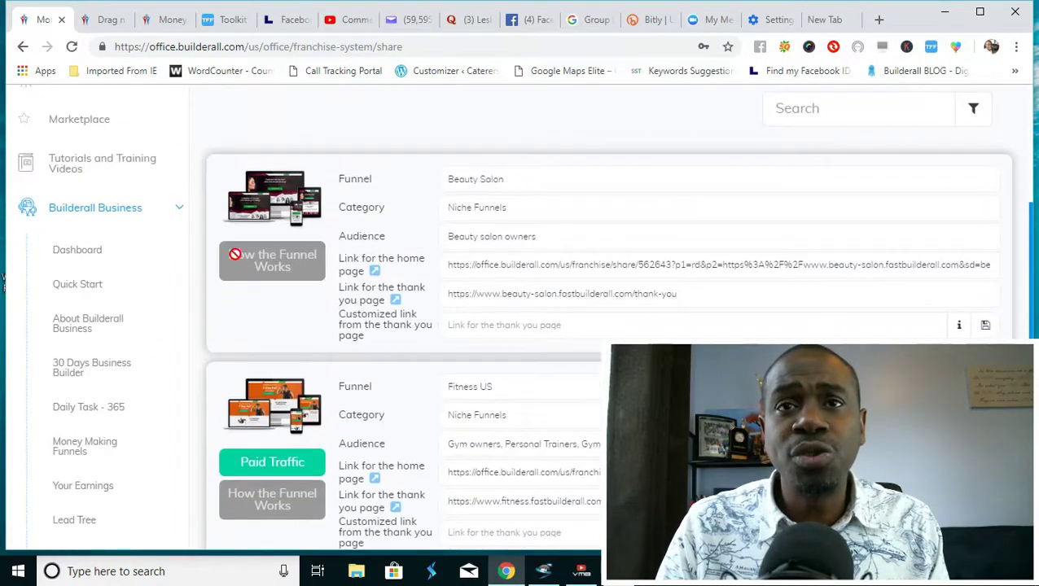
pyautogui.scroll(-3)
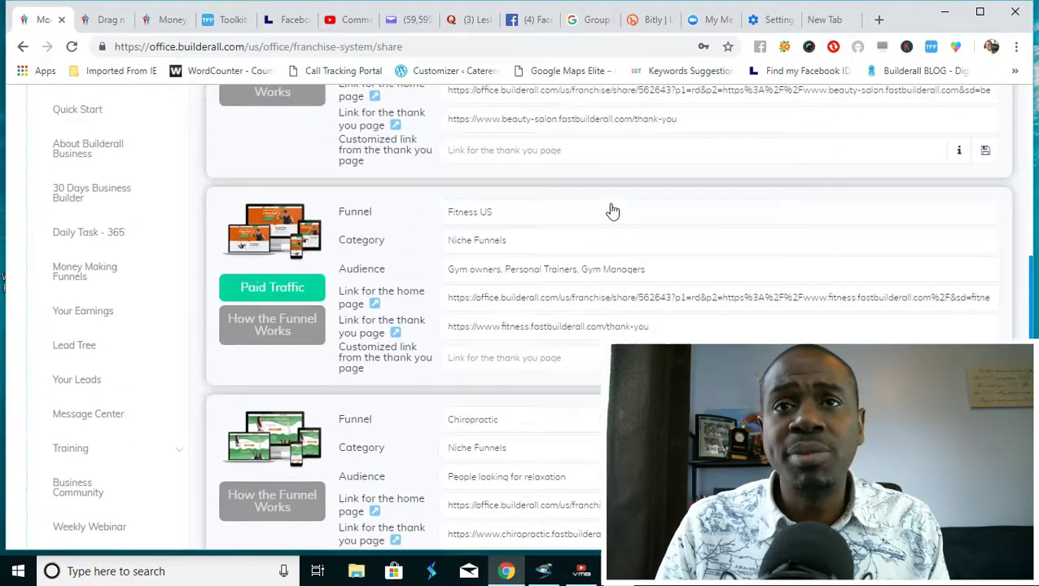
pyautogui.scroll(-3)
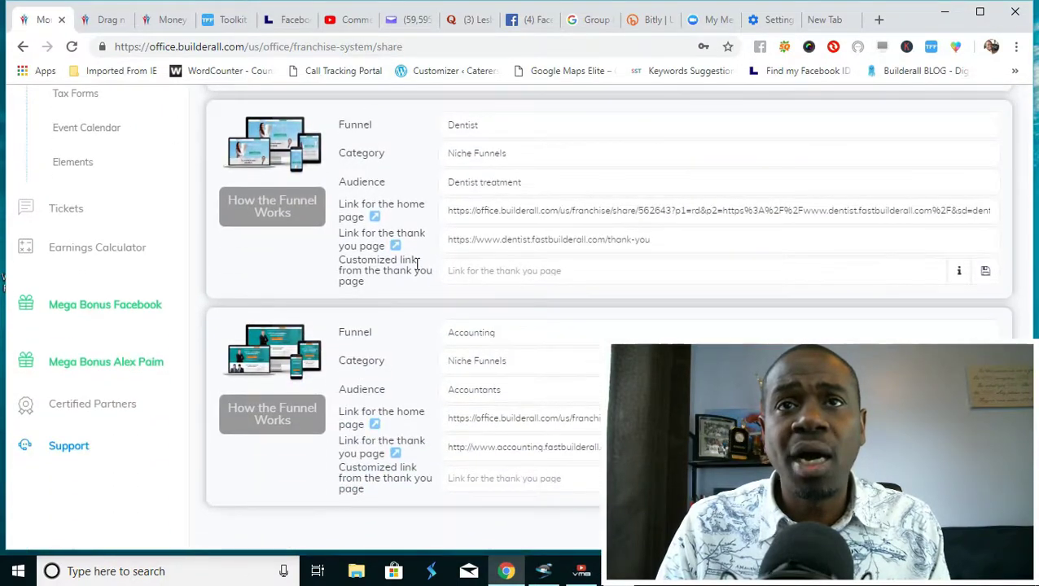
pyautogui.scroll(-3)
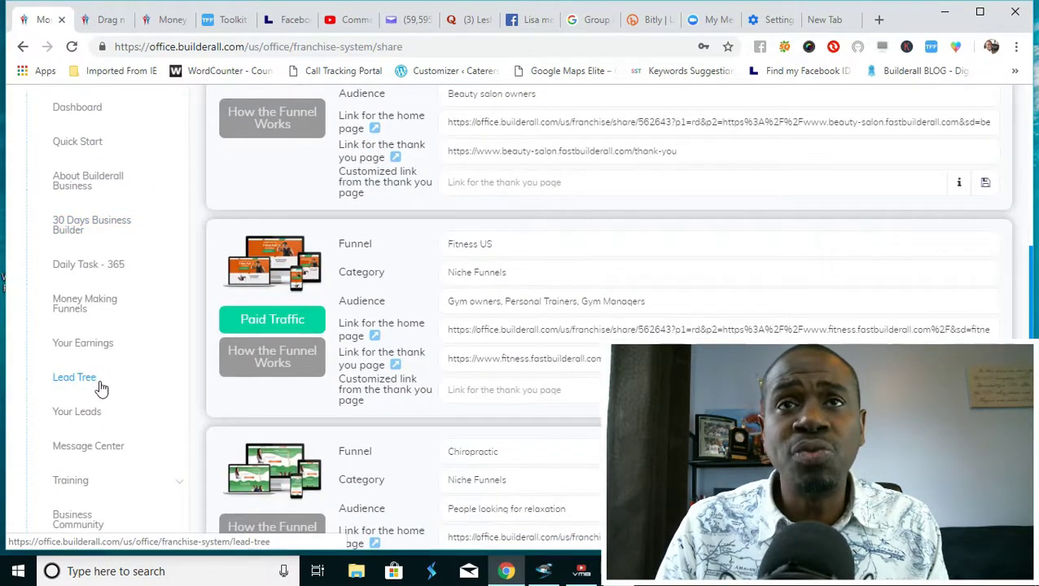
pyautogui.moveTo(83, 342)
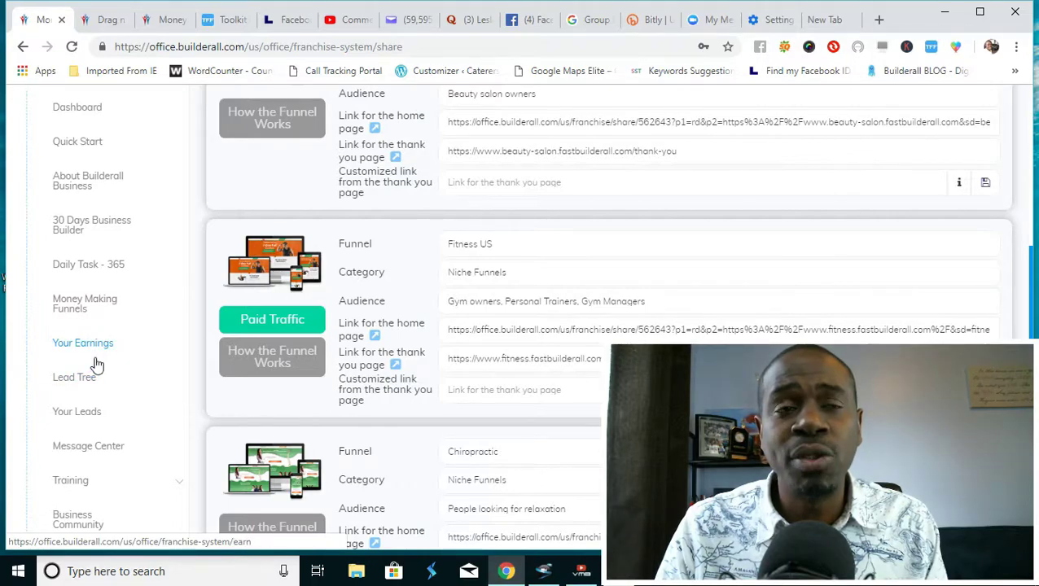
pyautogui.moveTo(75, 378)
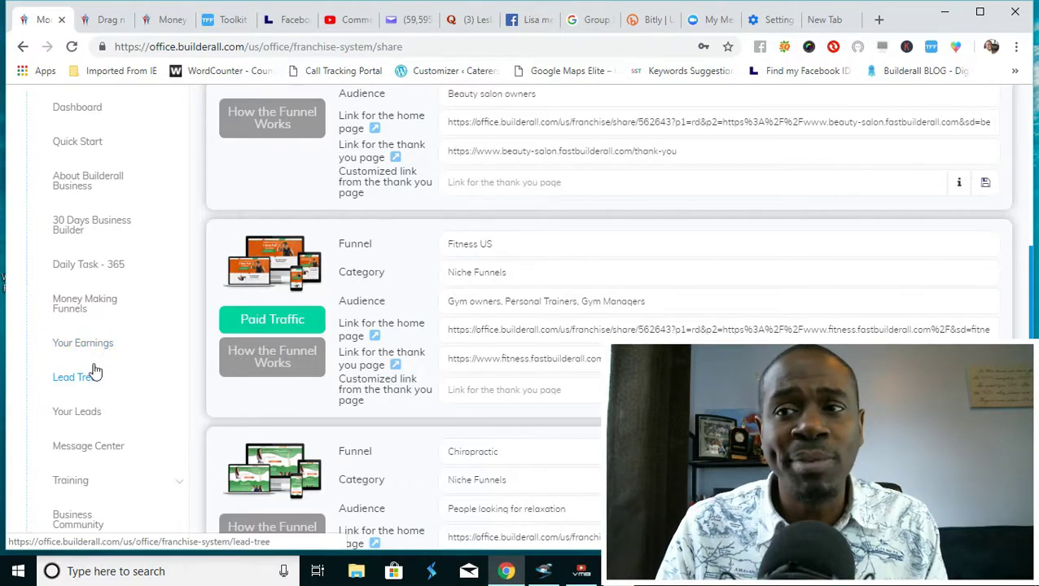
pyautogui.moveTo(150, 411)
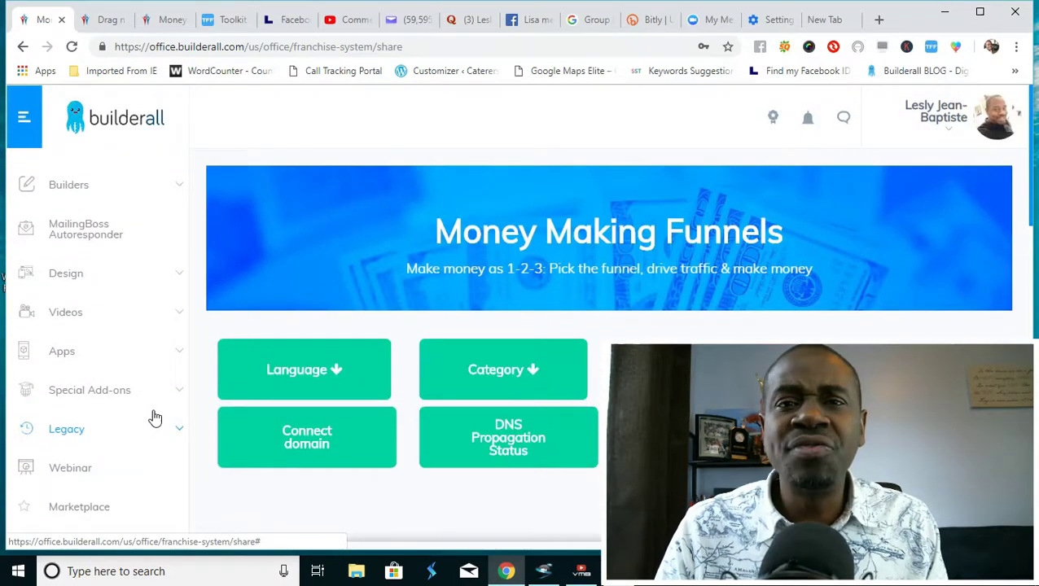
pyautogui.moveTo(127, 185)
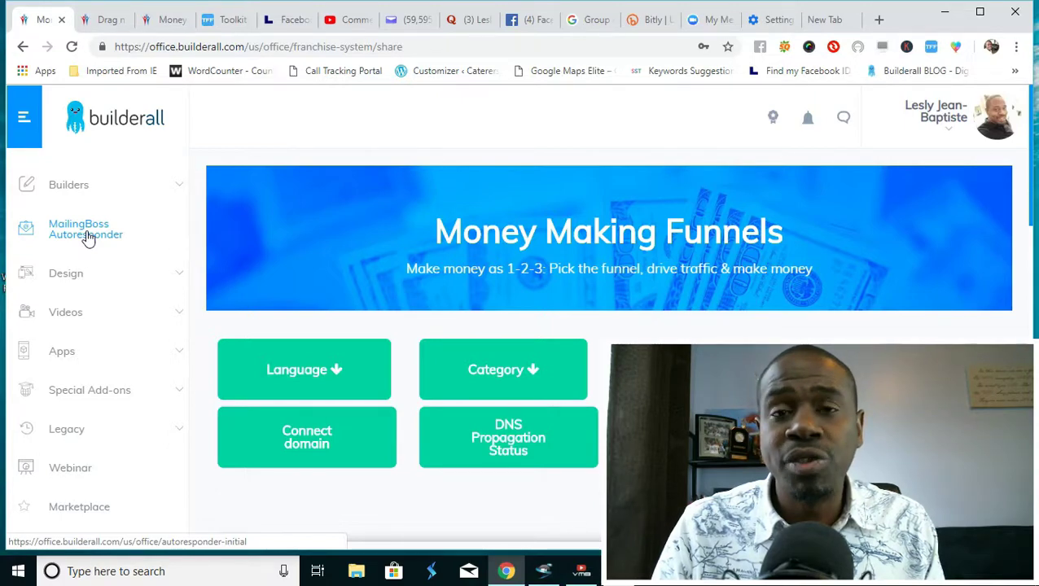
# Scroll the Builderall blog's Digital Marketing page to its footer links
pyautogui.scroll(-3)
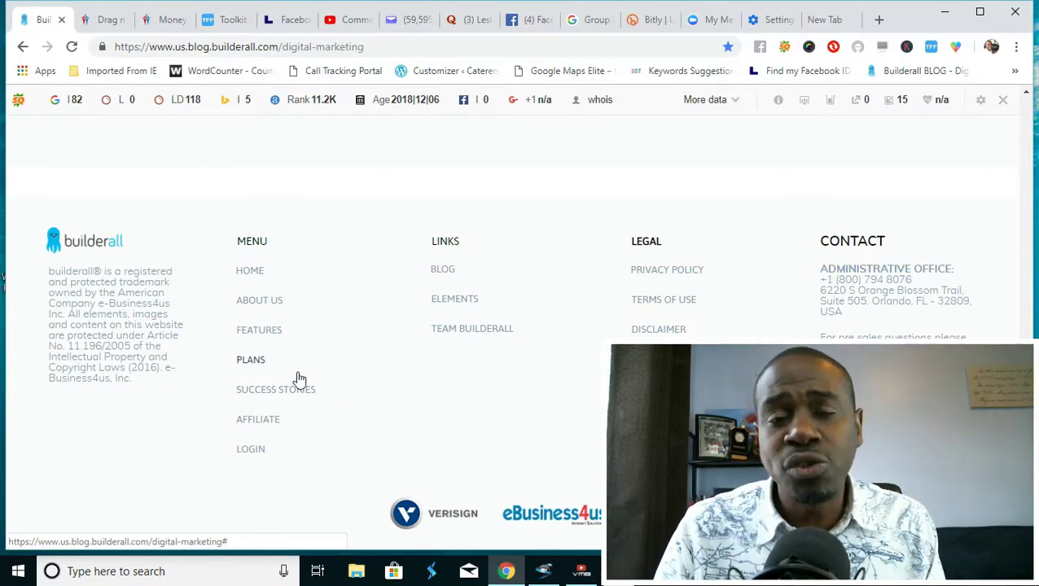
pyautogui.moveTo(306, 350)
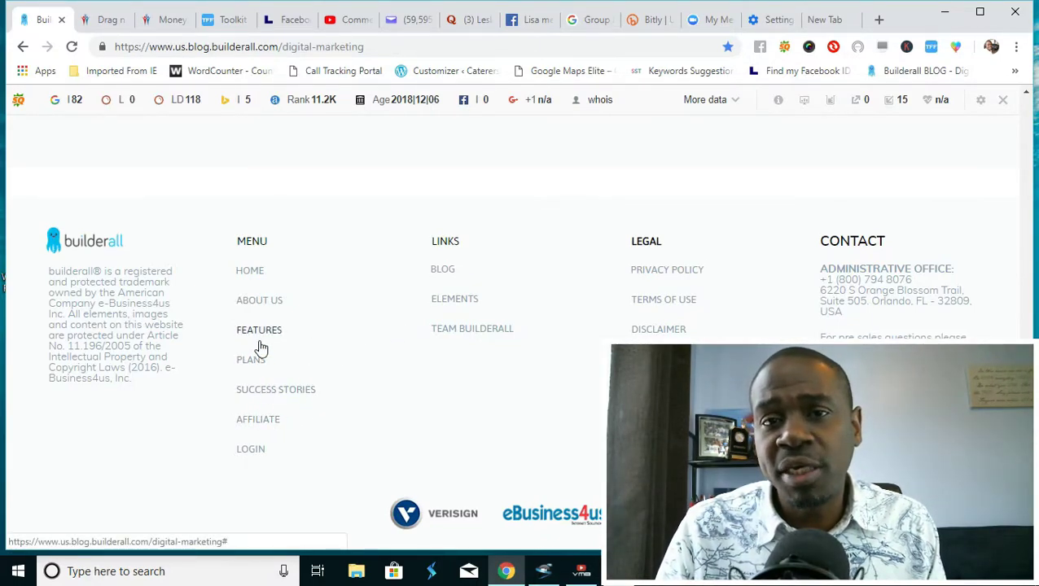
# Bring up the Builderall pricing plans page and scroll through the plans
pyautogui.click(251, 360)
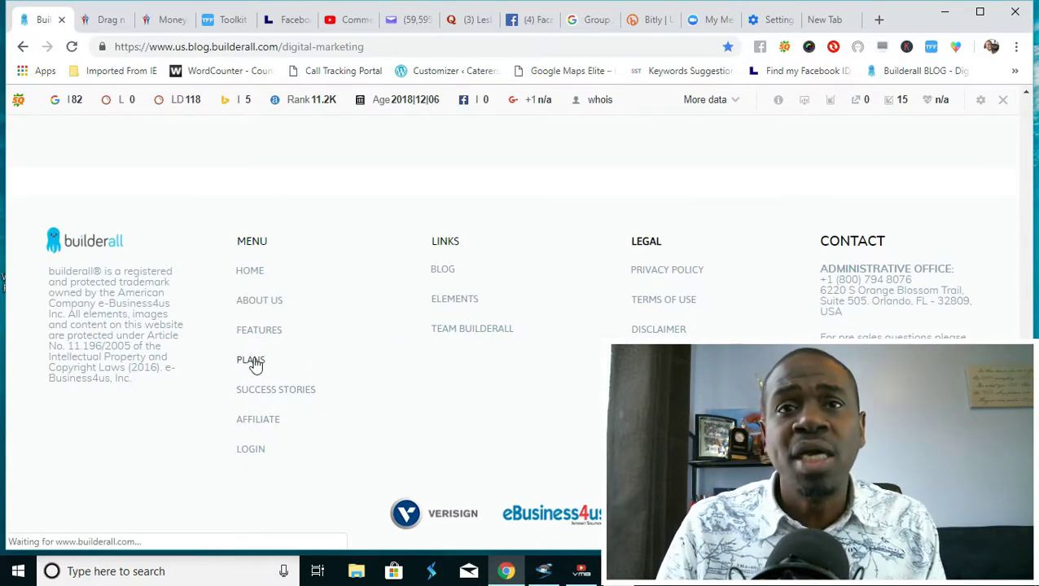
pyautogui.click(251, 360)
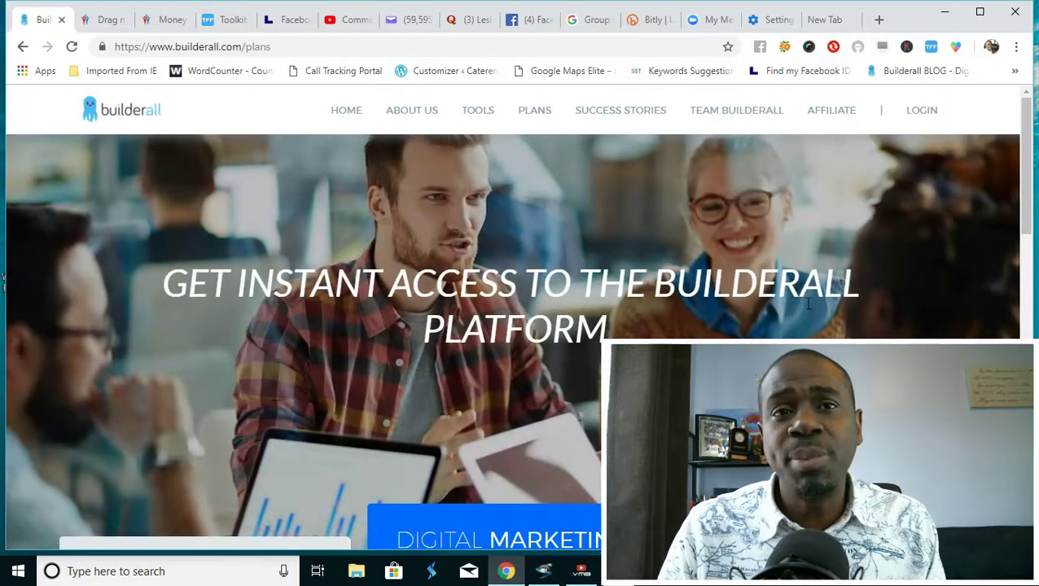
pyautogui.scroll(-3)
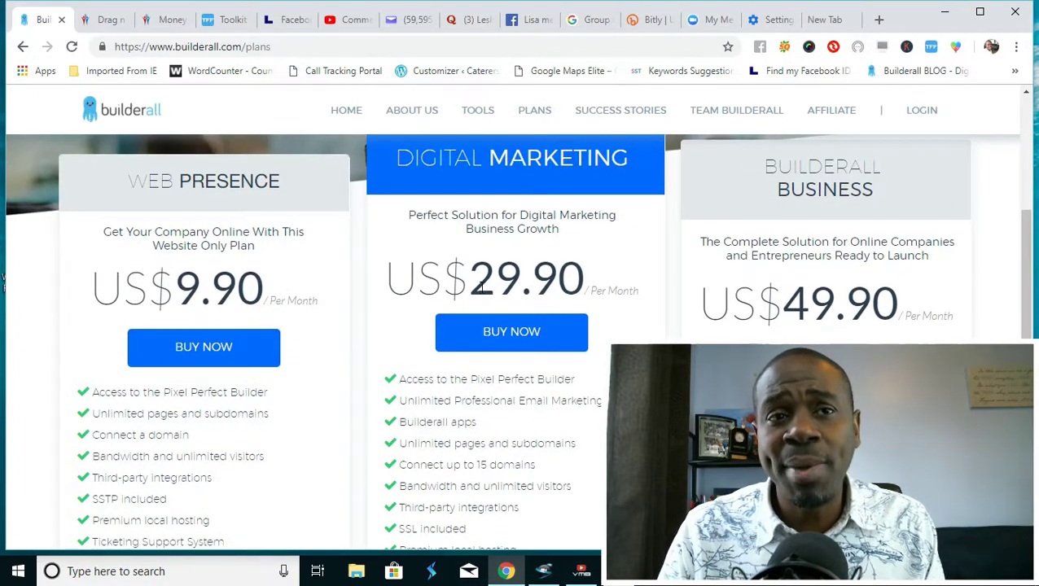
pyautogui.scroll(-3)
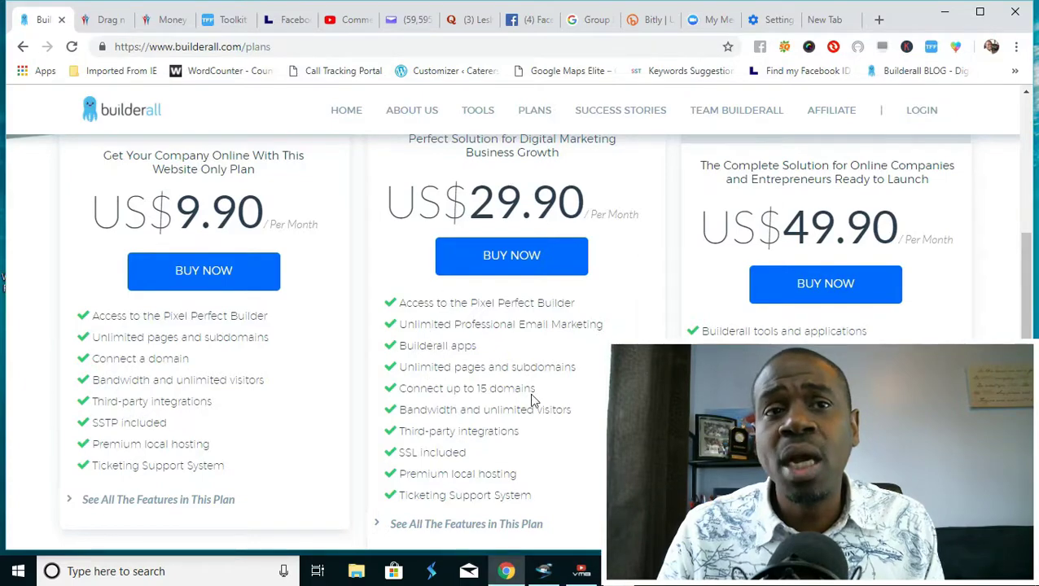
pyautogui.moveTo(454, 399)
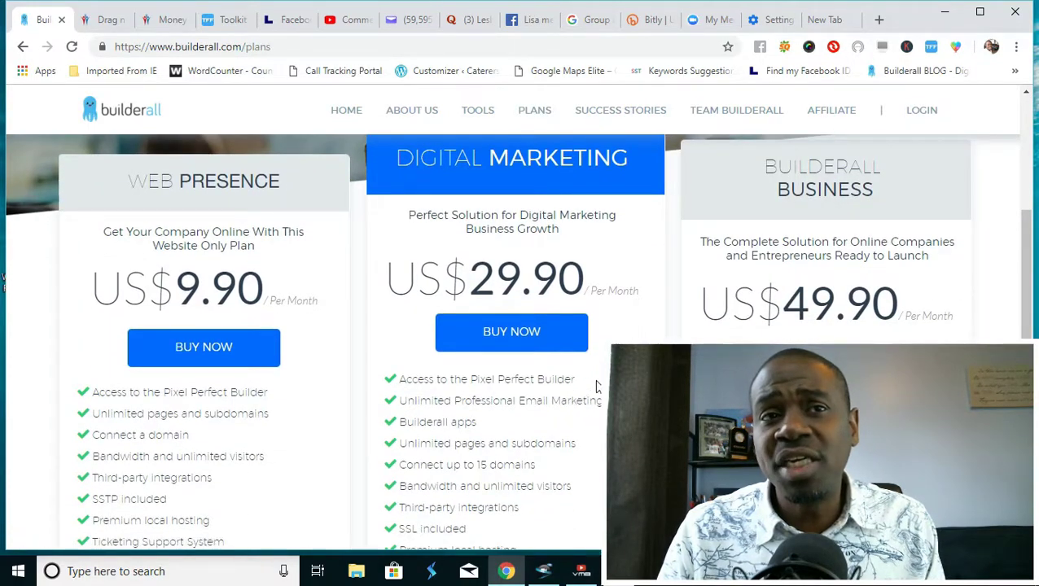
# Scroll the product launch funnel template detail showing its Facebook Ads to order form flow
pyautogui.scroll(-3)
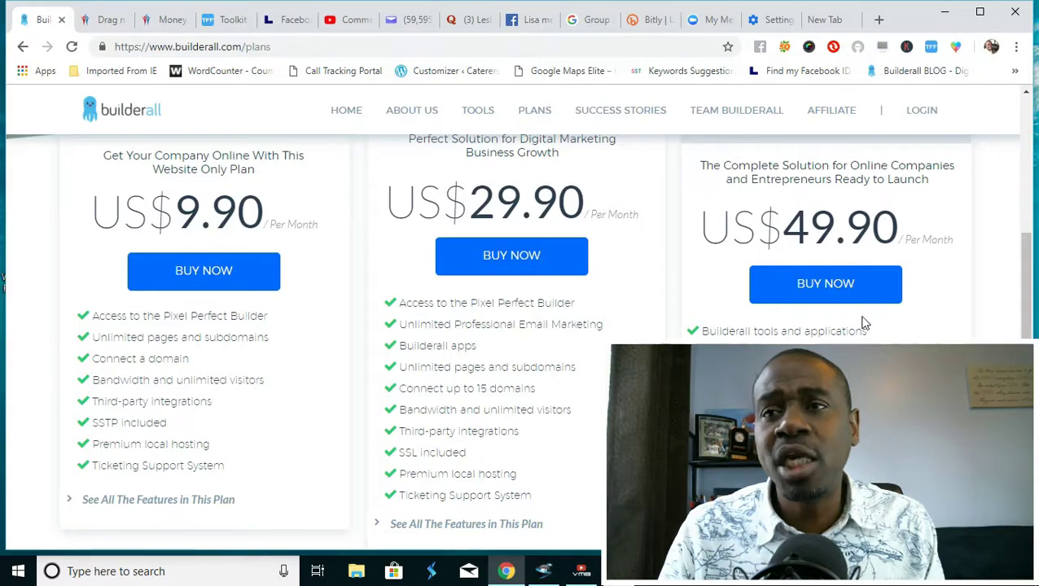
pyautogui.scroll(-3)
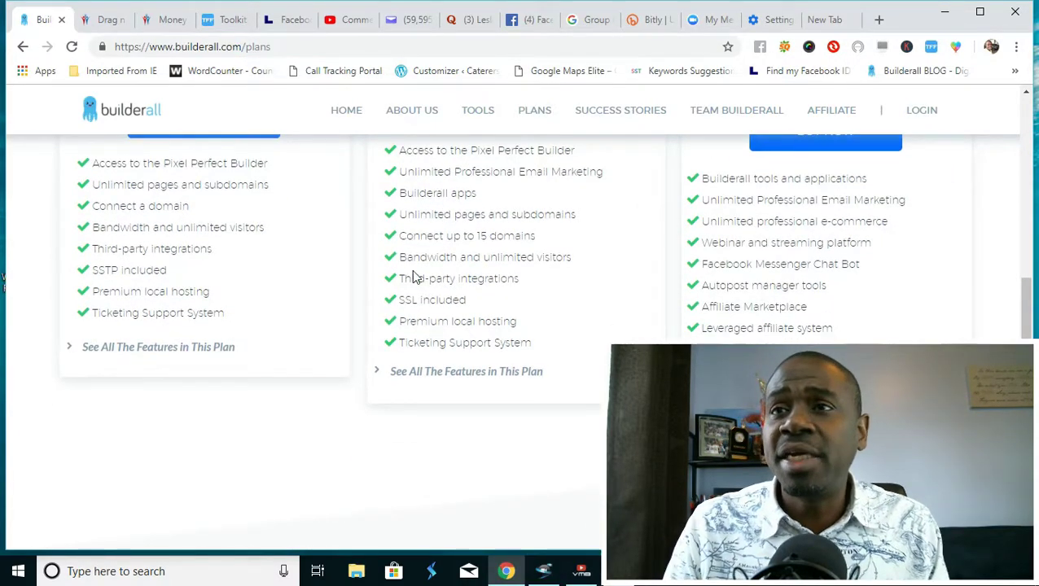
pyautogui.scroll(3)
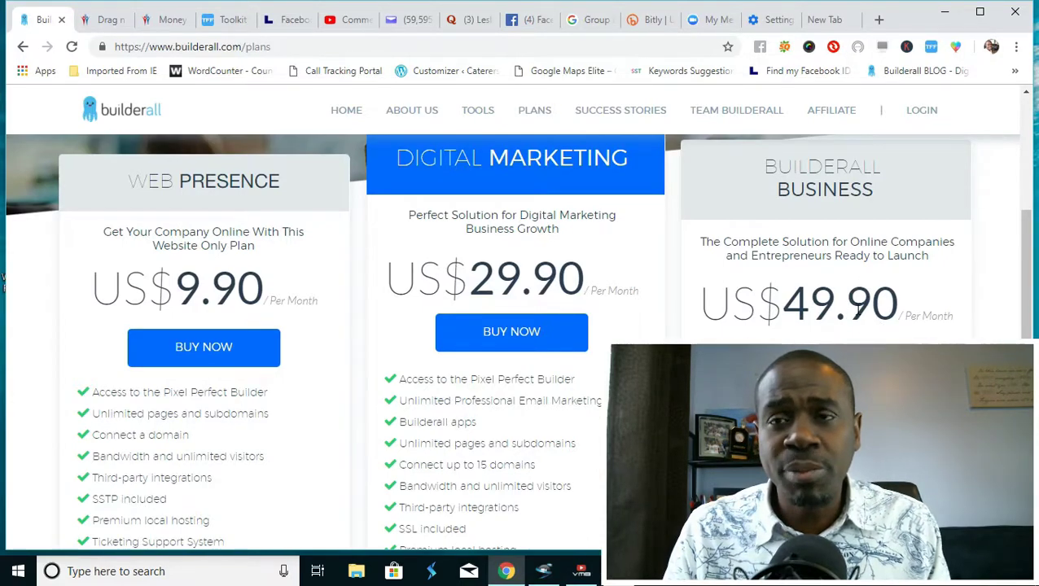
pyautogui.scroll(-3)
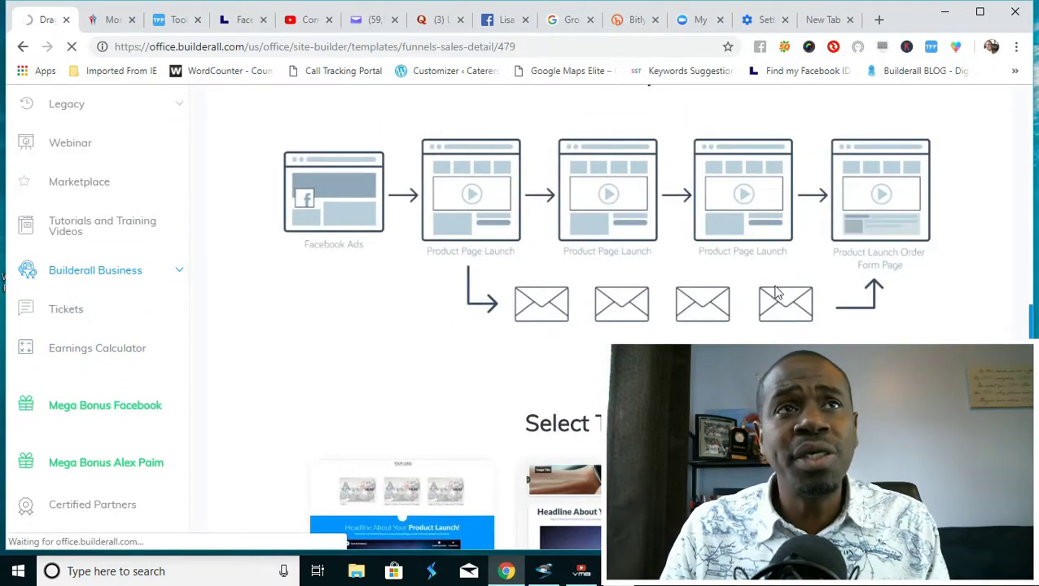
# In the Earnings Calculator enter 1000 licenses, 250 affiliates and 2 sales each for $49,900 immediate earnings
pyautogui.click(98, 348)
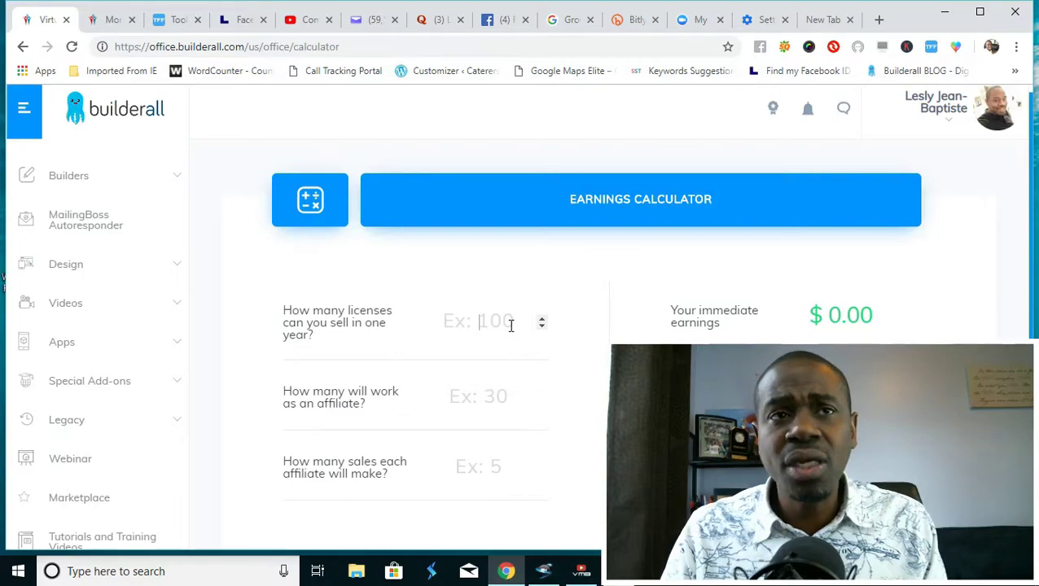
pyautogui.write('1000')
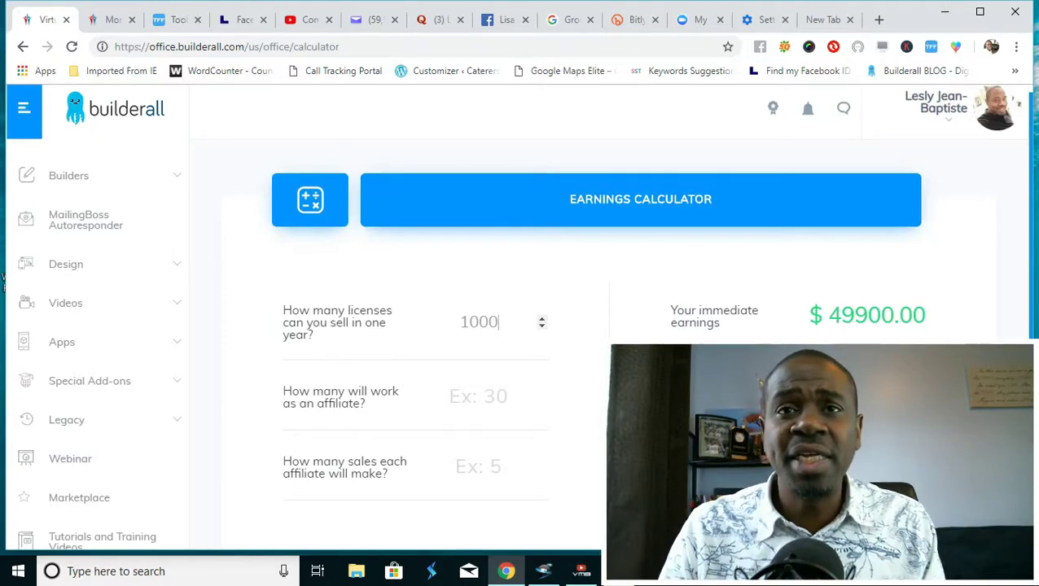
pyautogui.click(489, 397)
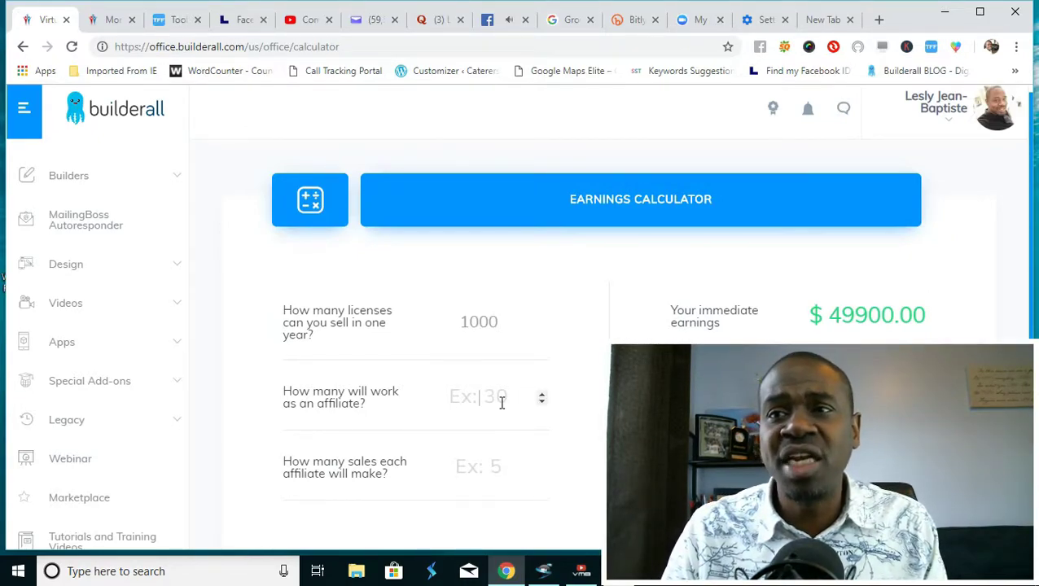
pyautogui.write('250')
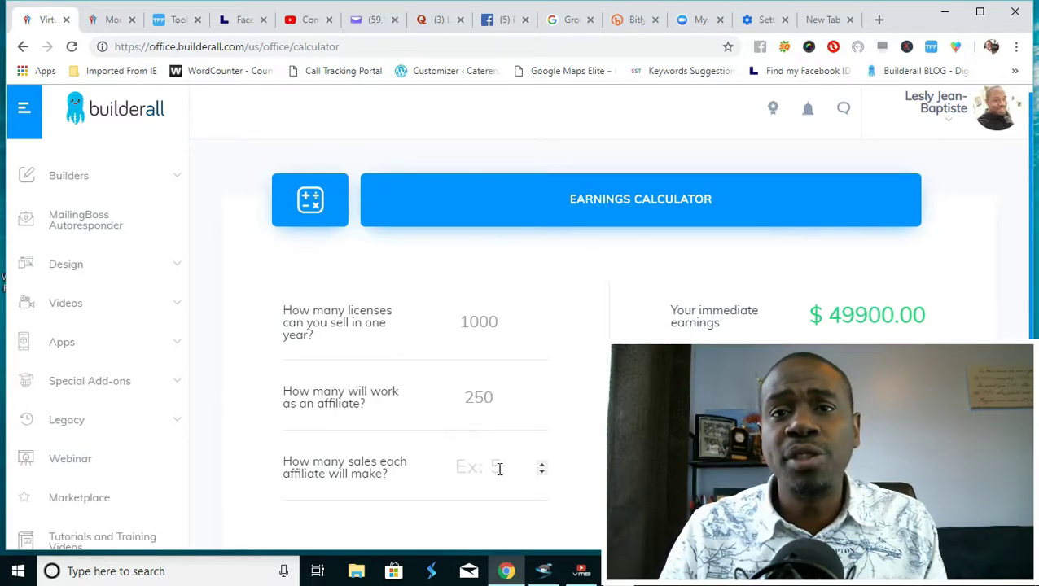
pyautogui.write('2')
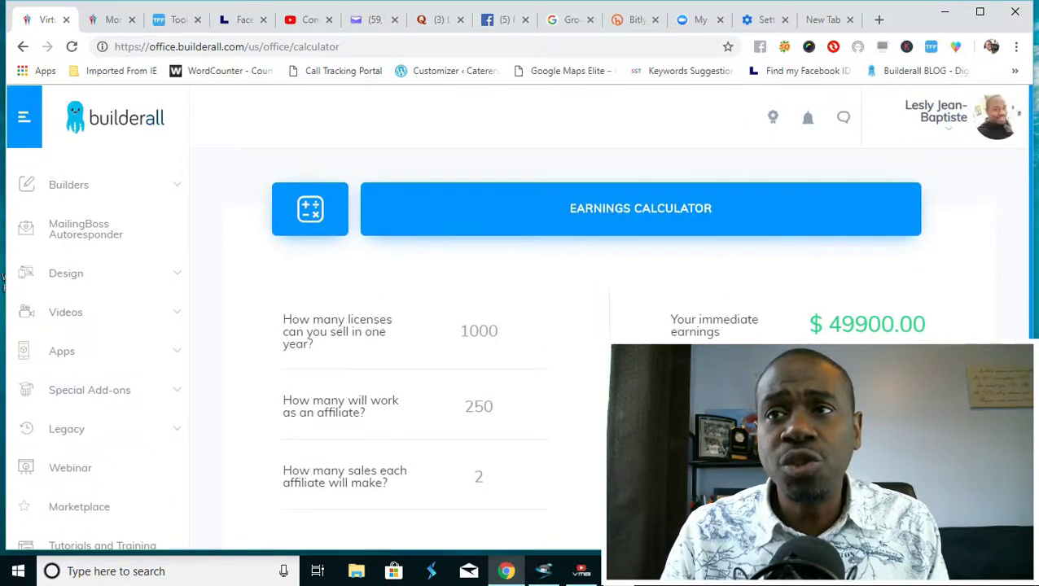
pyautogui.moveTo(339, 287)
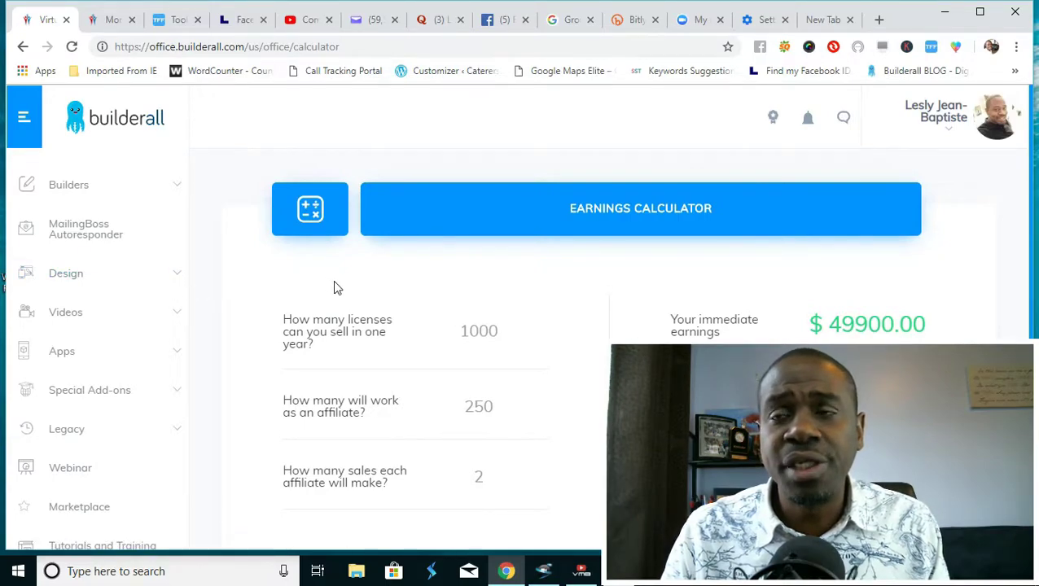
# Expand Builderall Business in the sidebar and open the Message Center for lead messaging
pyautogui.scroll(-3)
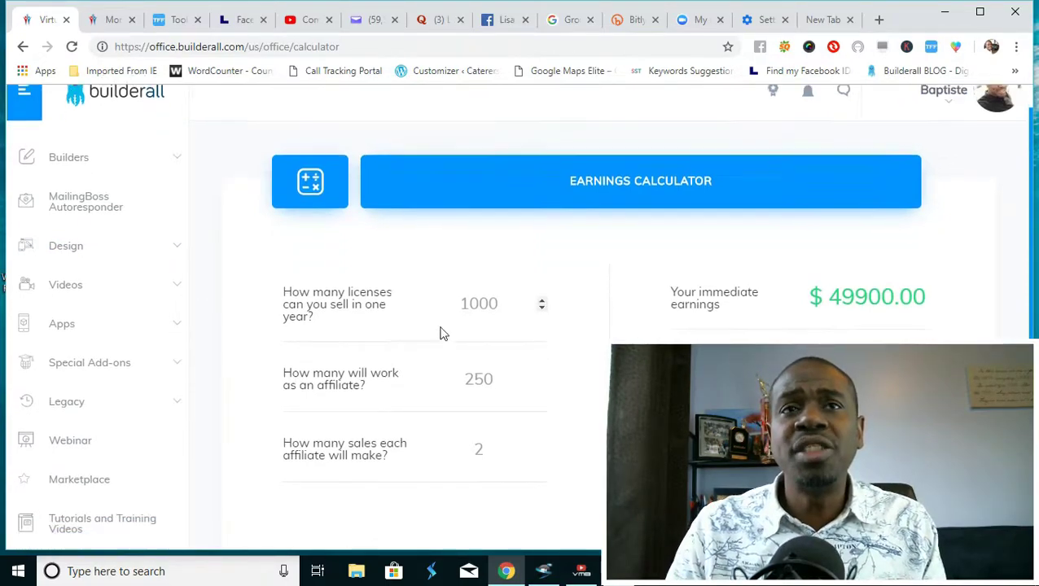
pyautogui.scroll(-3)
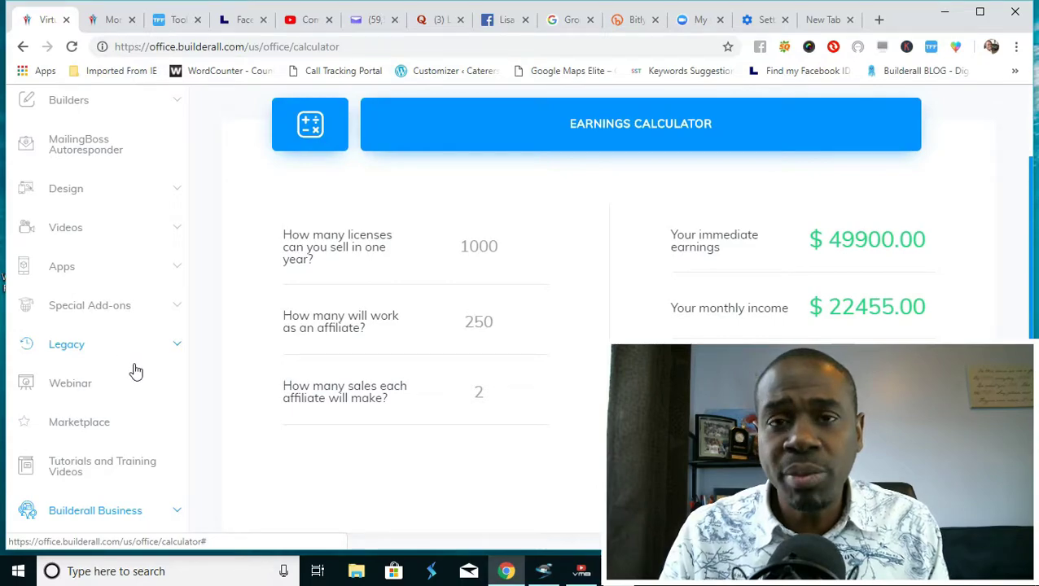
pyautogui.scroll(-3)
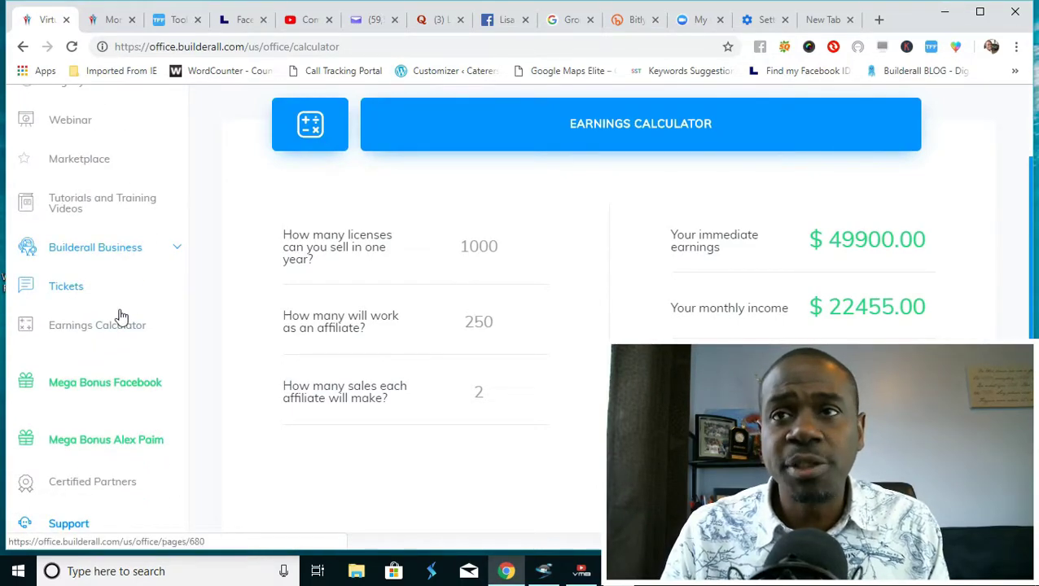
pyautogui.click(96, 247)
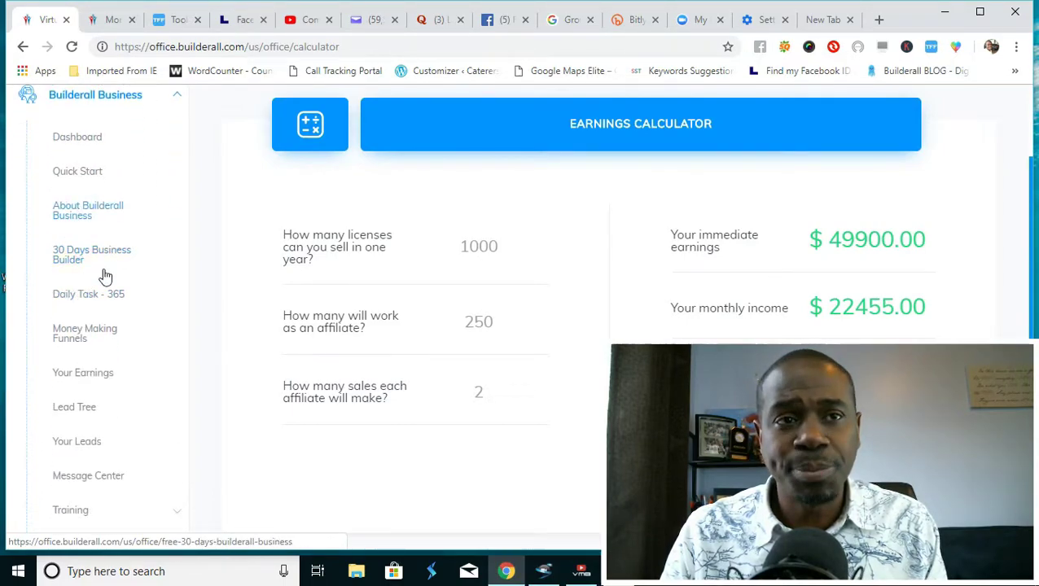
pyautogui.scroll(-3)
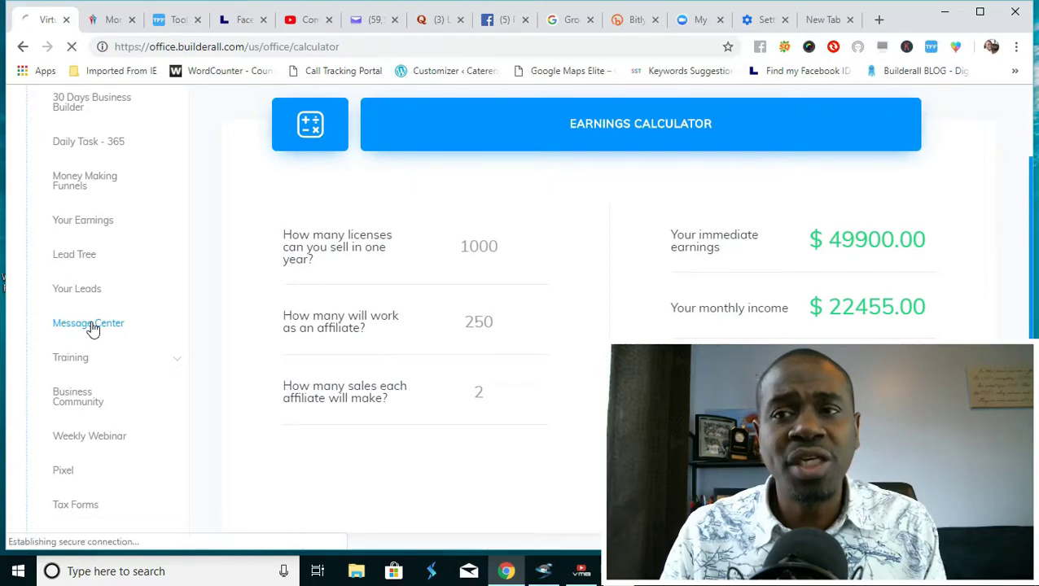
pyautogui.click(88, 322)
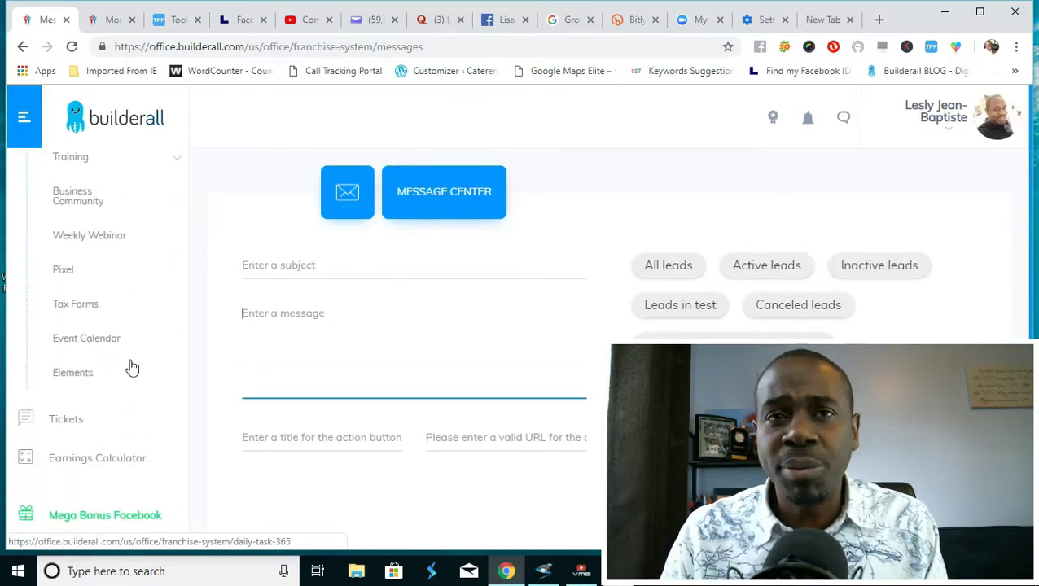
# Browse the Builders sidebar section and return to the main back office dashboard
pyautogui.click(96, 275)
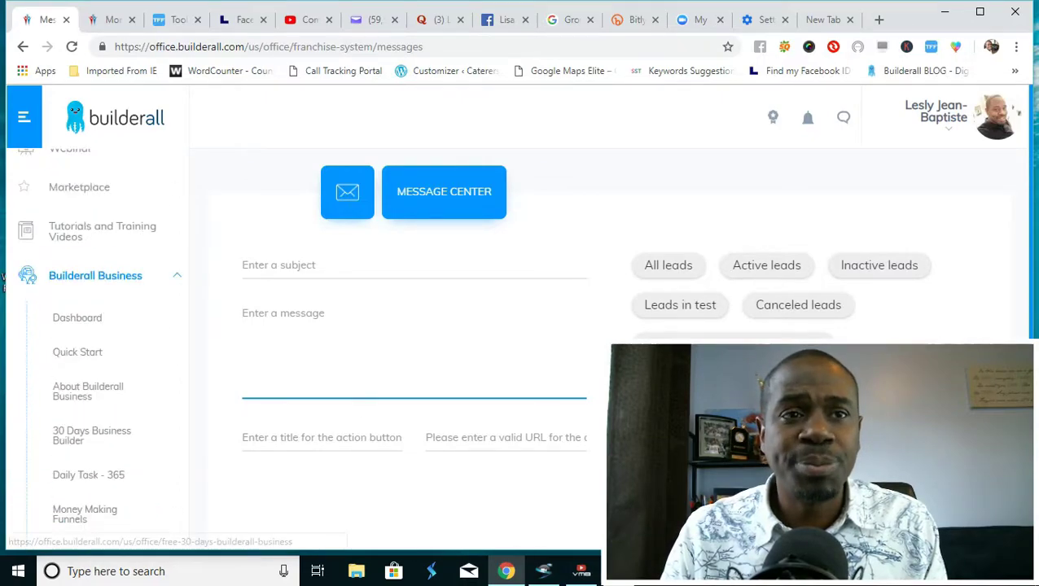
pyautogui.click(96, 276)
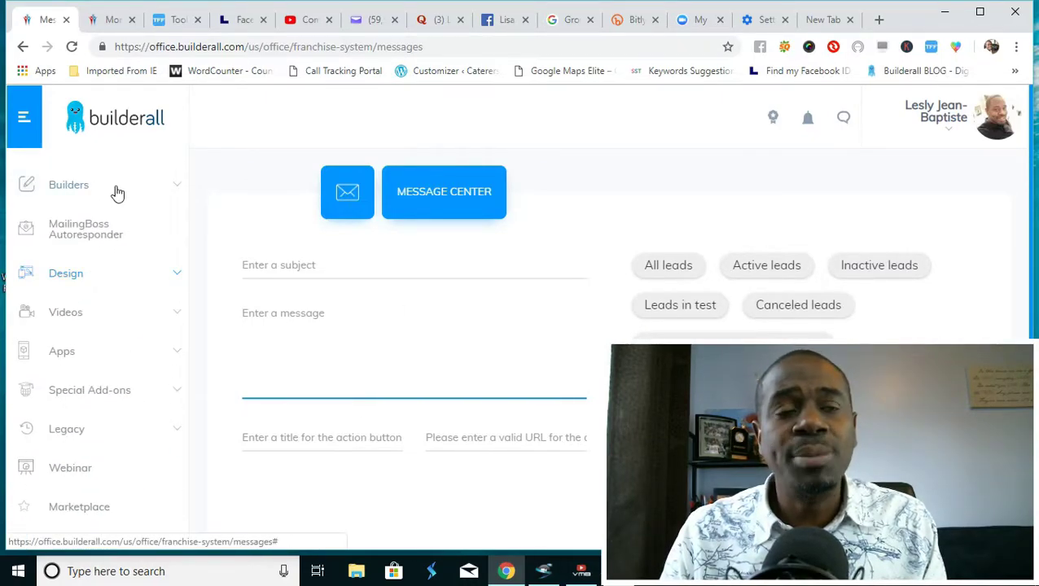
pyautogui.click(69, 184)
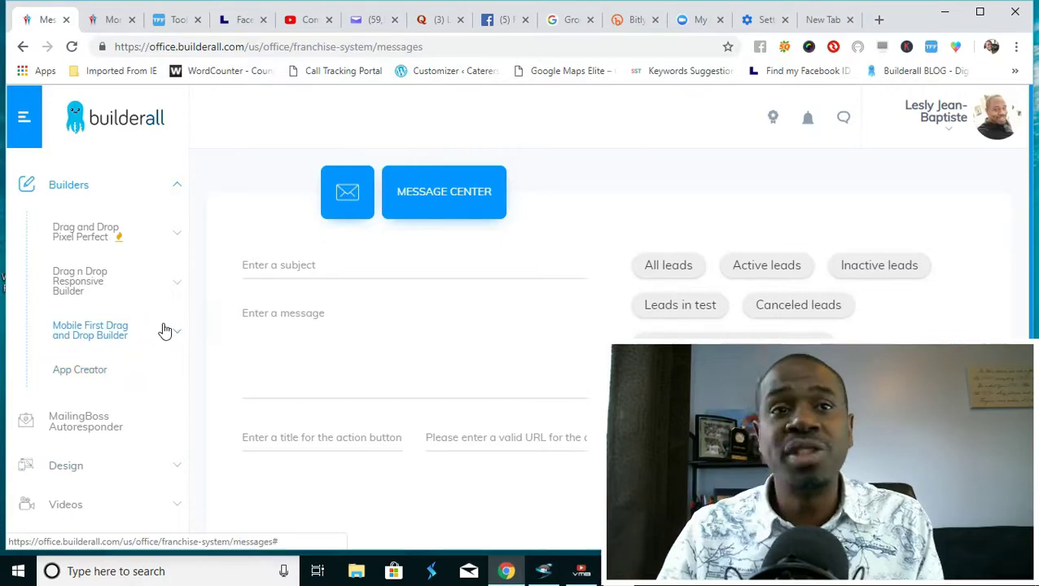
pyautogui.moveTo(159, 280)
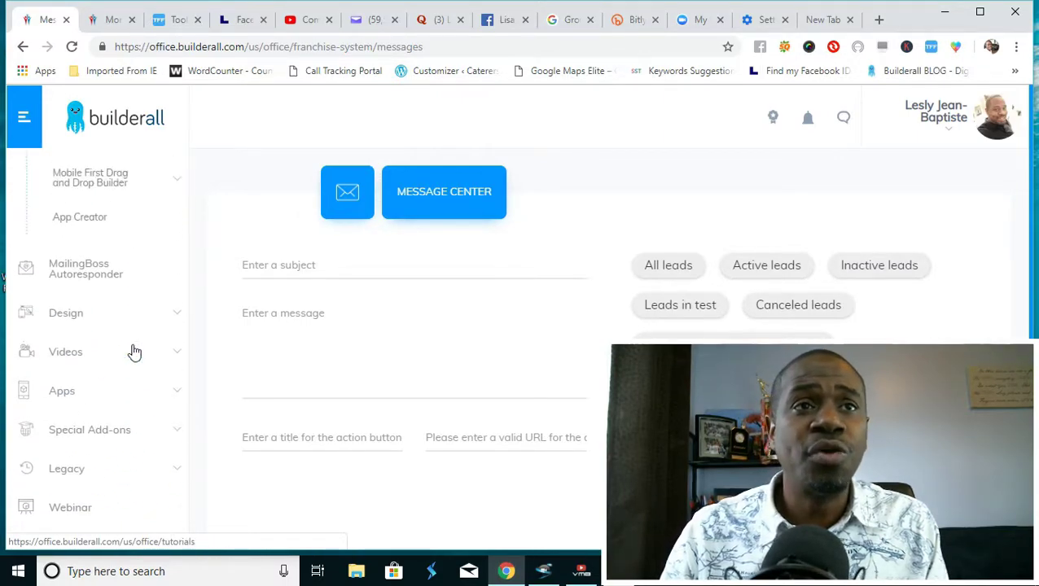
pyautogui.scroll(-3)
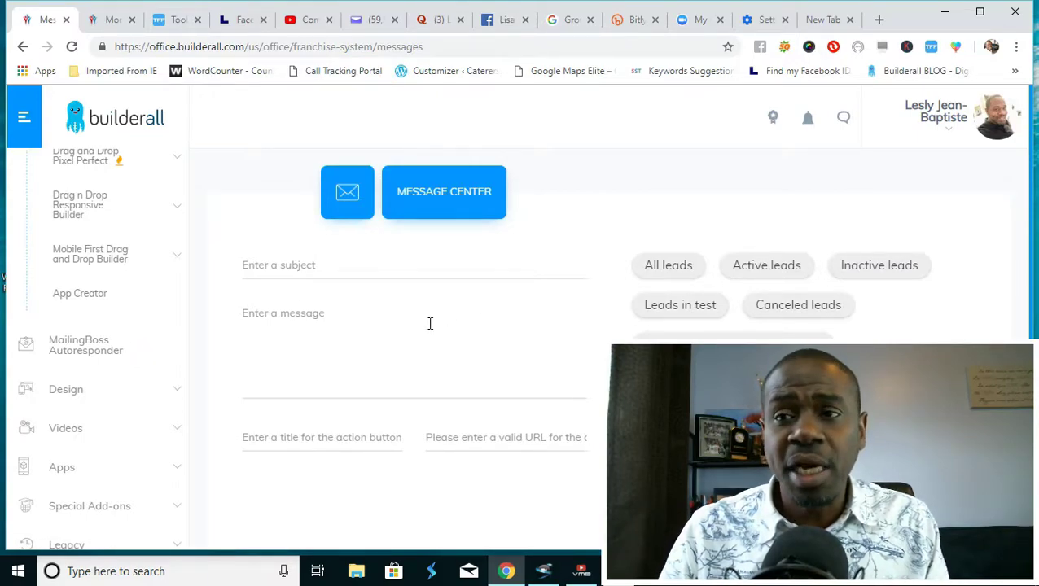
pyautogui.click(68, 186)
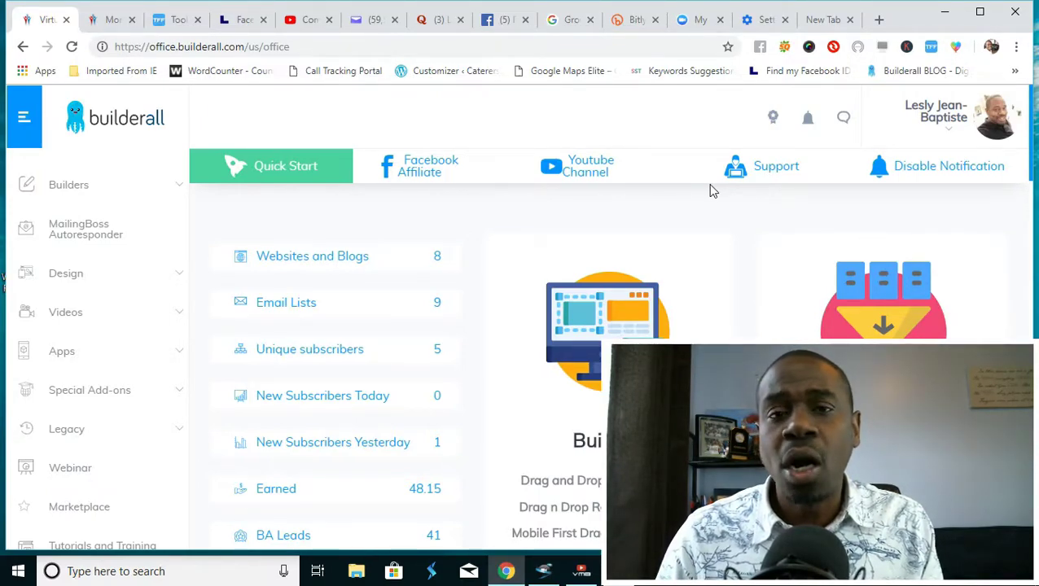
# Scroll the dashboard past Apps, Design, Builderall Business and Special Add-ons to the Support card
pyautogui.scroll(-3)
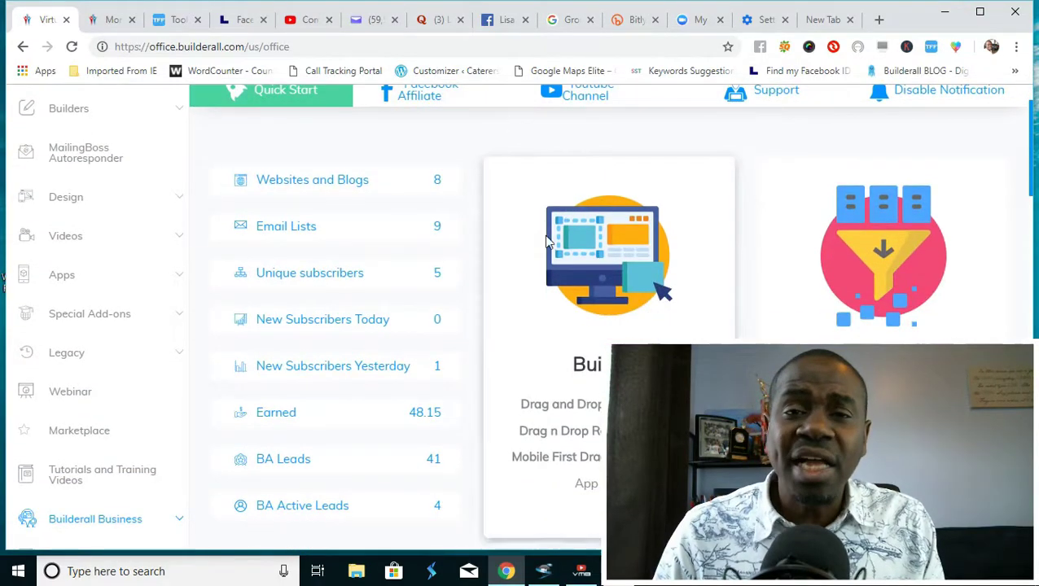
pyautogui.scroll(-3)
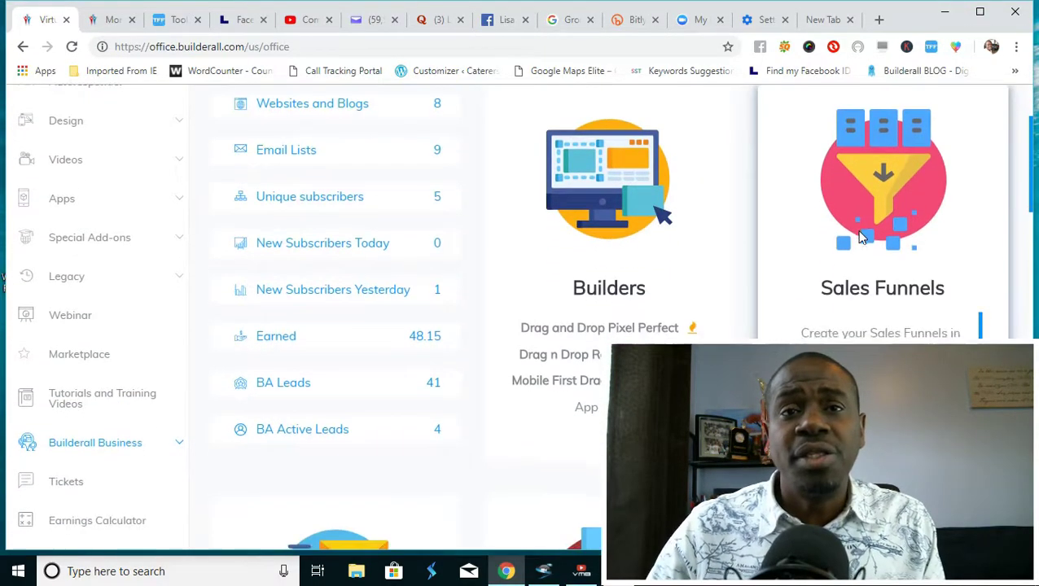
pyautogui.scroll(-3)
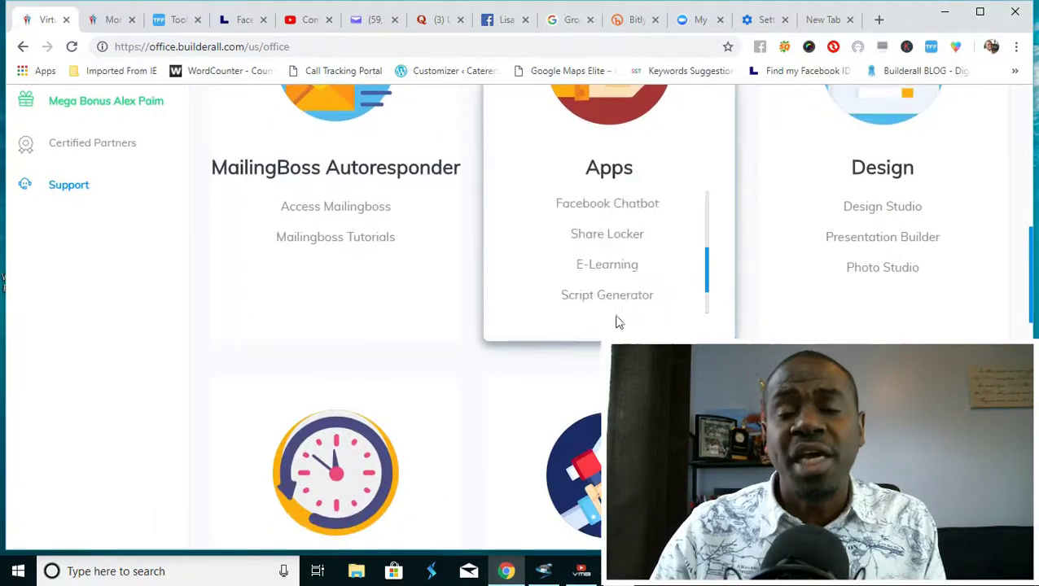
pyautogui.scroll(-3)
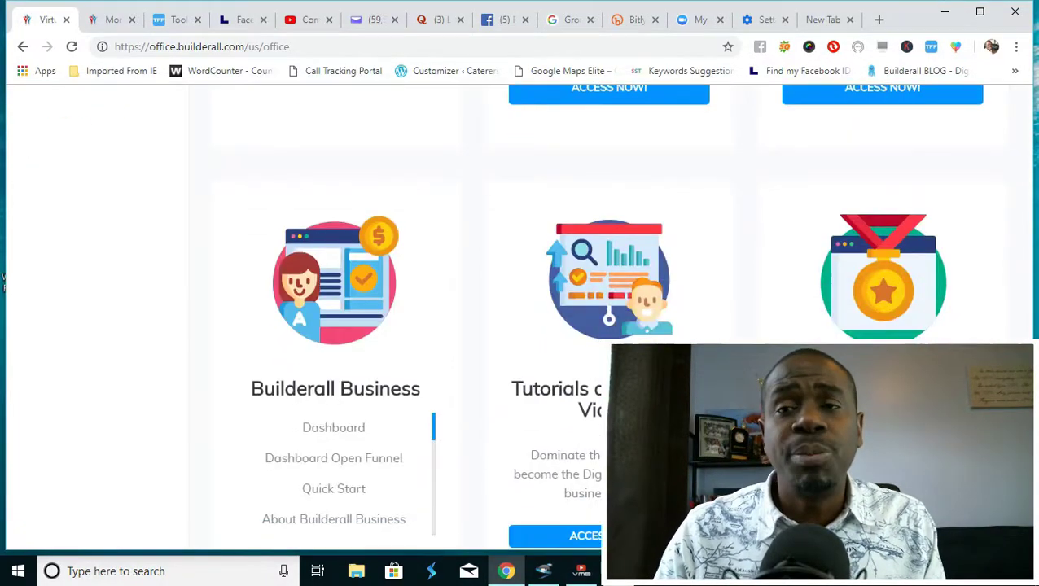
pyautogui.scroll(-3)
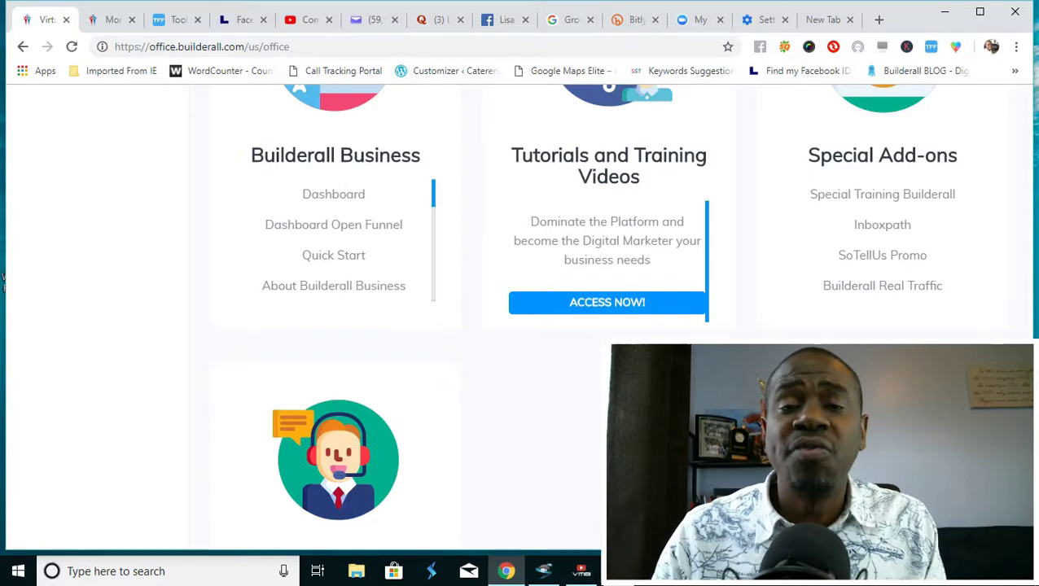
pyautogui.scroll(-3)
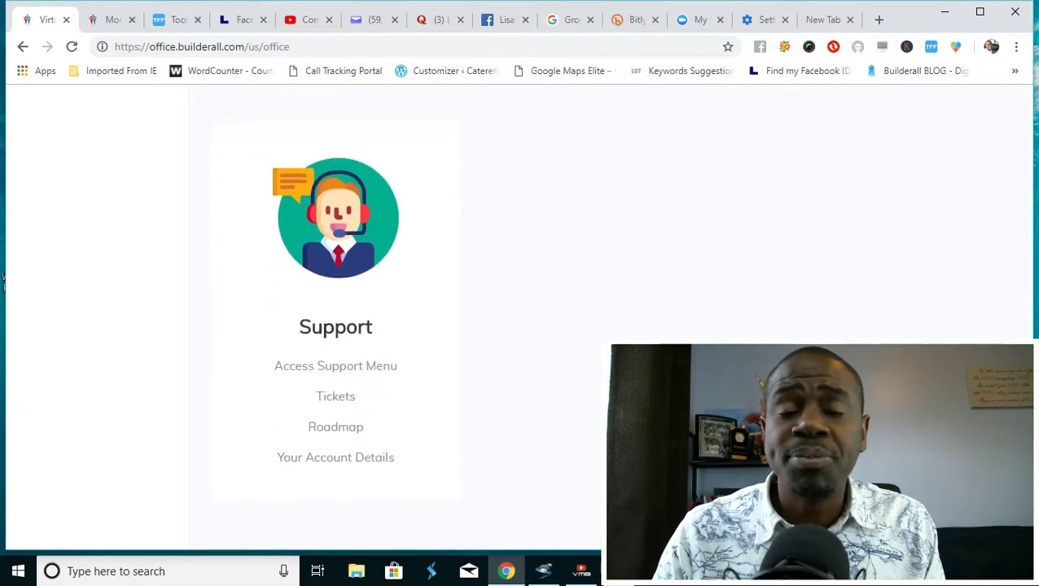